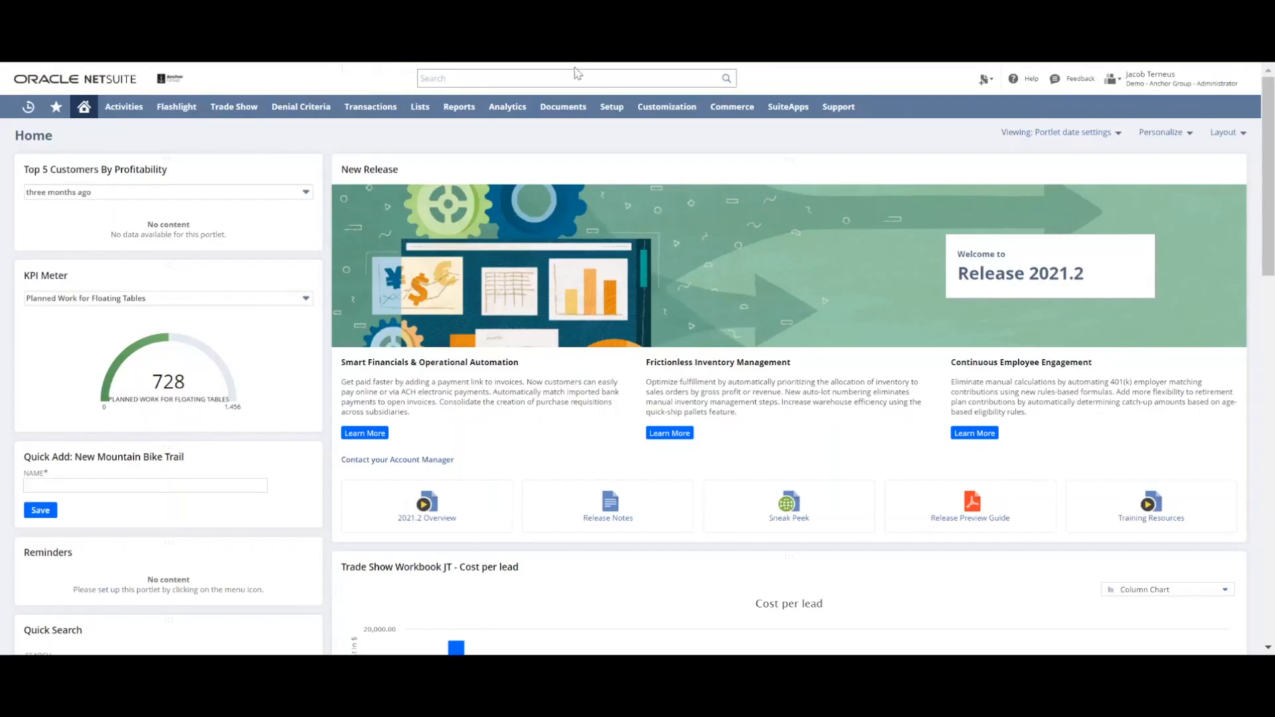
Bring up the Customization menu options from the NetSuite dashboard.
click(667, 106)
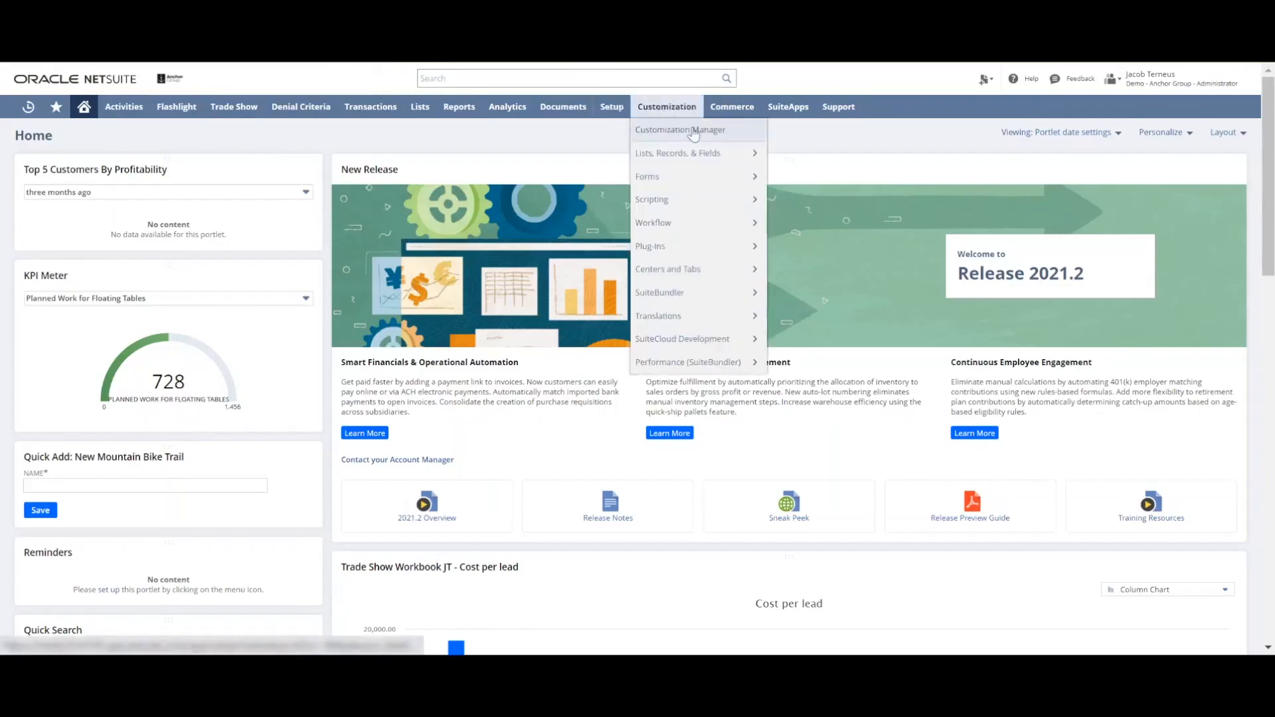
mouse_move(677, 152)
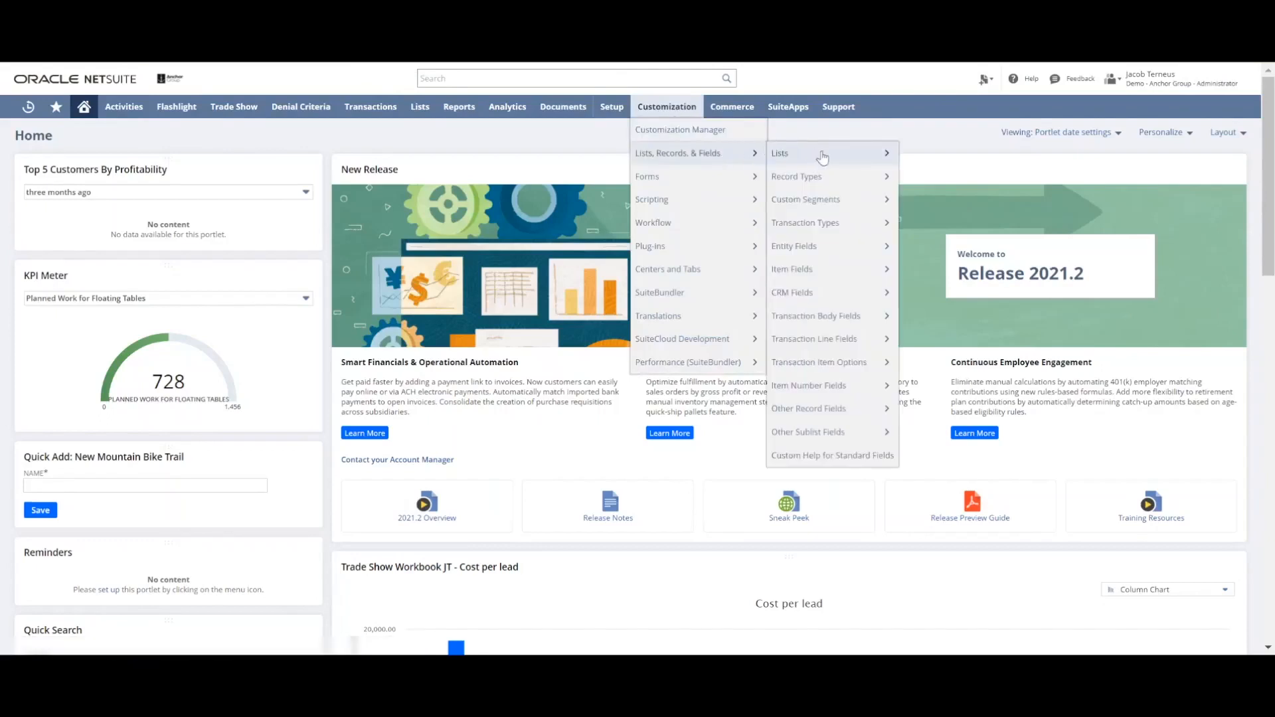
mouse_move(842, 274)
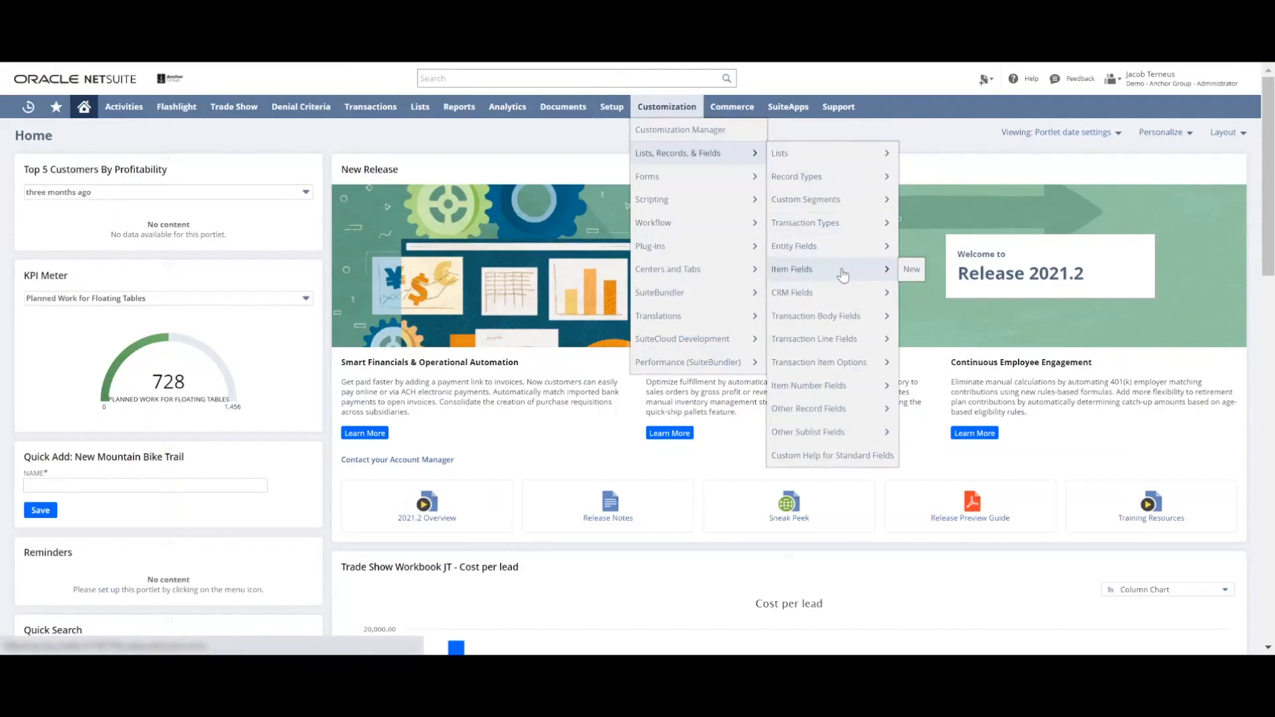
mouse_move(418, 179)
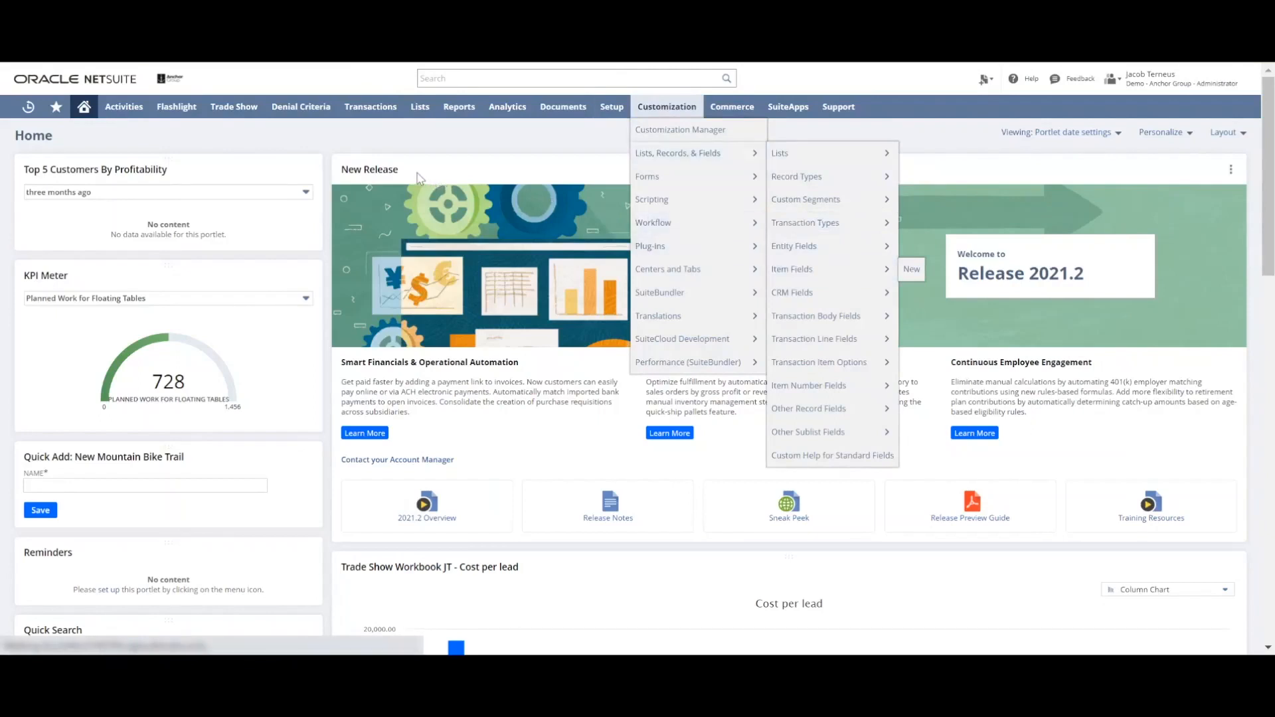
Show the Custom Item Fields list with its 73 existing item fields.
click(792, 268)
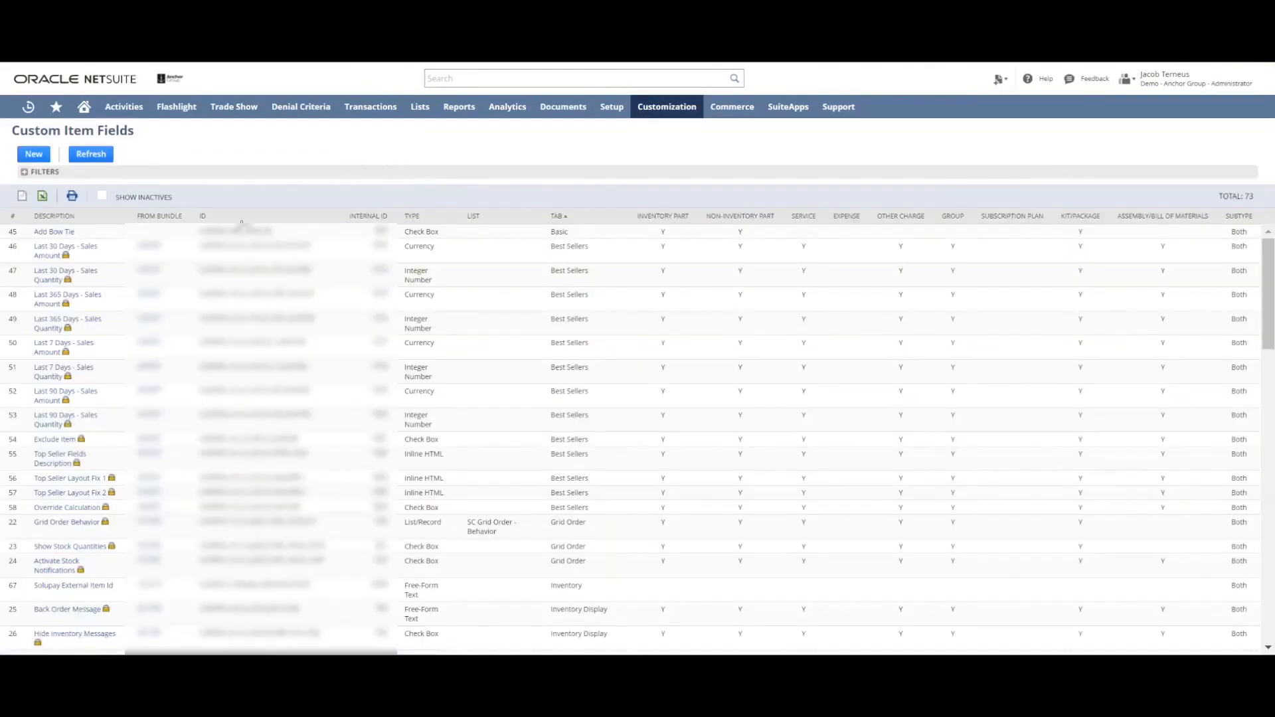
mouse_move(319, 181)
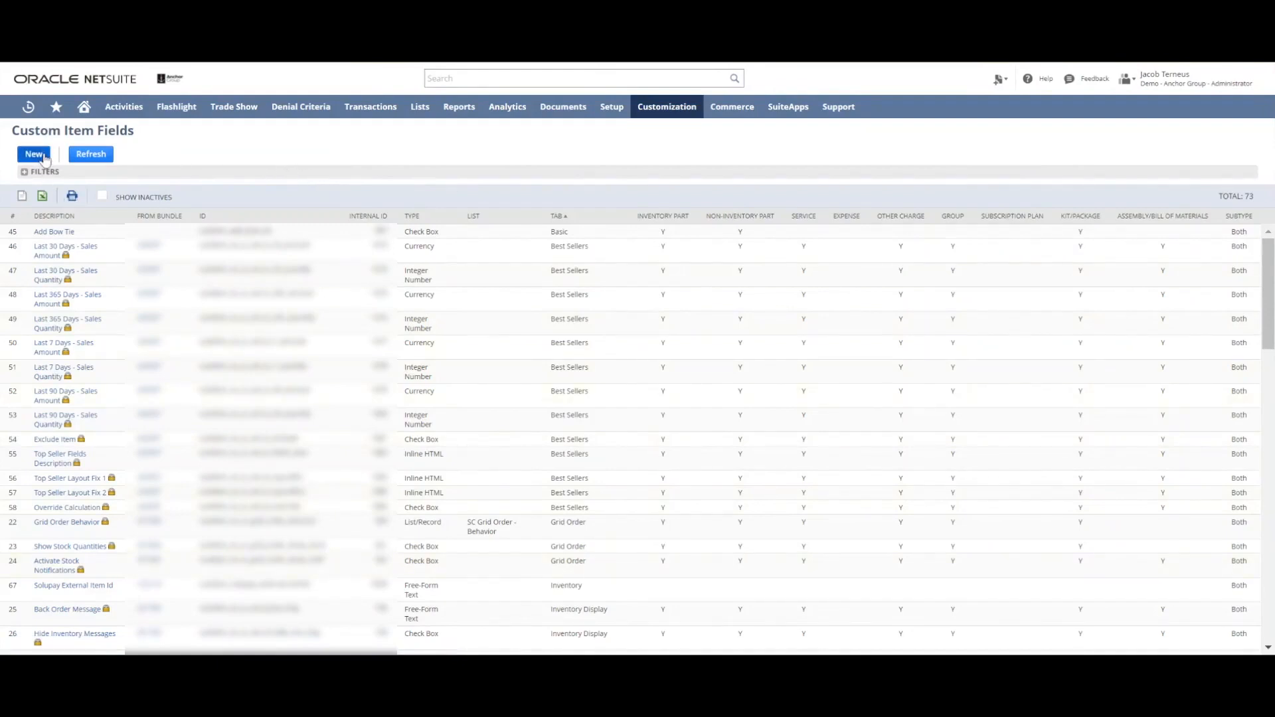
Create a new custom item field labelled 'Color' with ID '_item_color'.
click(32, 154)
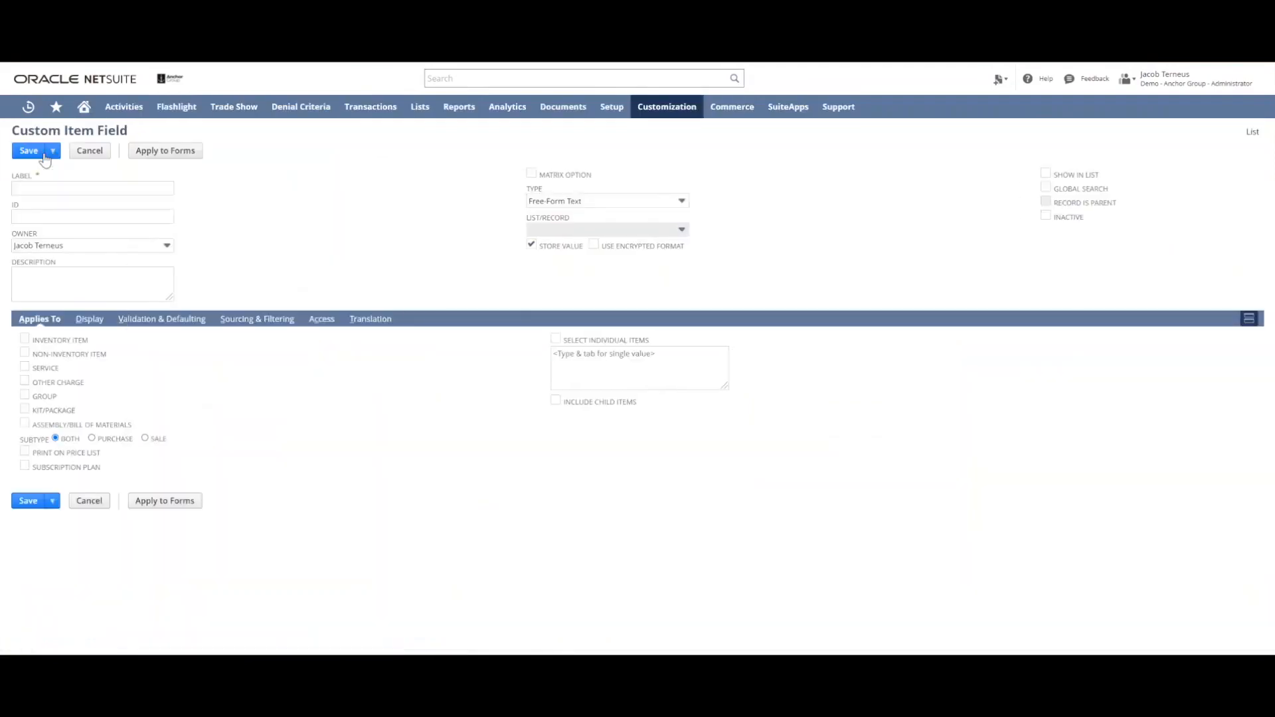
click(92, 188)
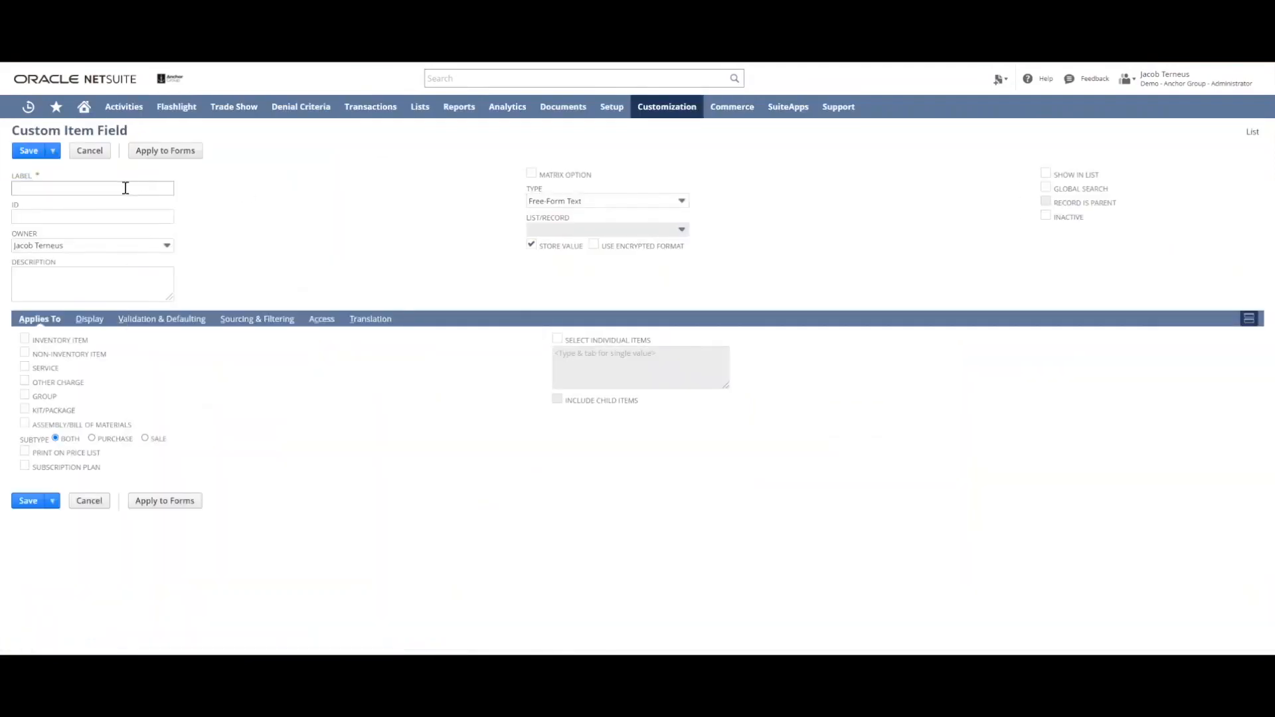
click(92, 188)
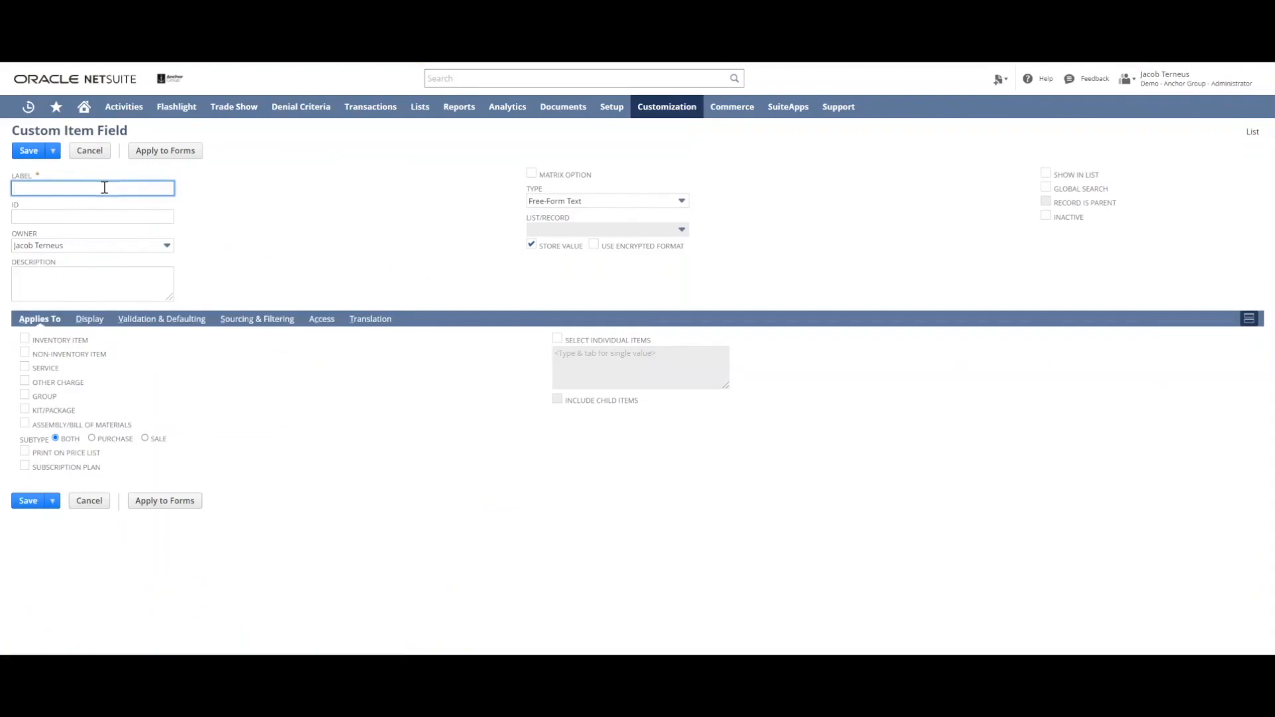
text(Color)
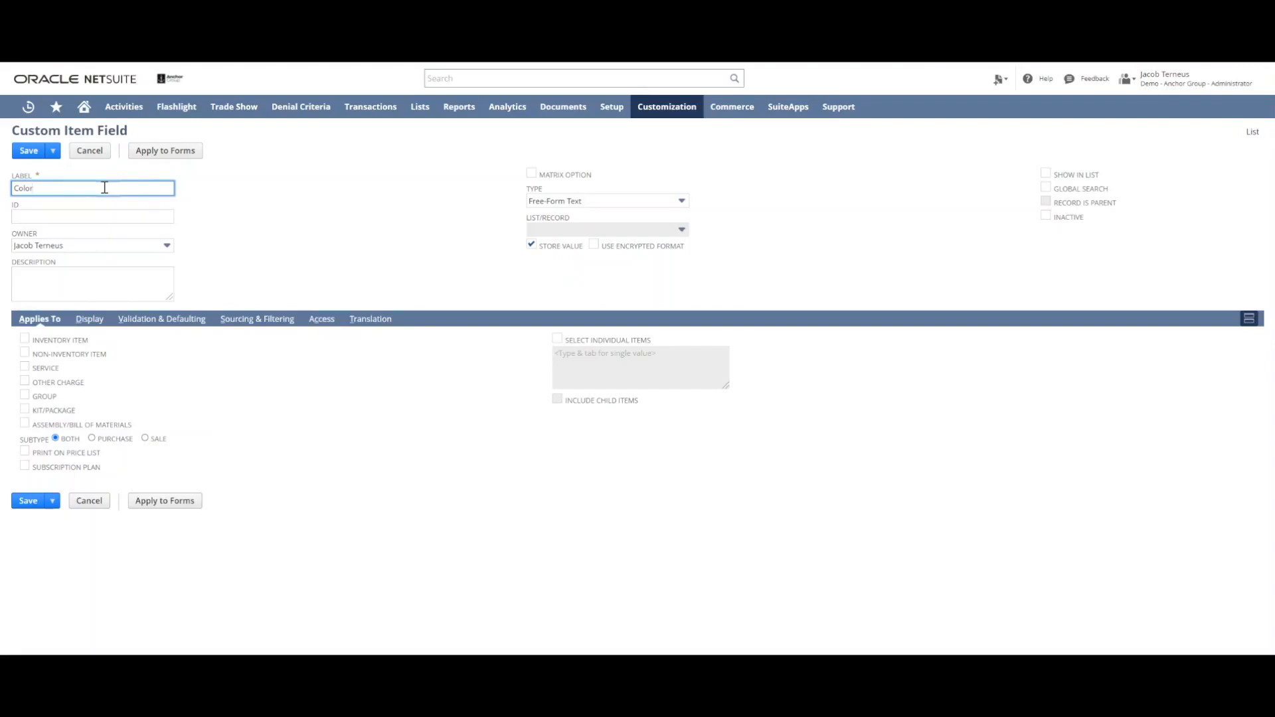
click(92, 215)
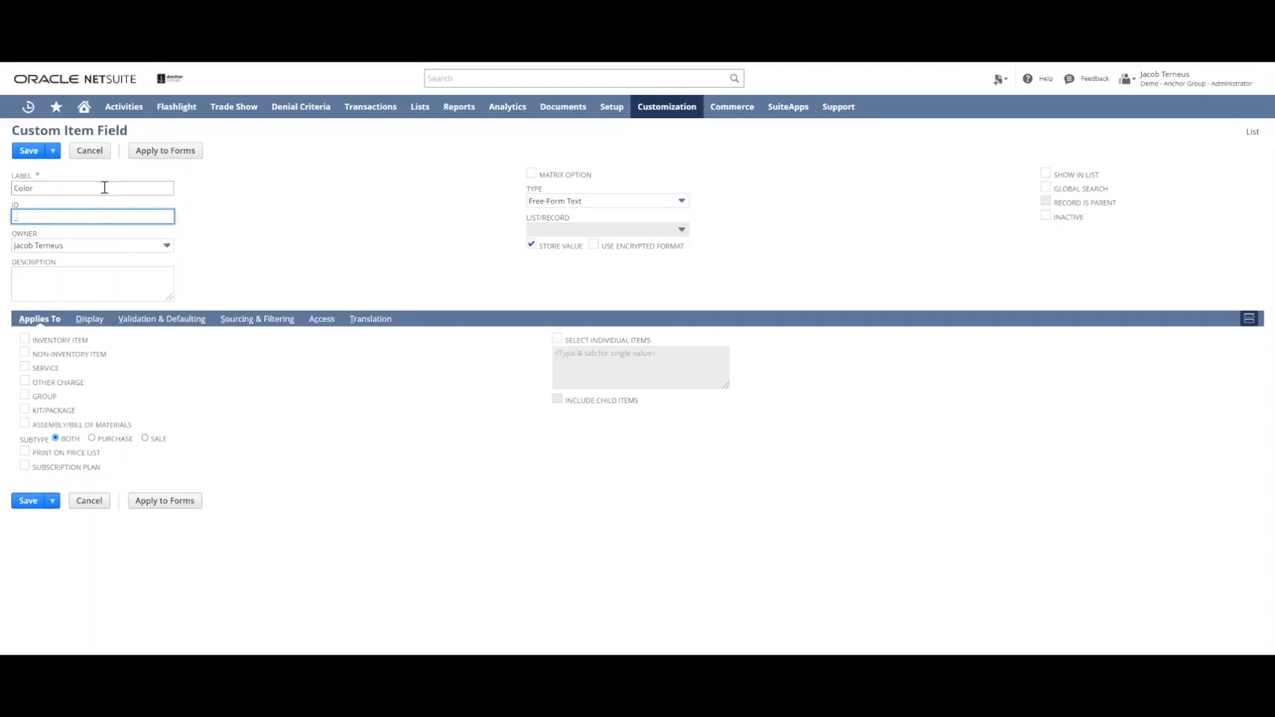
text(_item_color)
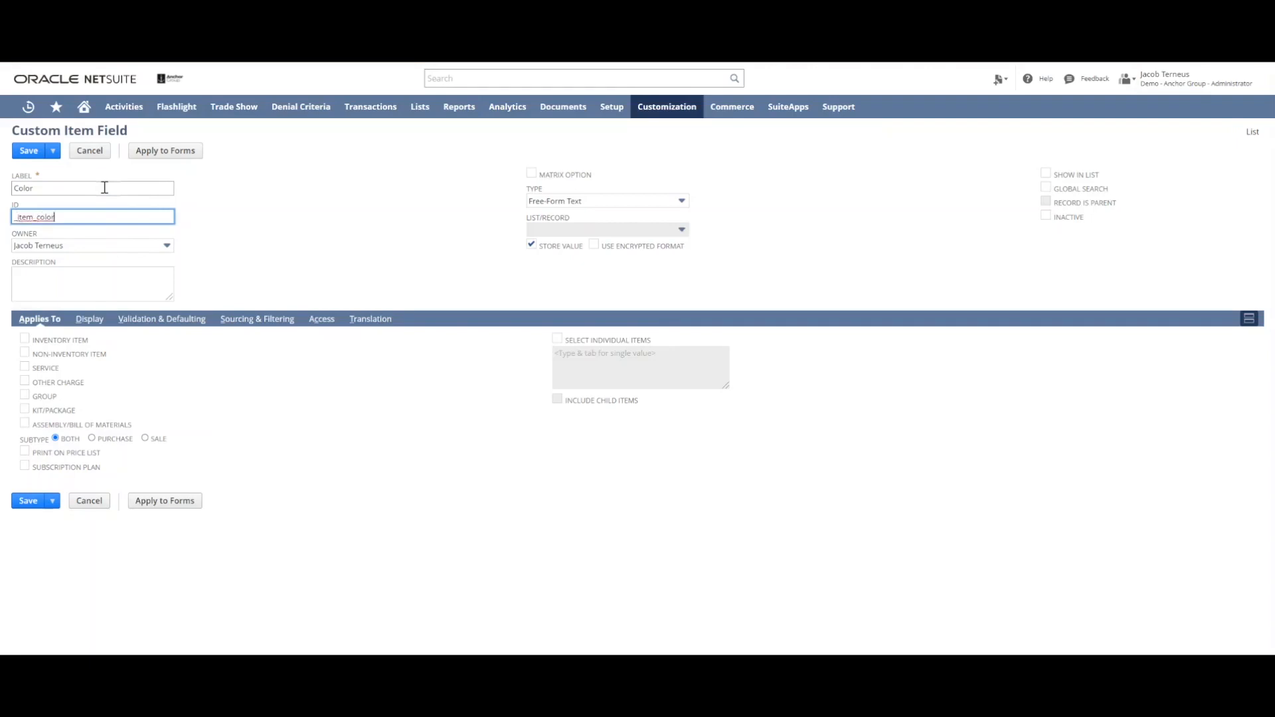
mouse_move(115, 283)
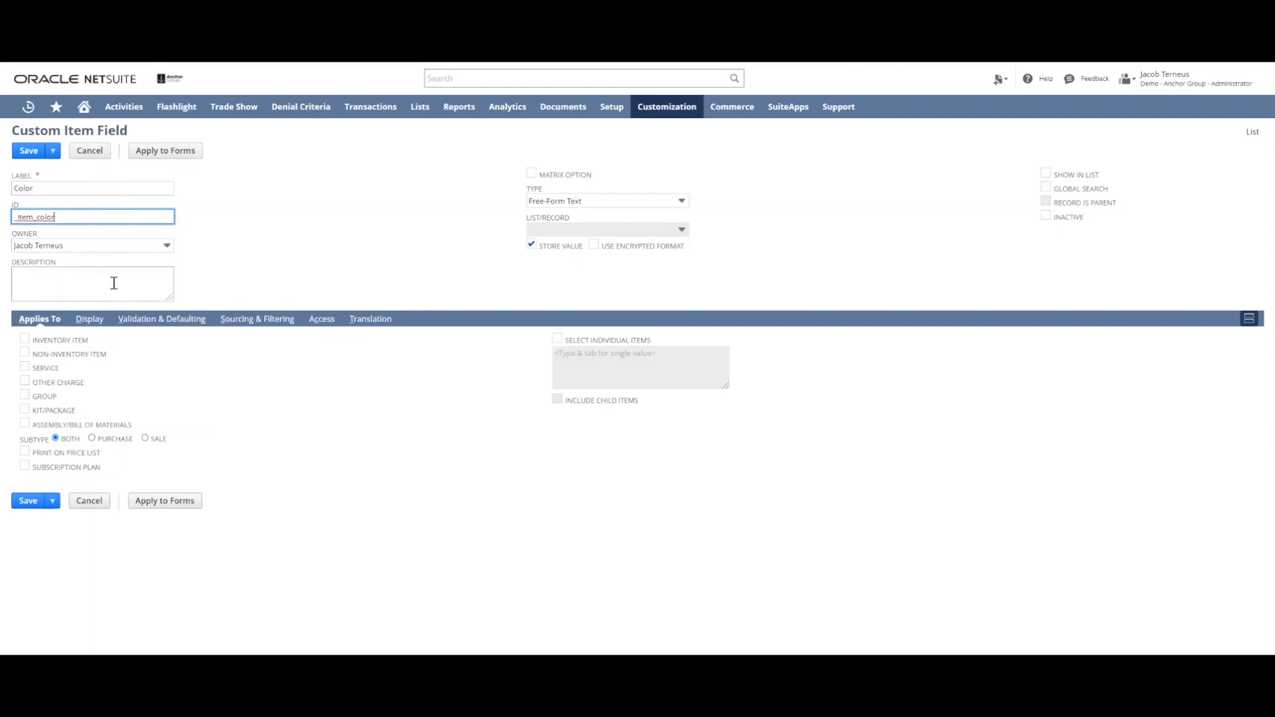
Enter the description 'This is the primary color of the item.' for the Color field.
click(93, 283)
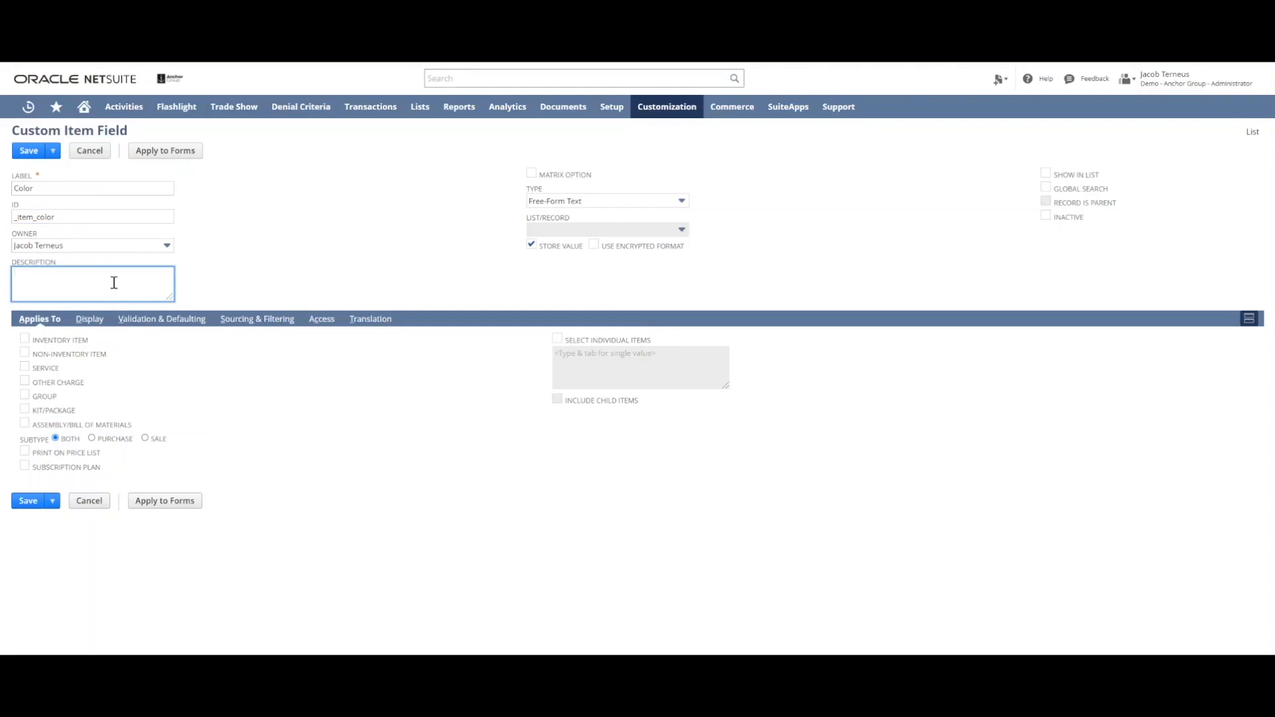
text(This is the)
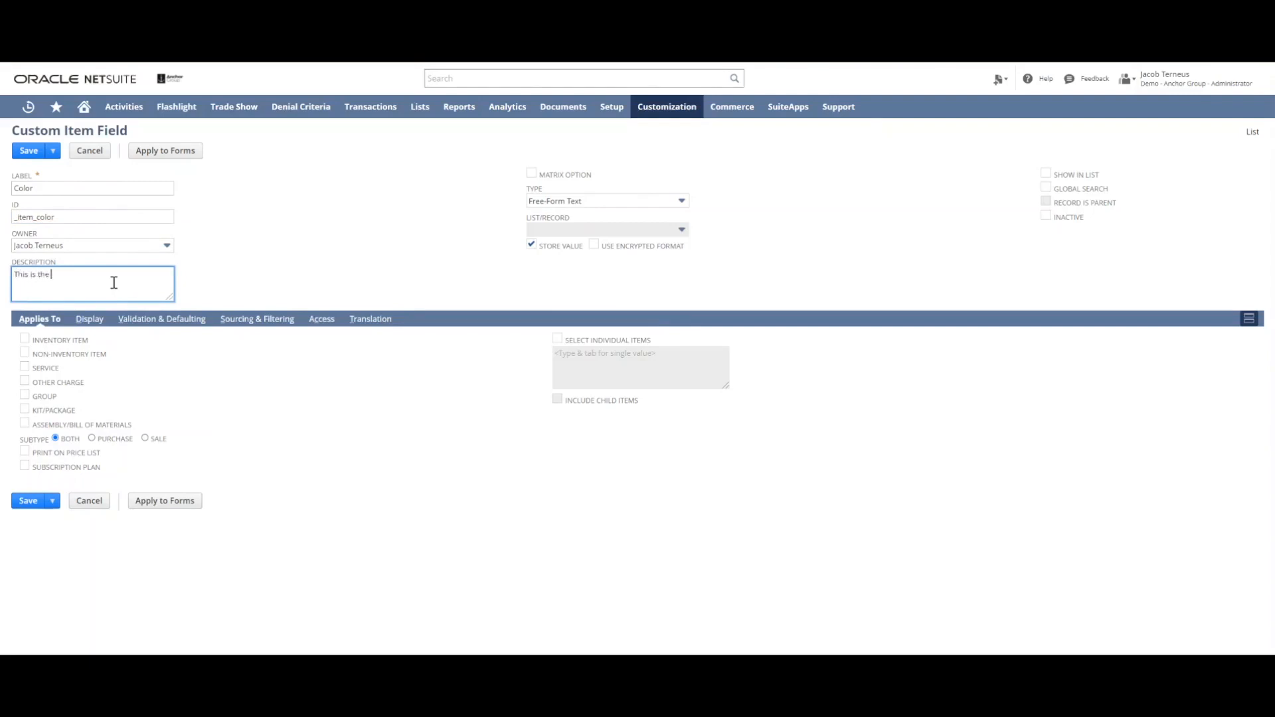
text(primary)
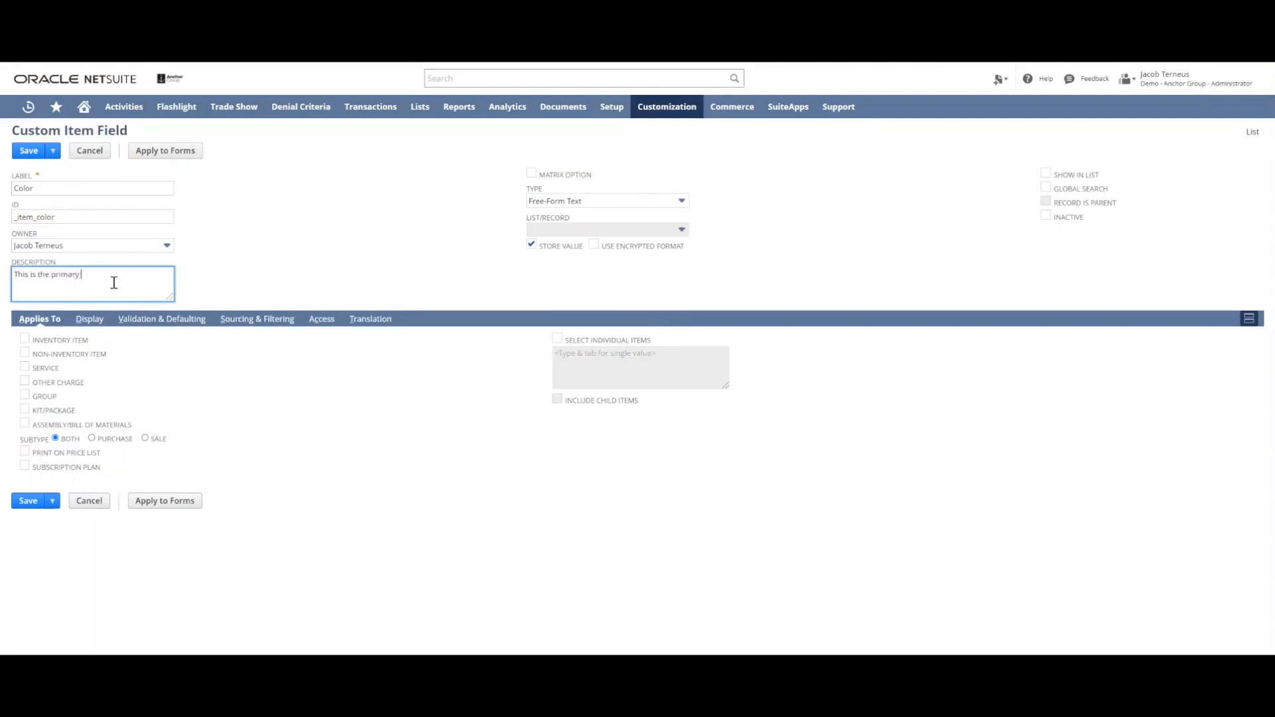
text(color of)
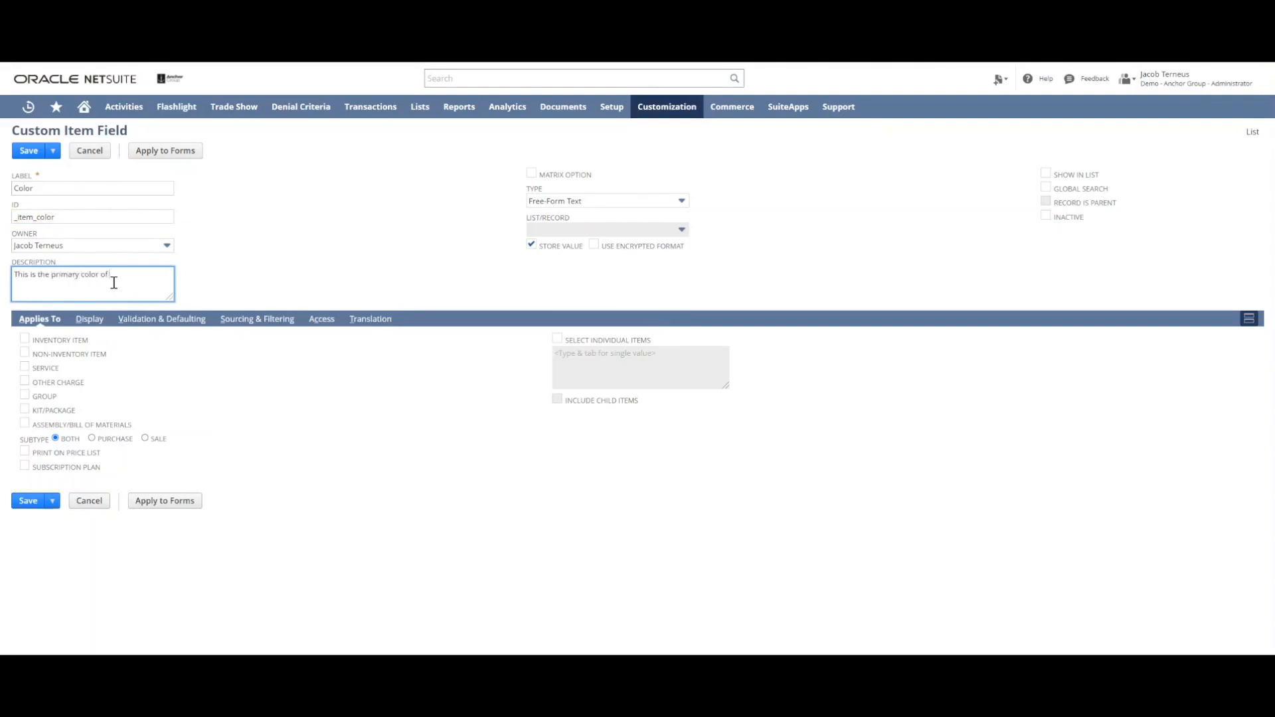
text(th)
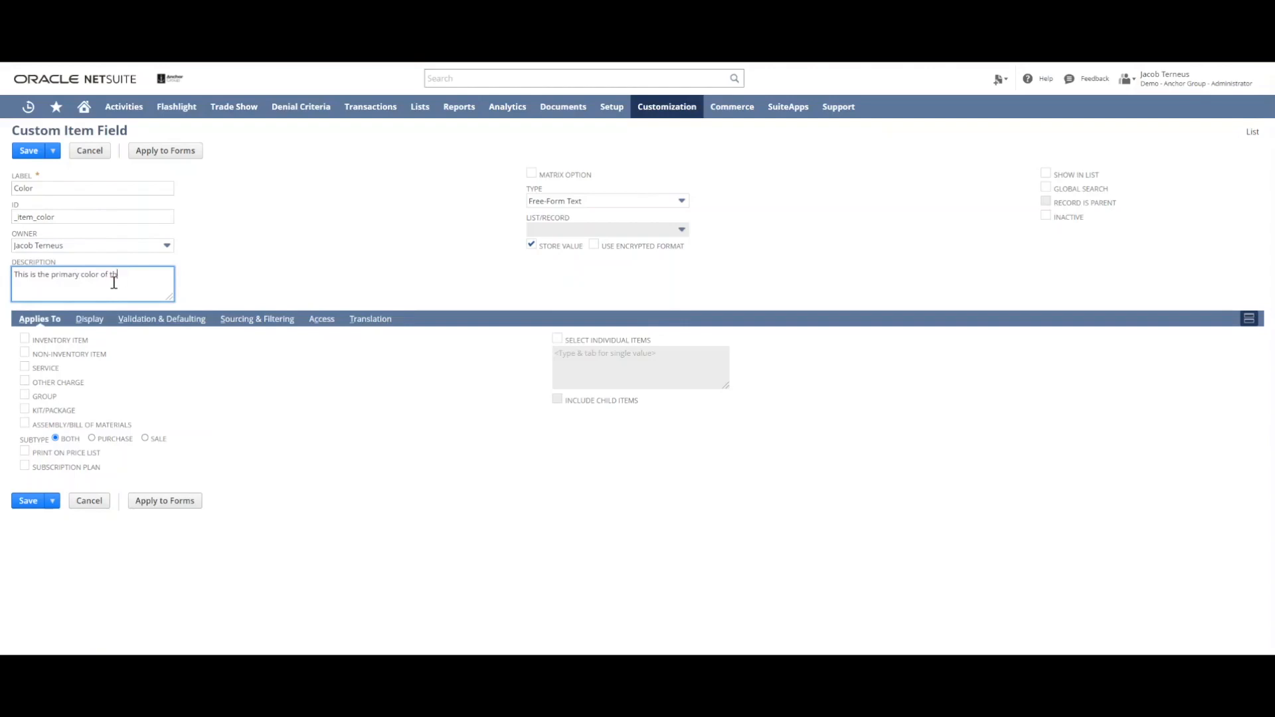
text(e item.)
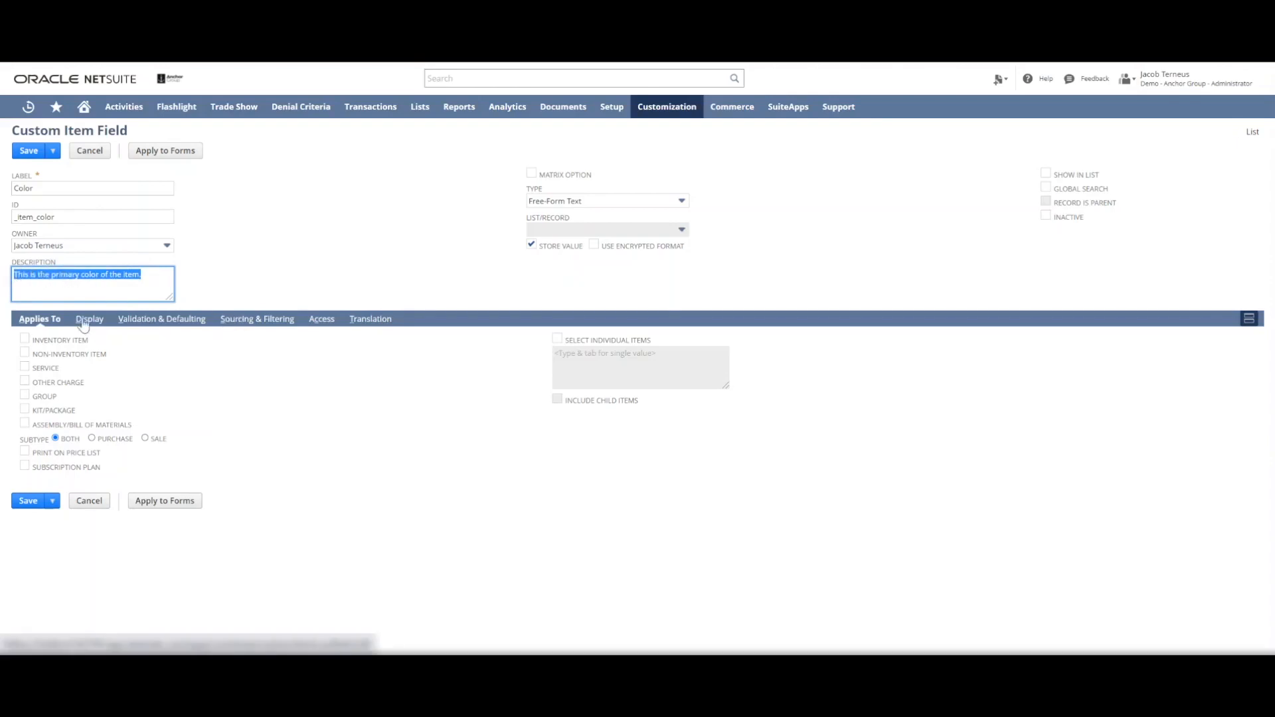
Set the Display help text to 'This is the primary color of the item.' and dismiss the Field Help popup.
click(89, 319)
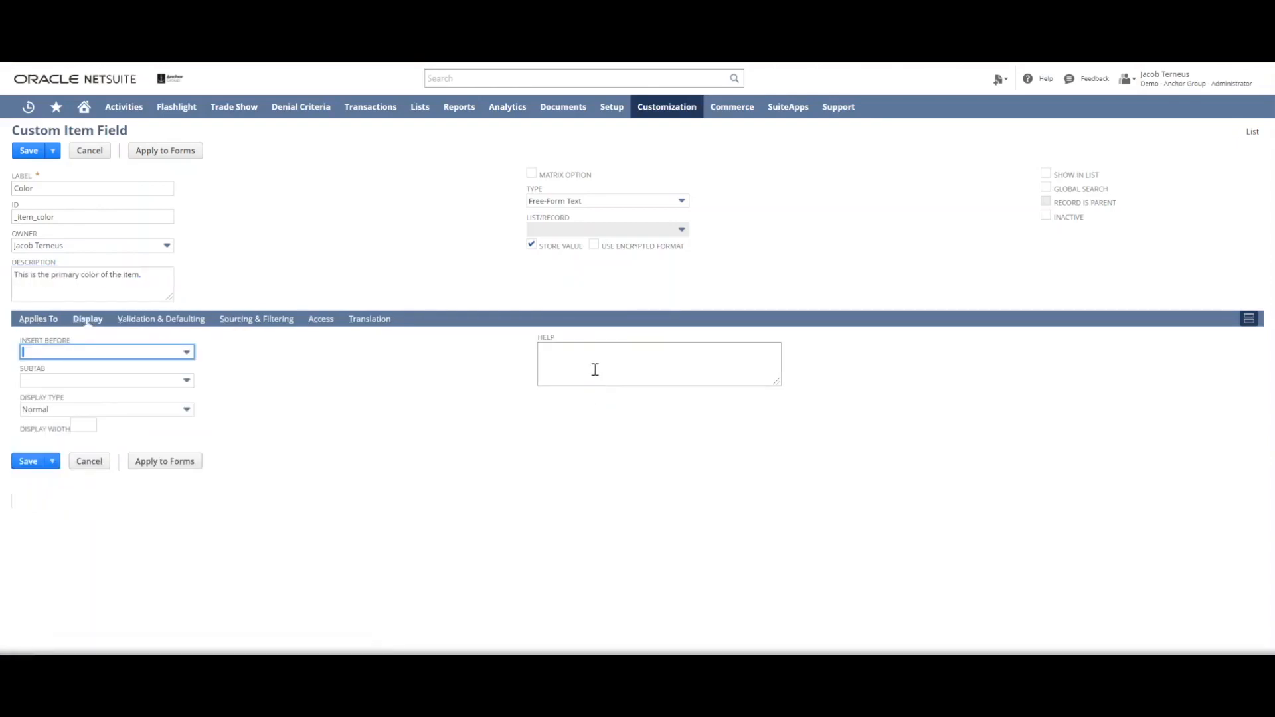
click(659, 364)
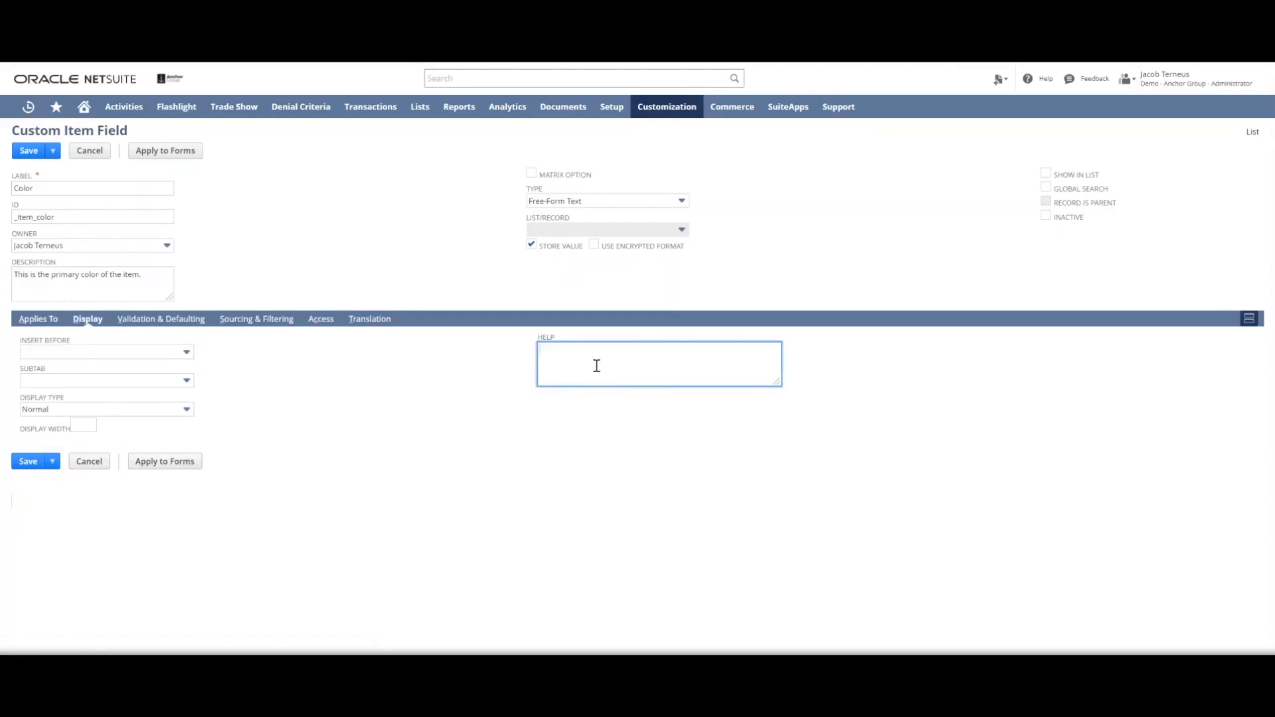
text(This is the primary color of the item.)
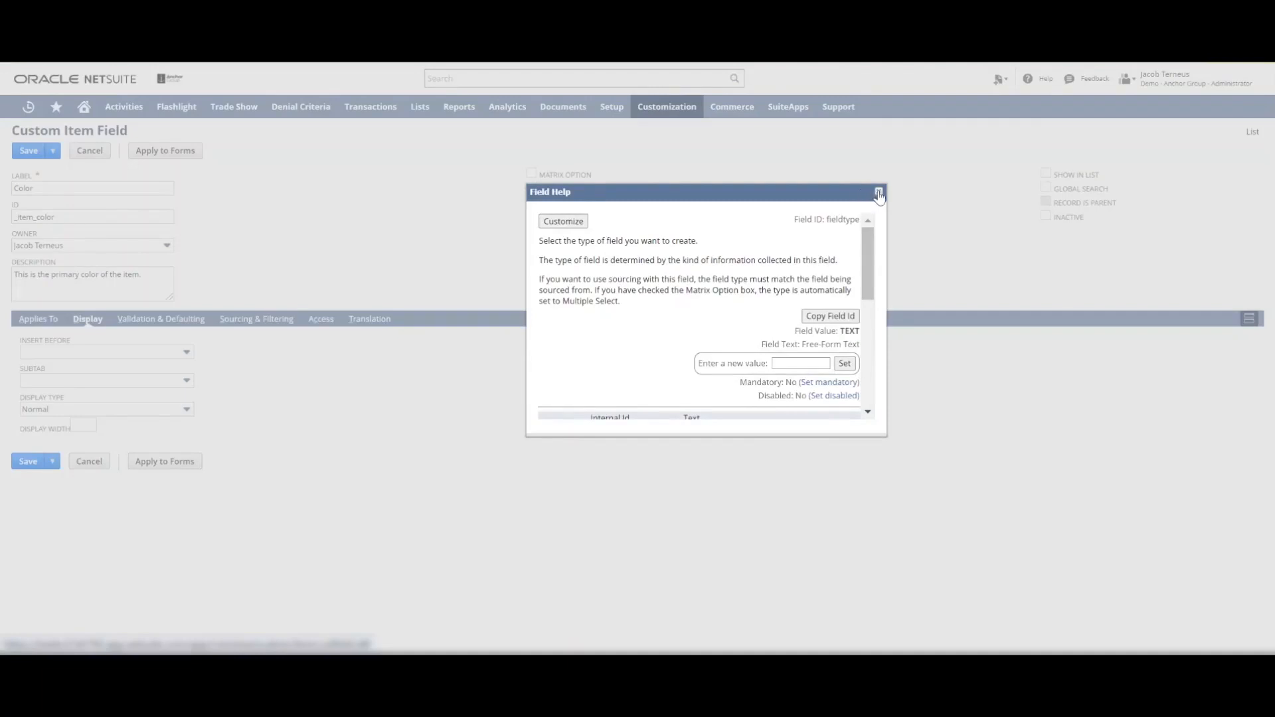
click(879, 194)
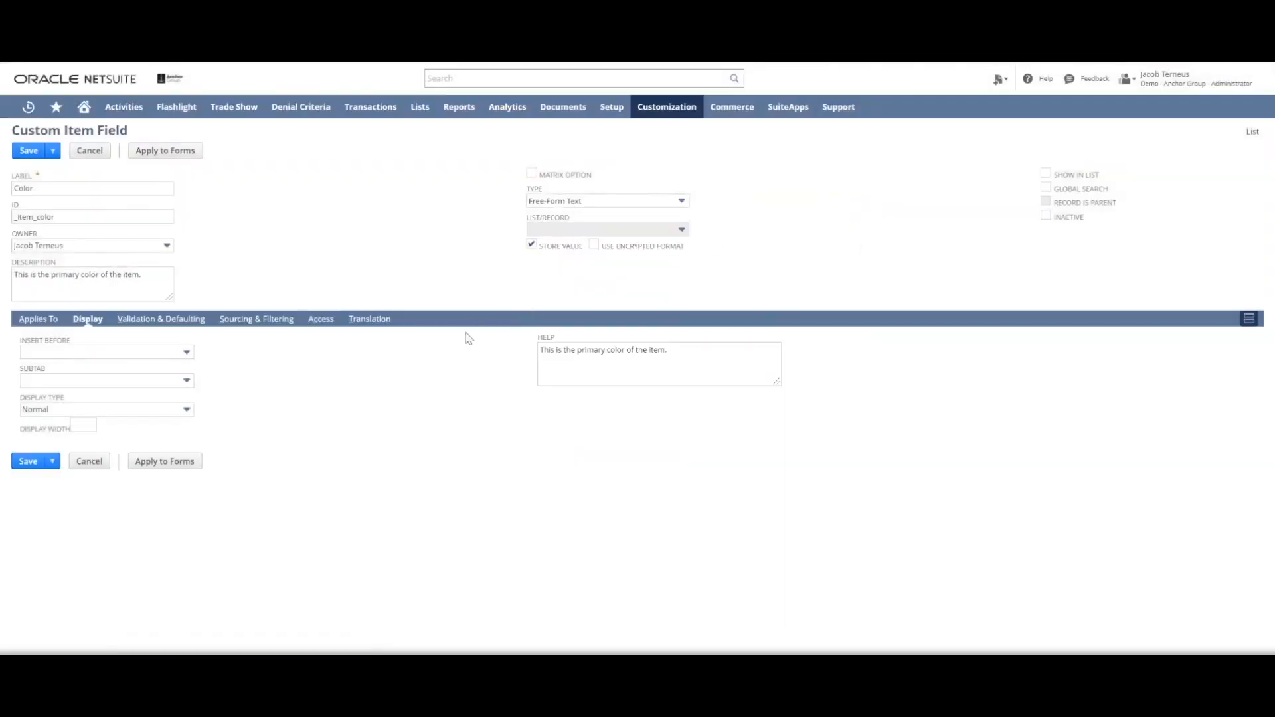
mouse_move(417, 294)
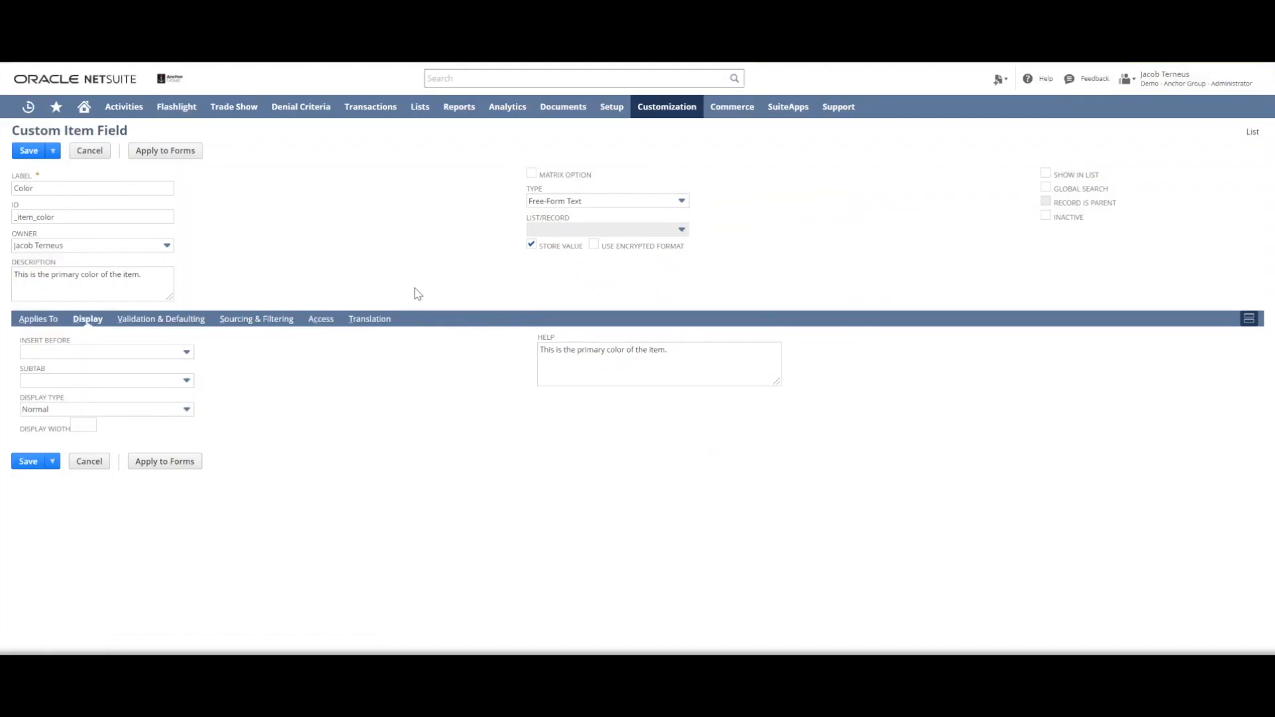
mouse_move(295, 279)
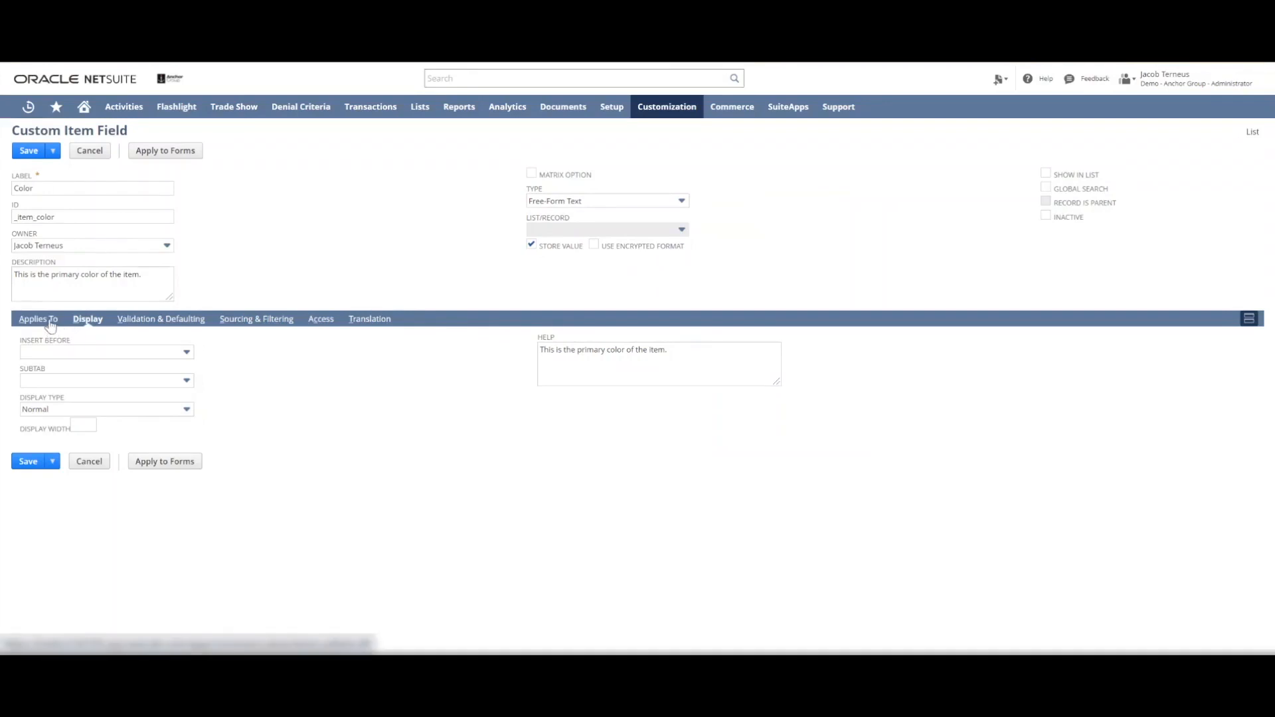
mouse_move(314, 252)
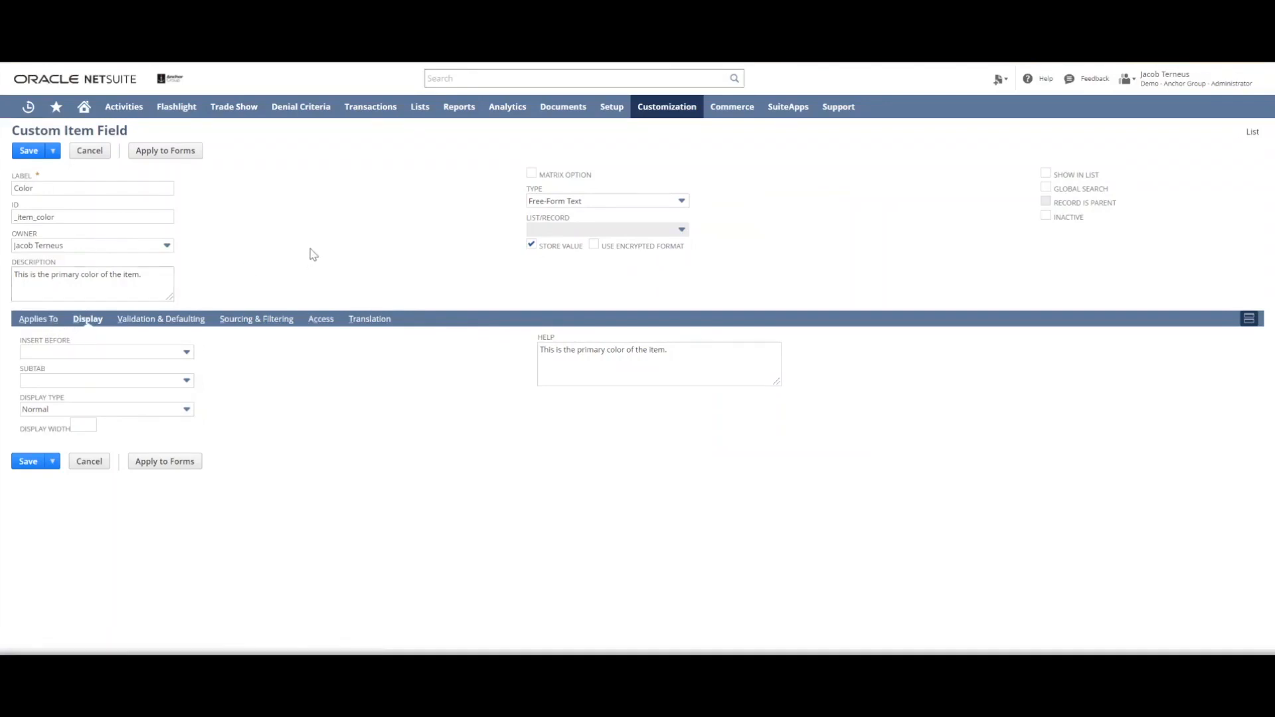
mouse_move(523, 141)
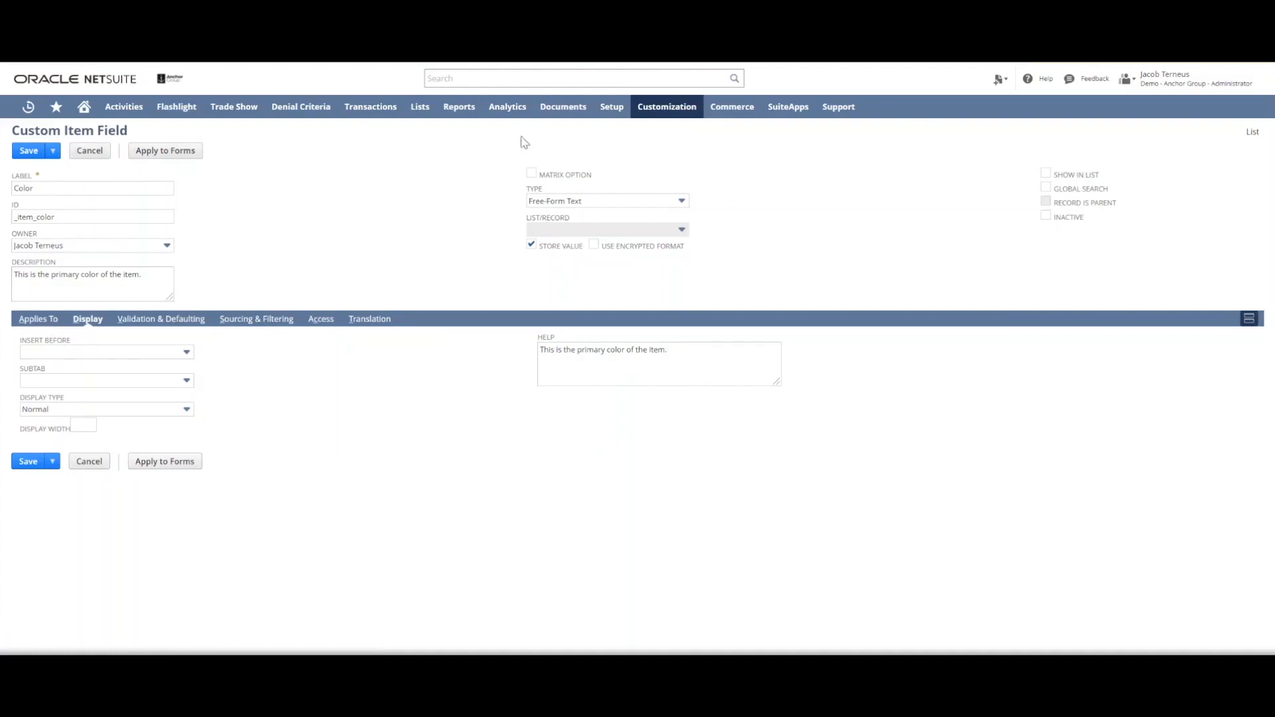
mouse_move(494, 232)
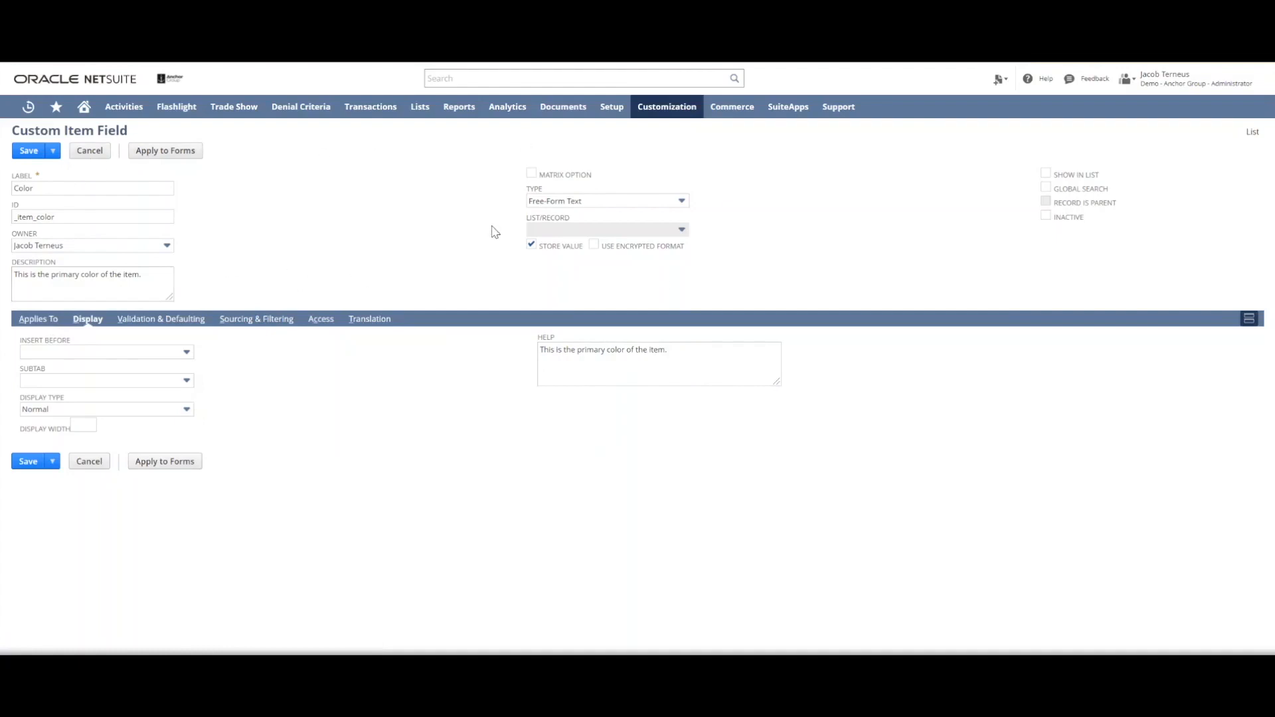
mouse_move(616, 206)
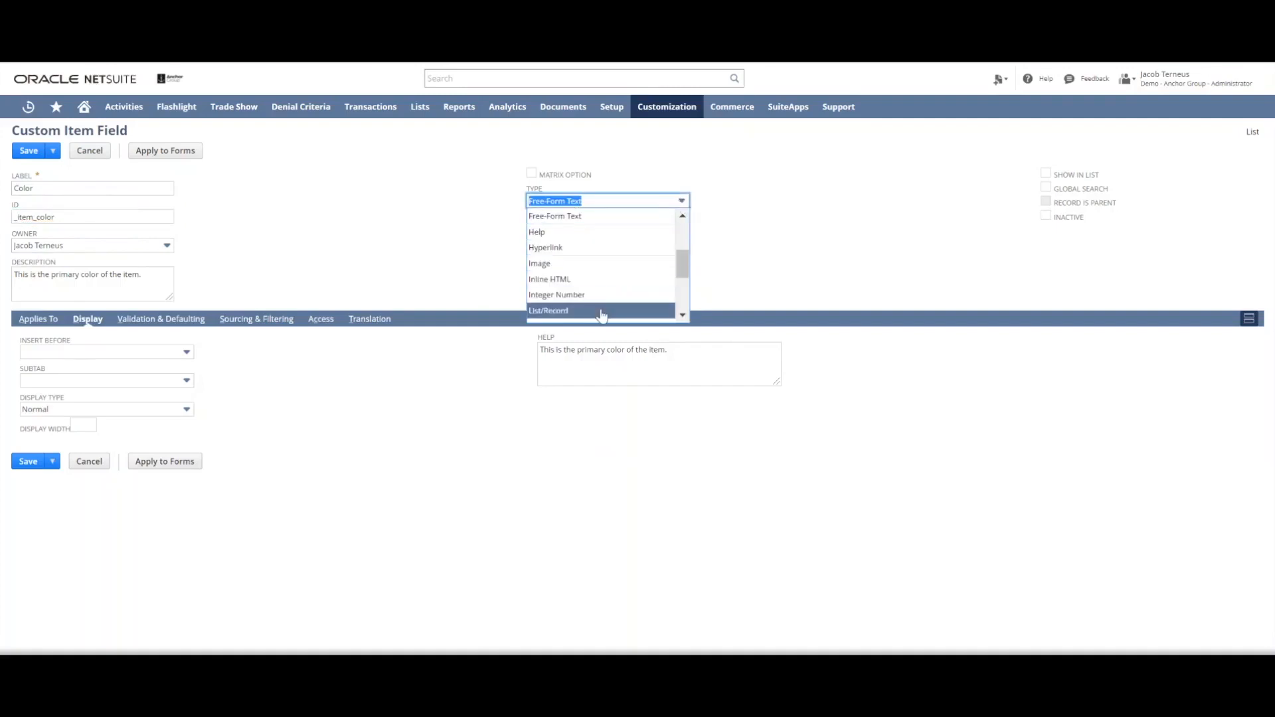
Choose the Color list as the field's List/Record source.
click(548, 311)
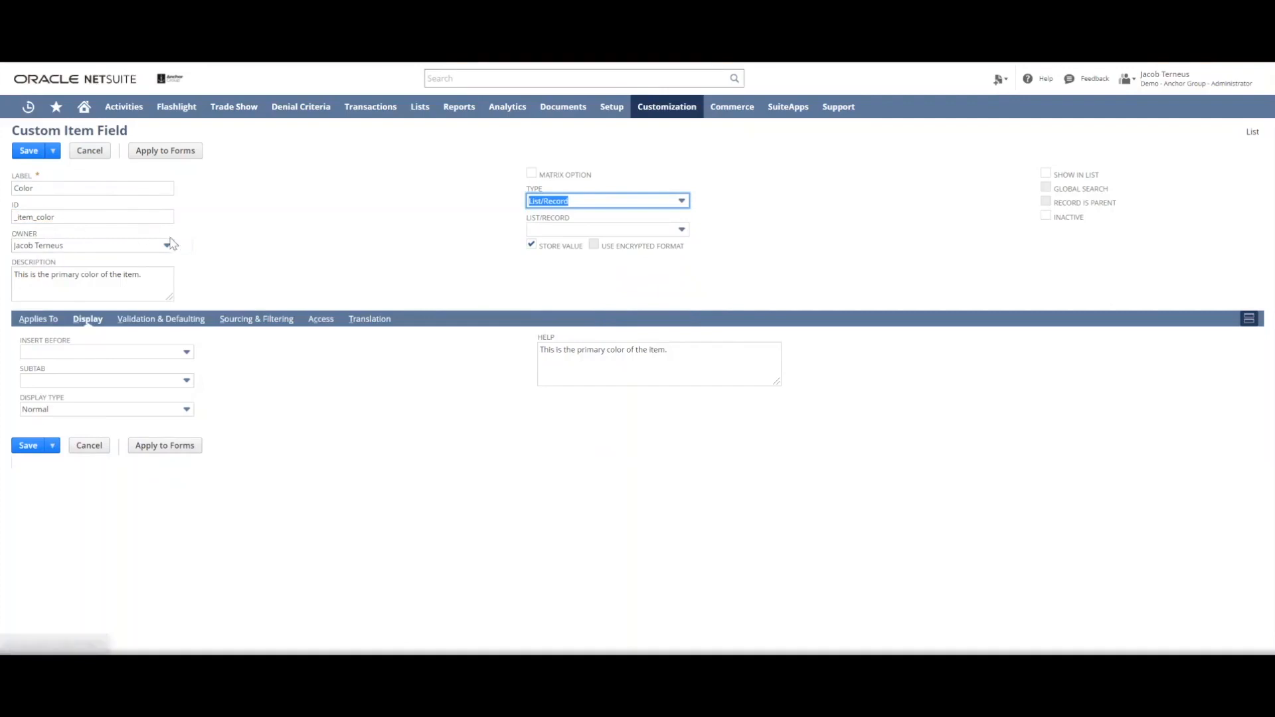
click(166, 245)
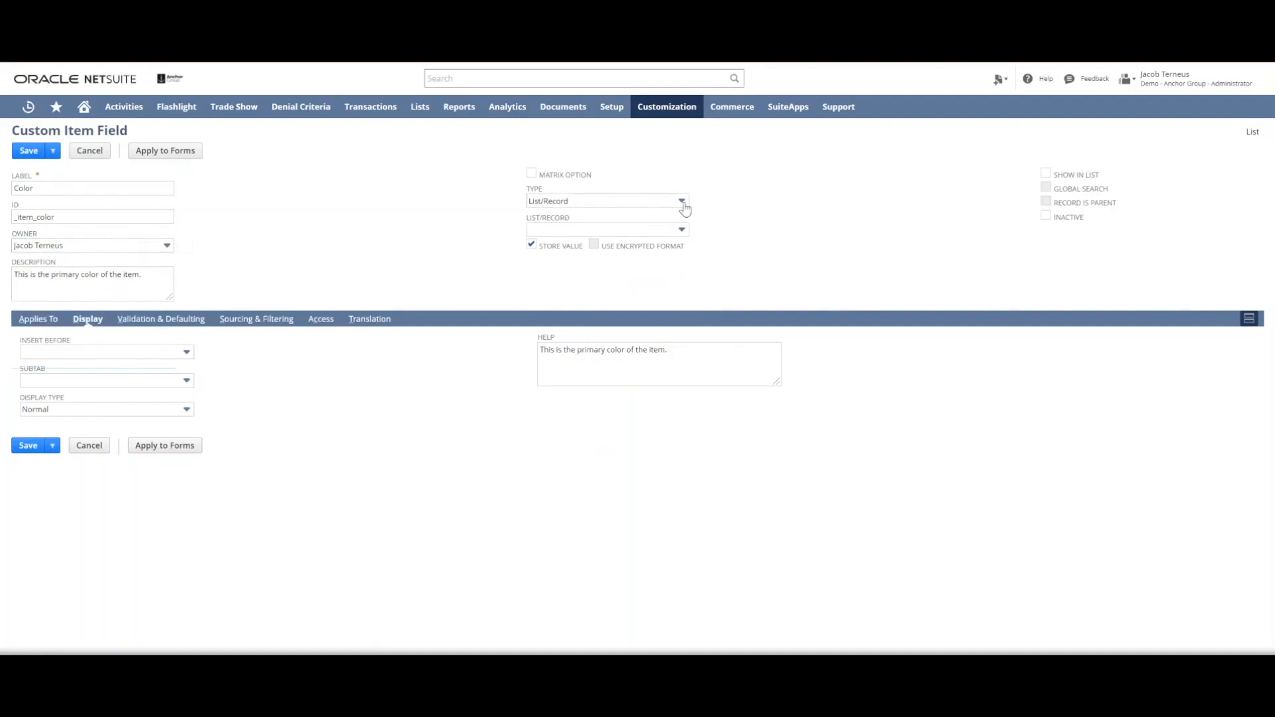
mouse_move(589, 206)
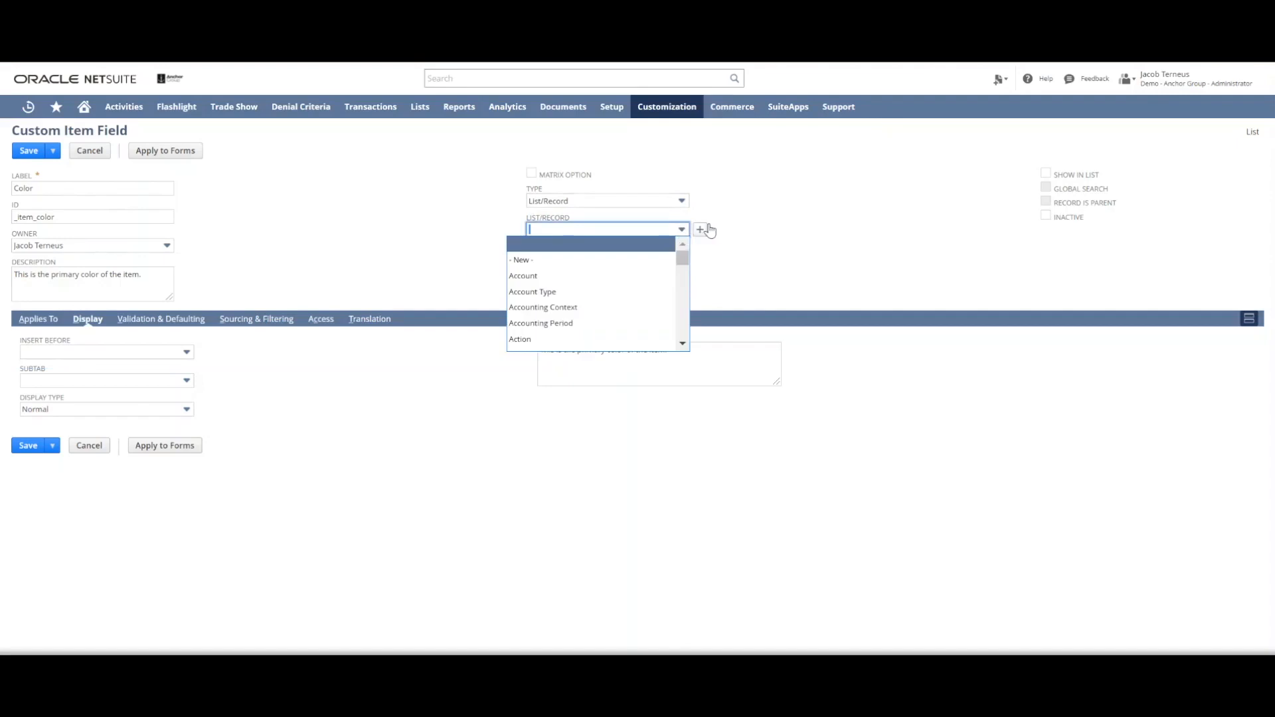
scroll(down, 3)
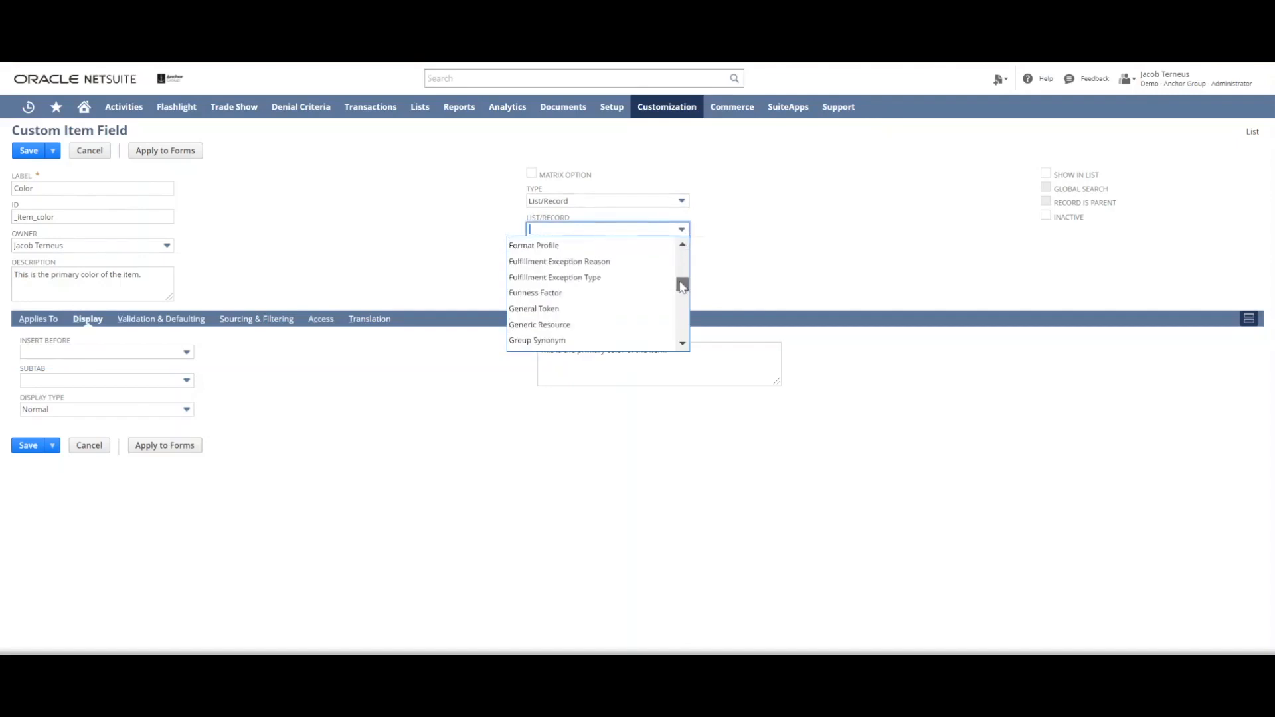
scroll(down, 3)
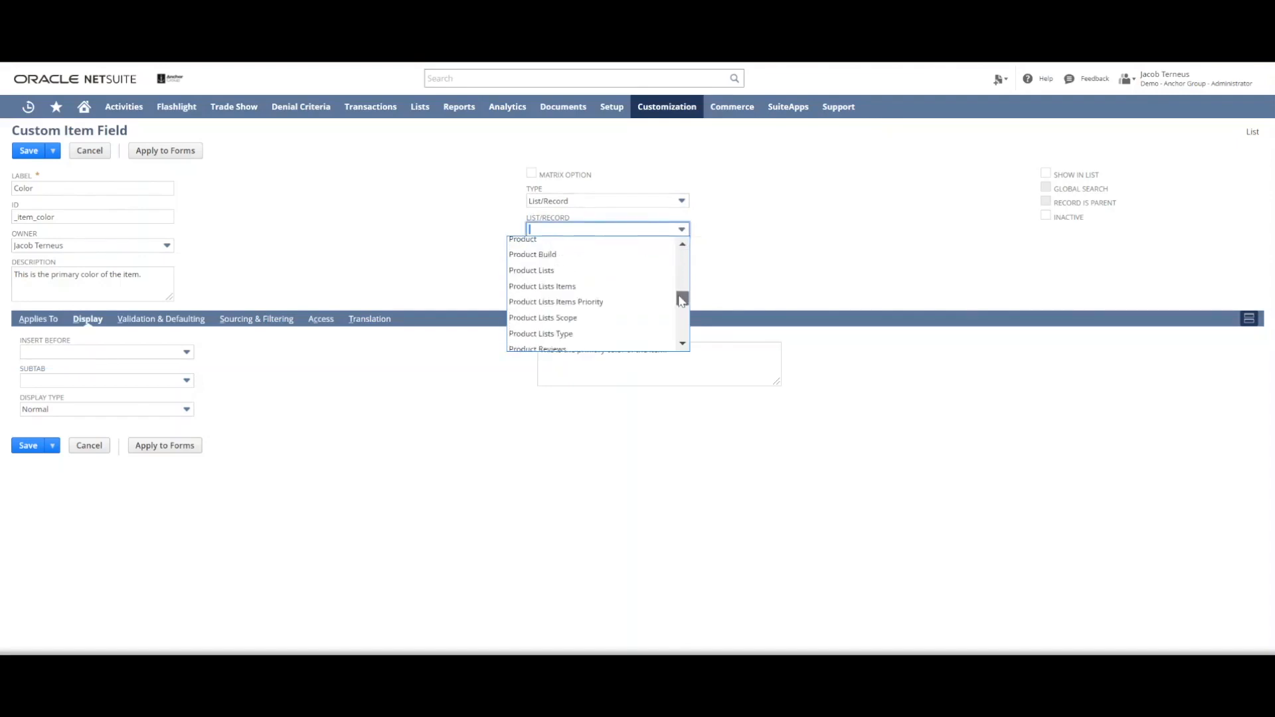
scroll(down, 3)
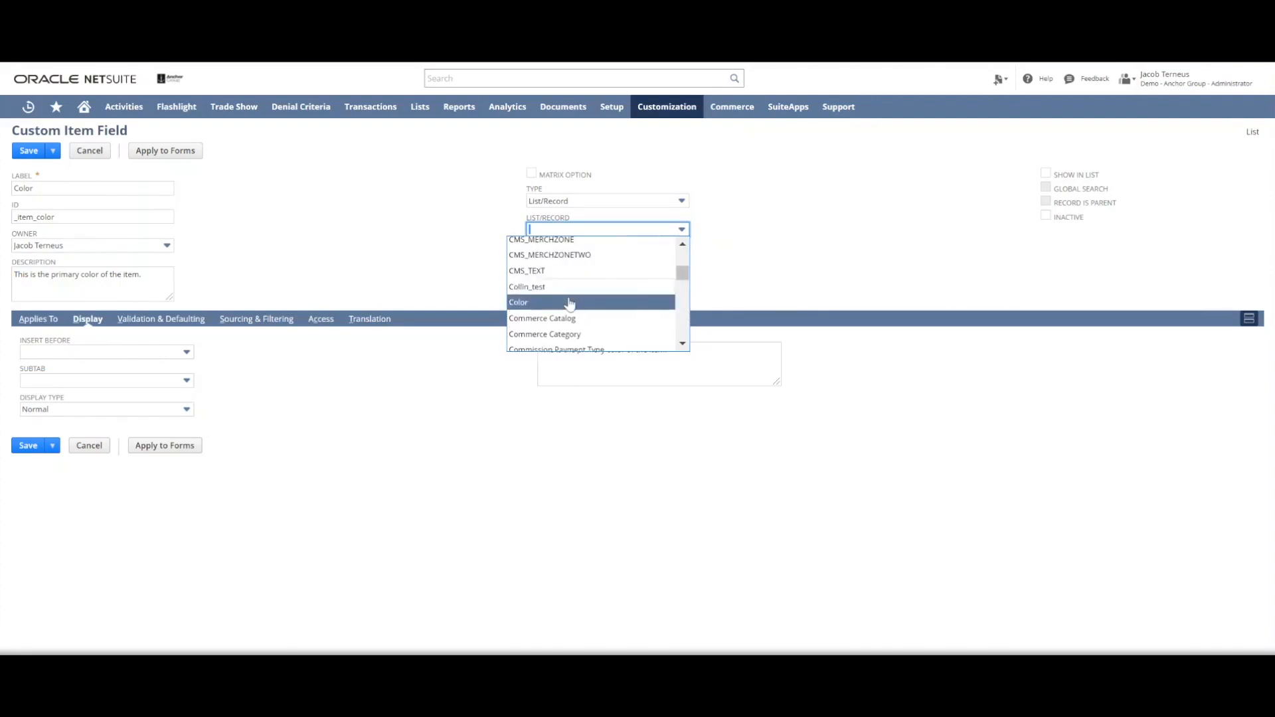
click(518, 302)
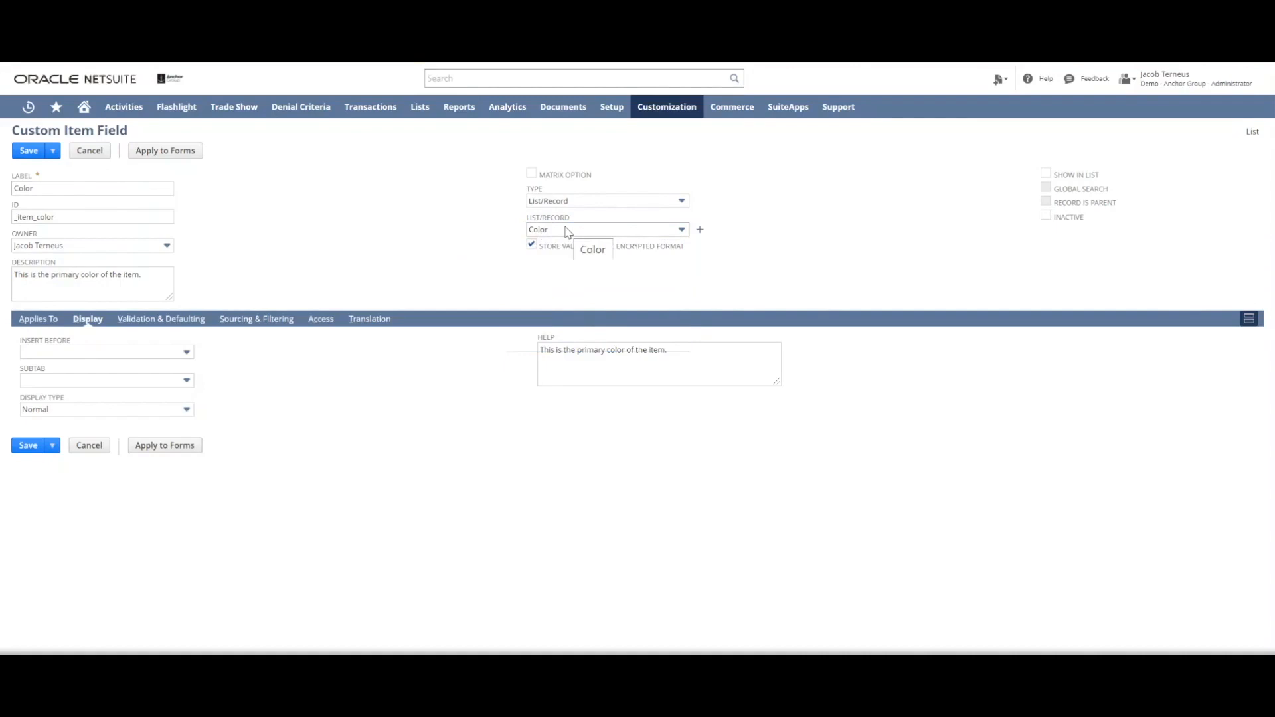
mouse_move(573, 231)
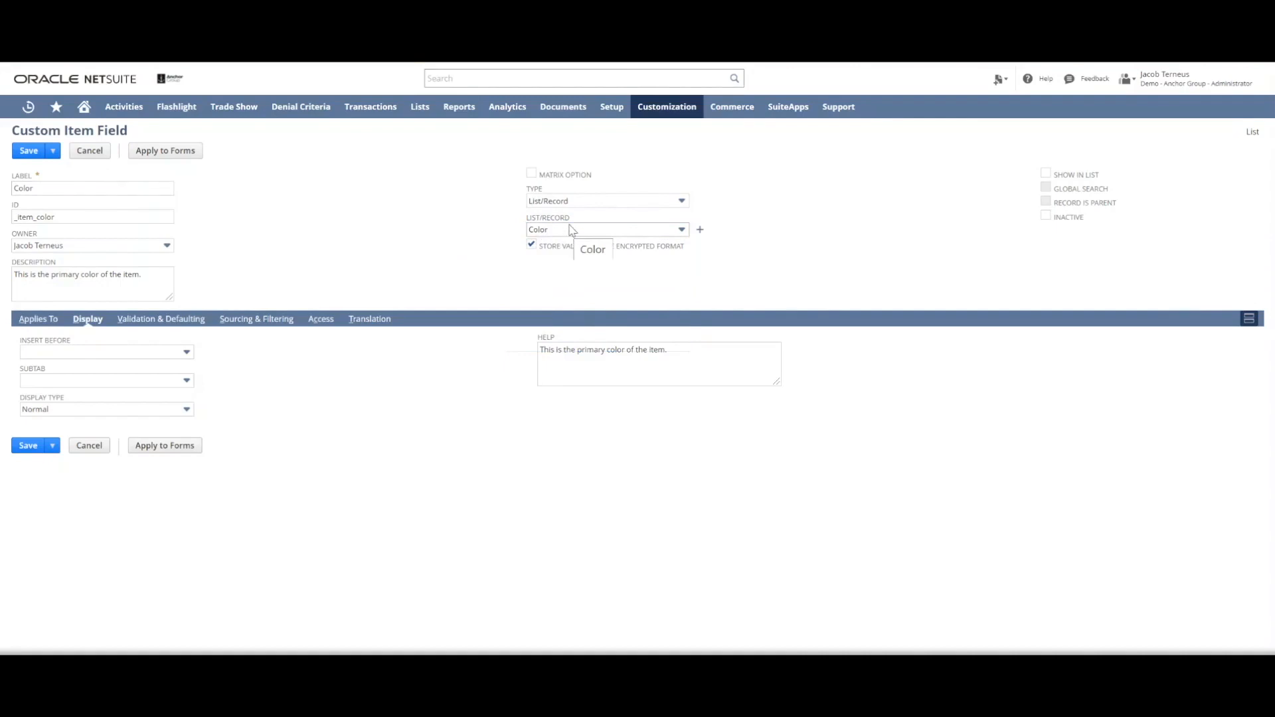
mouse_move(579, 233)
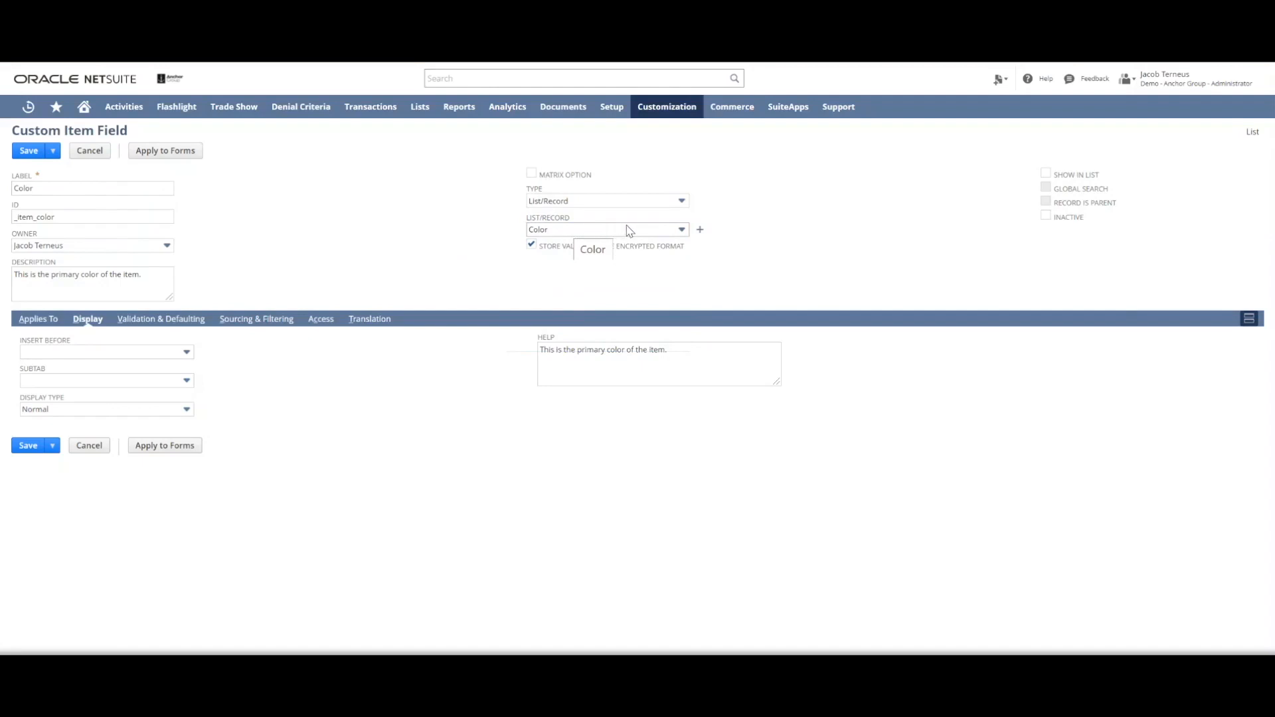
click(666, 106)
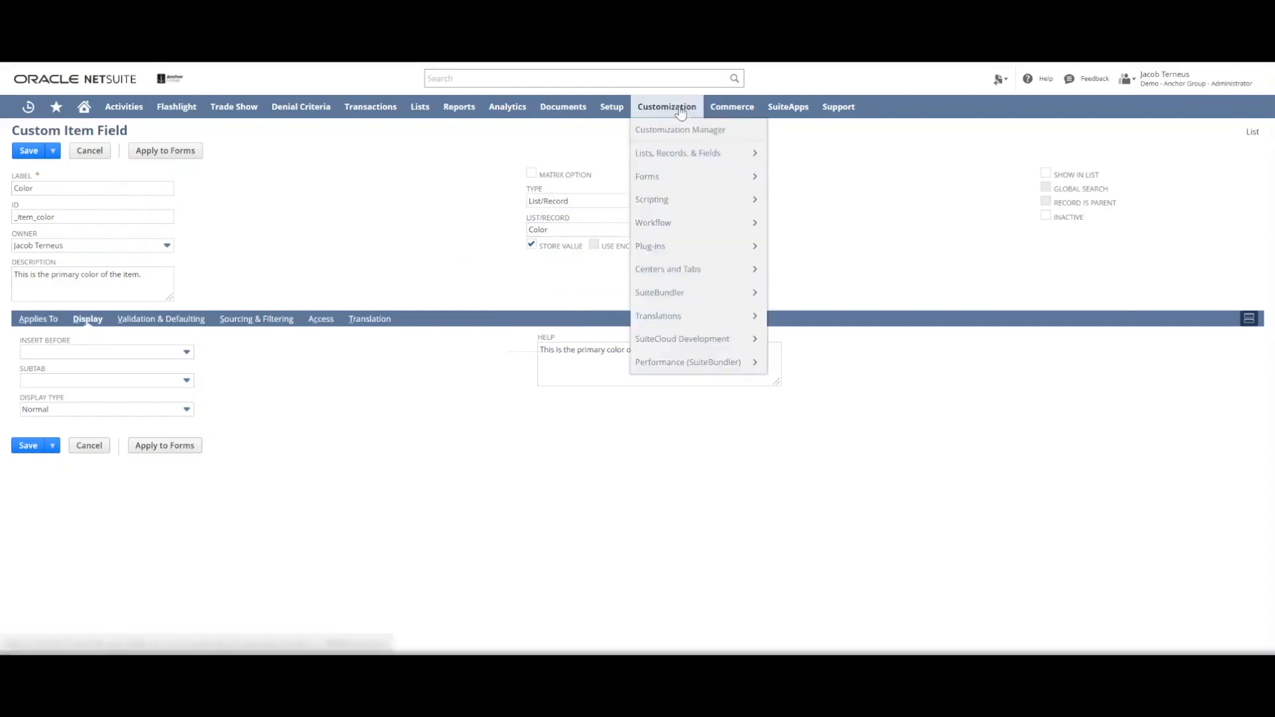
mouse_move(703, 154)
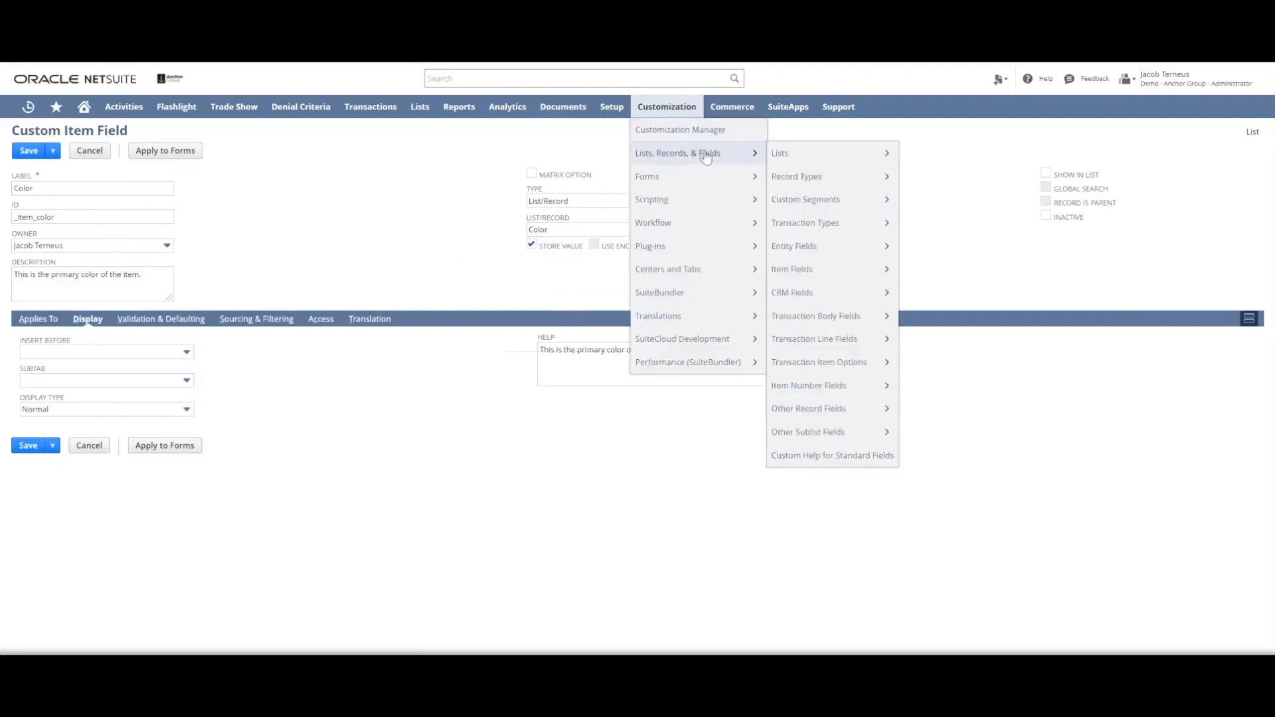
mouse_move(826, 152)
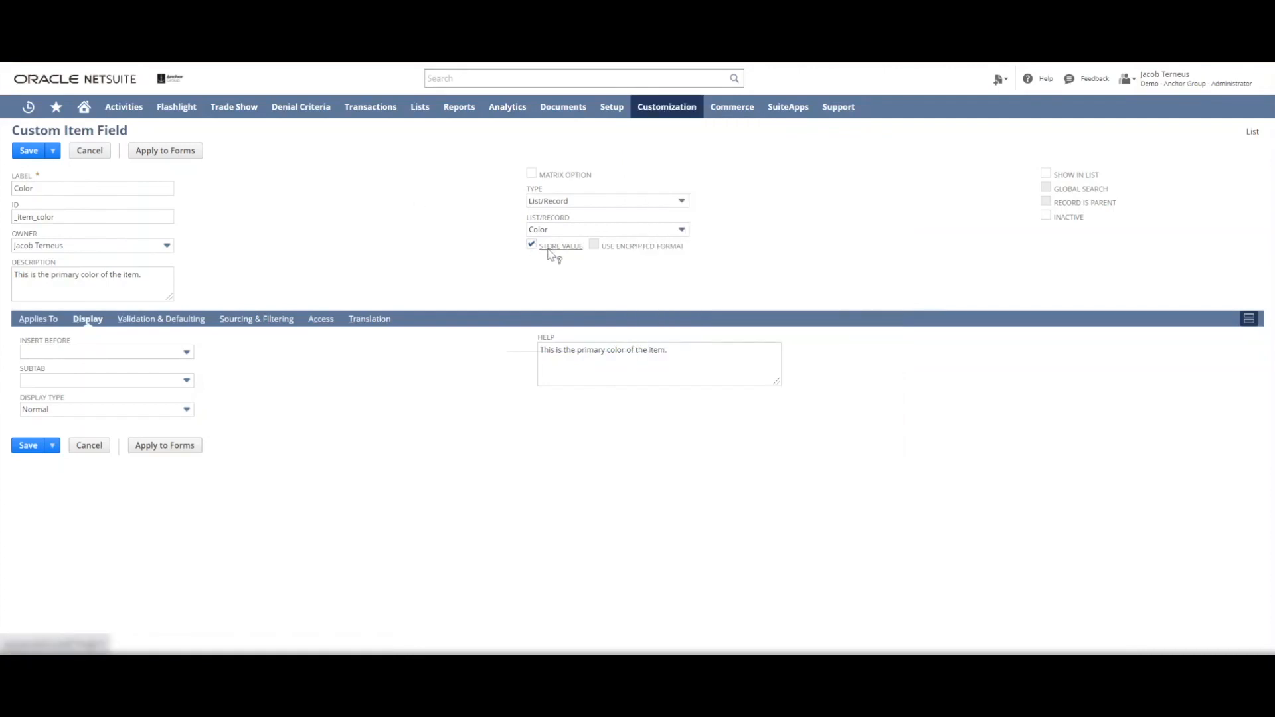
mouse_move(848, 276)
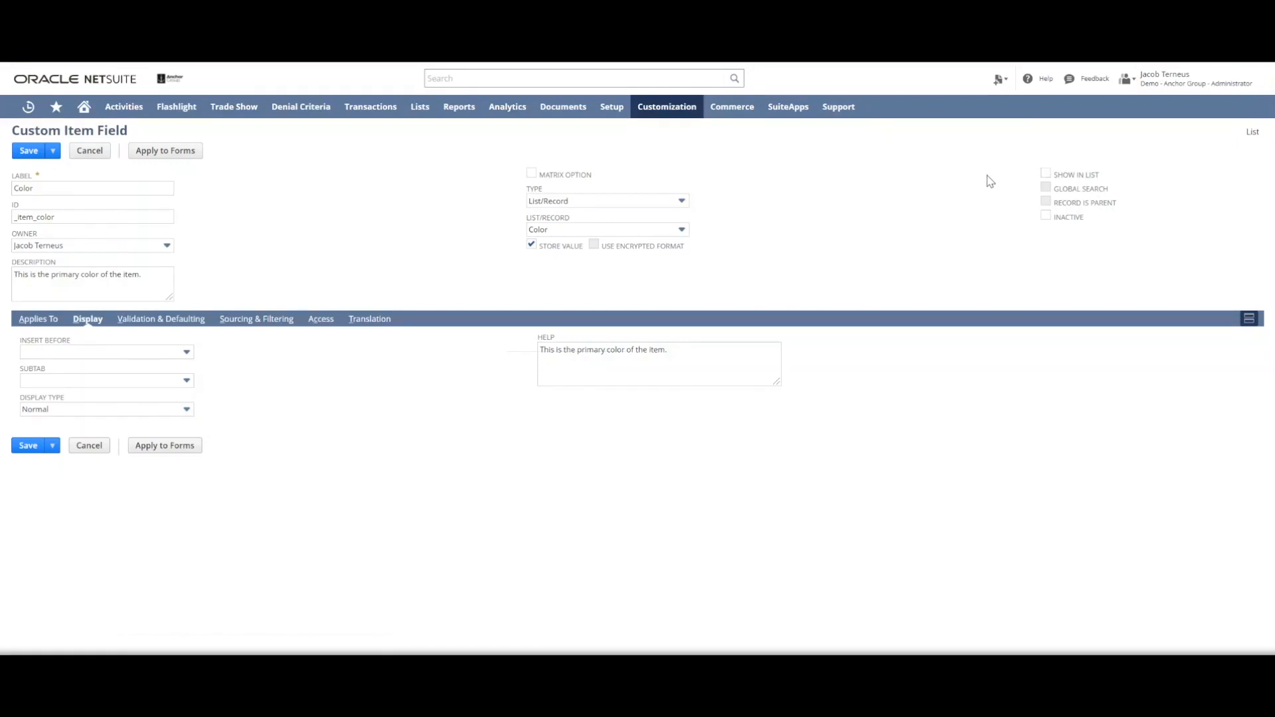
mouse_move(1000, 178)
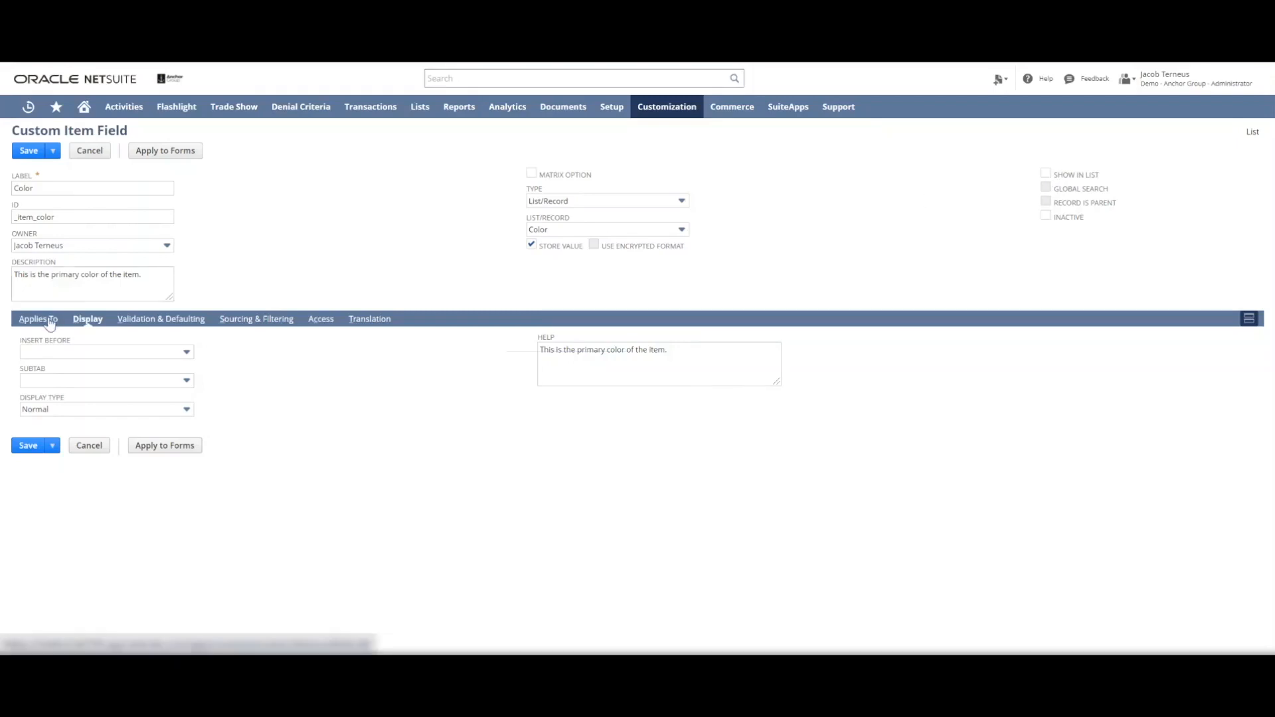
Apply the field to Inventory, Non-Inventory, Kit/Package and Assembly/Bill of Materials items, leaving individual-item restriction off.
click(39, 318)
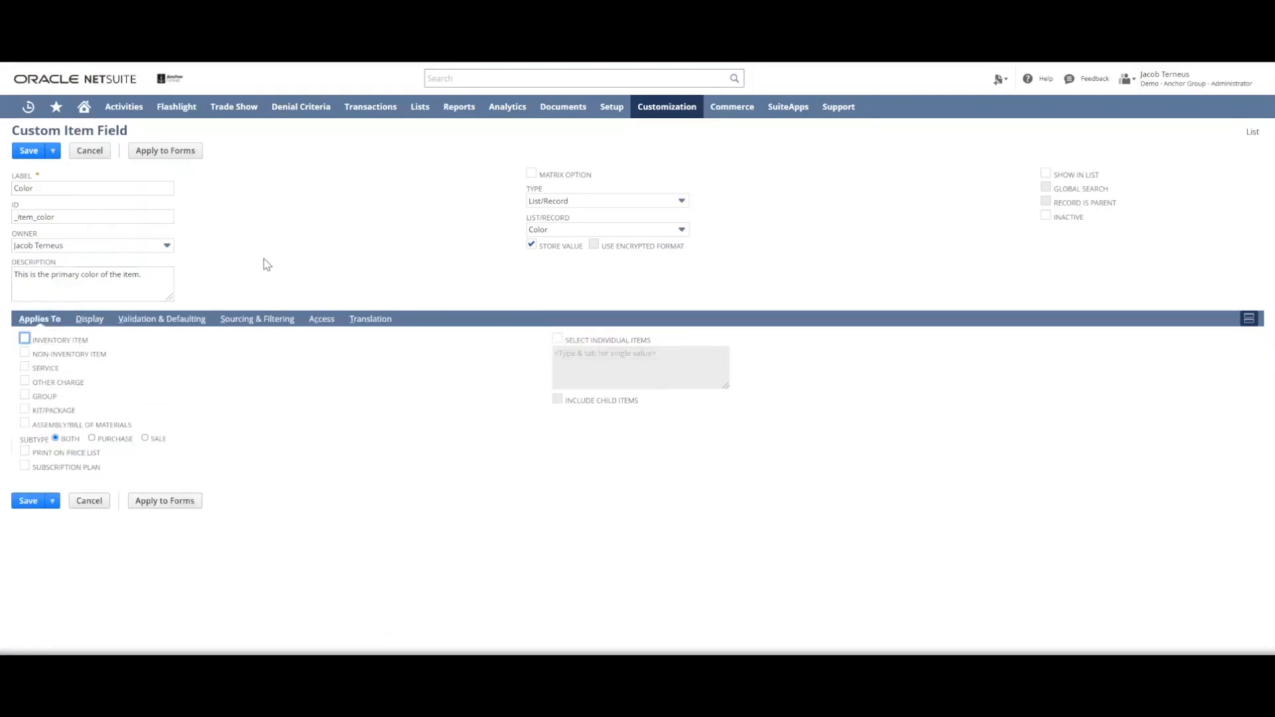
mouse_move(191, 391)
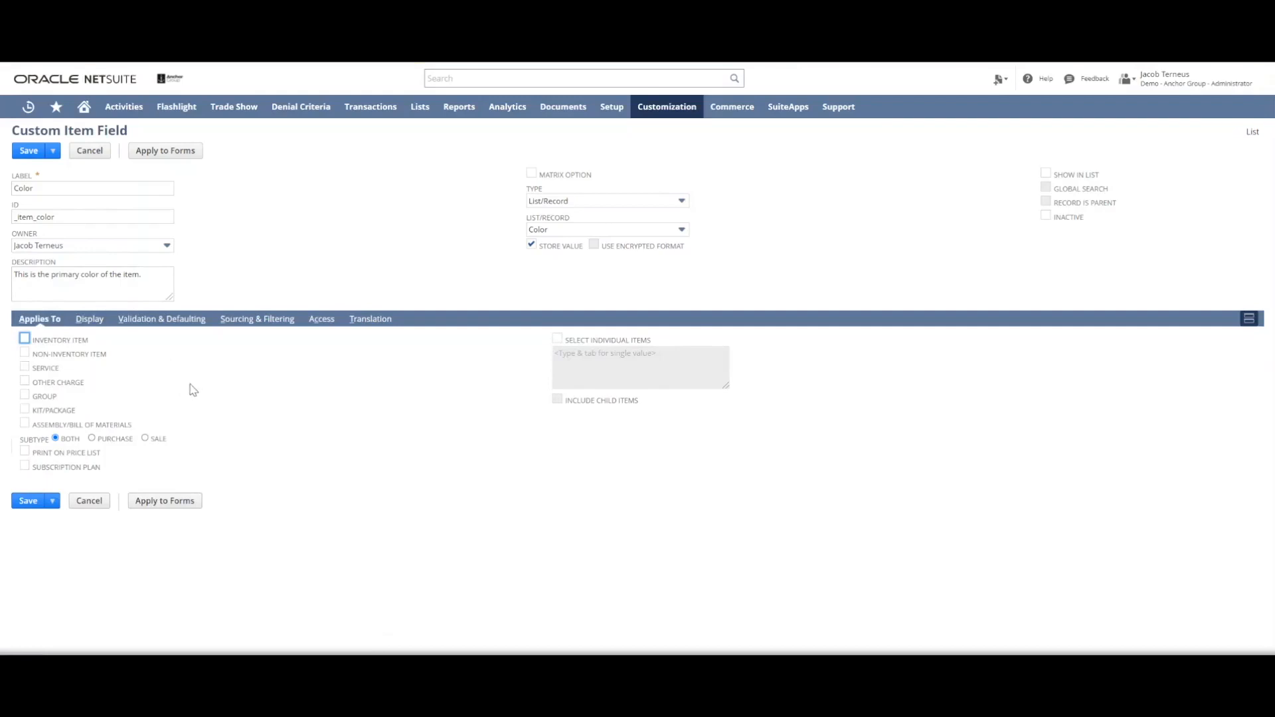
mouse_move(56, 369)
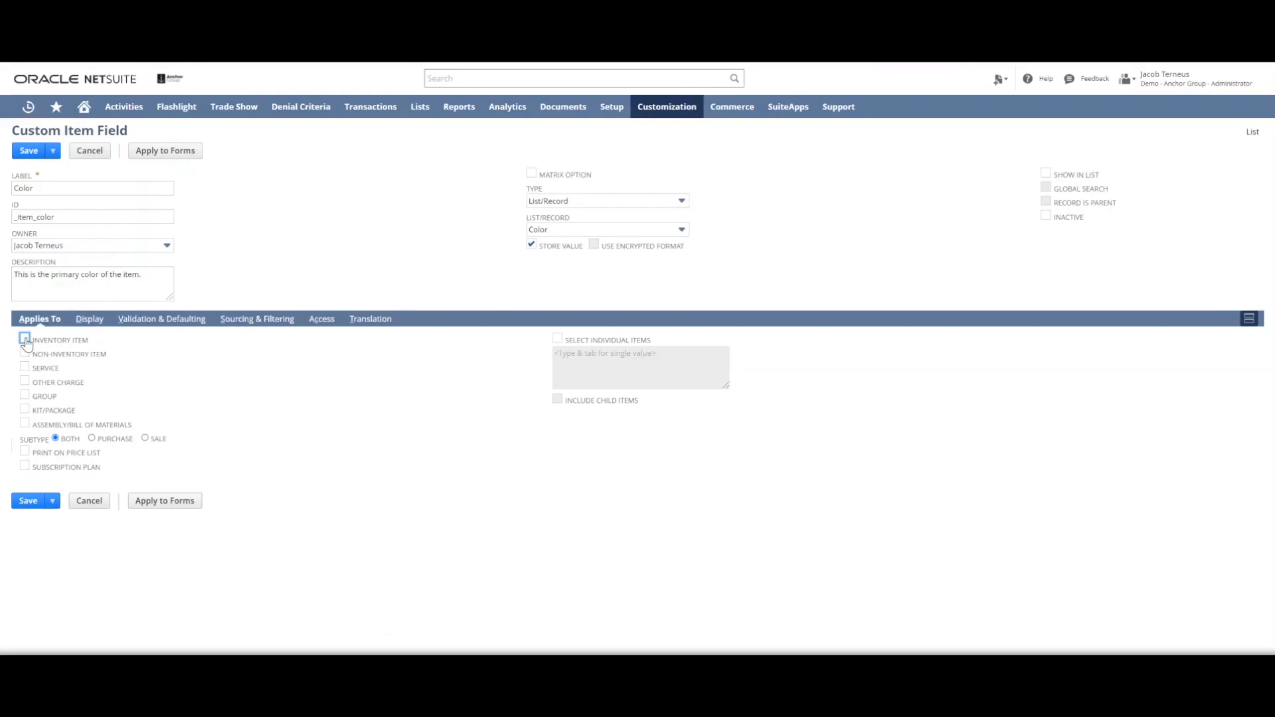
click(23, 340)
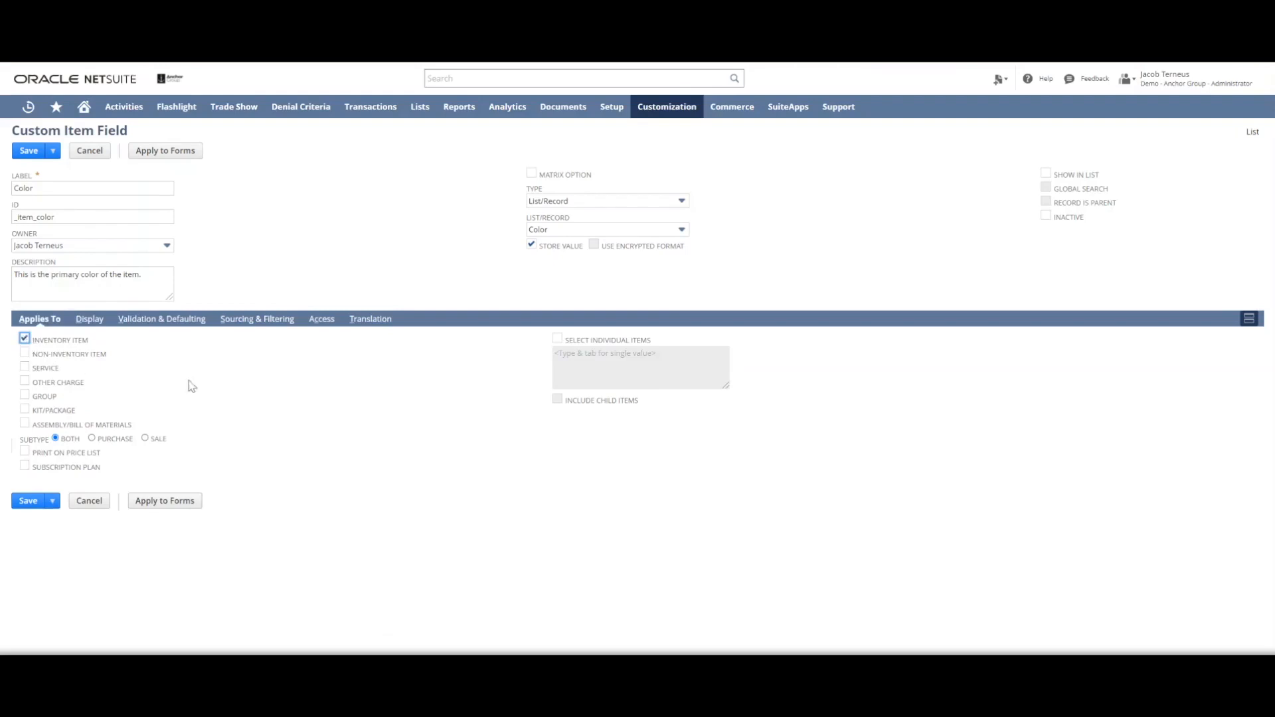
click(24, 409)
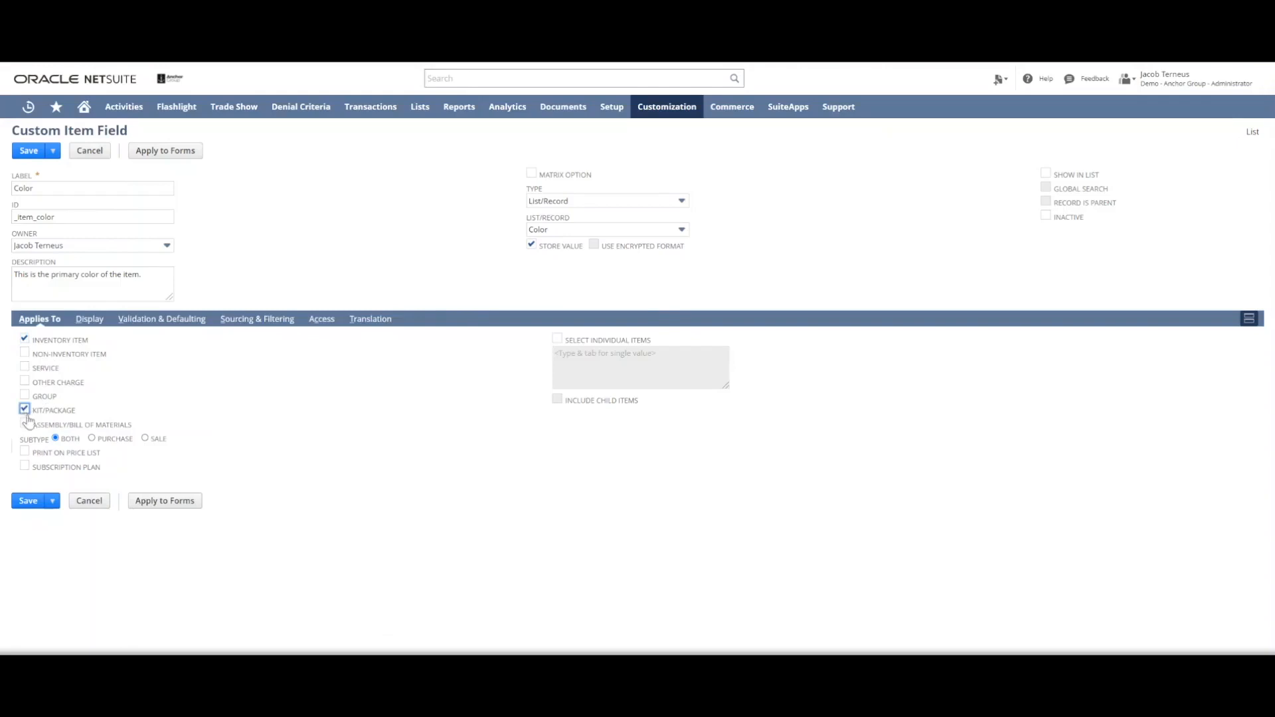
click(23, 424)
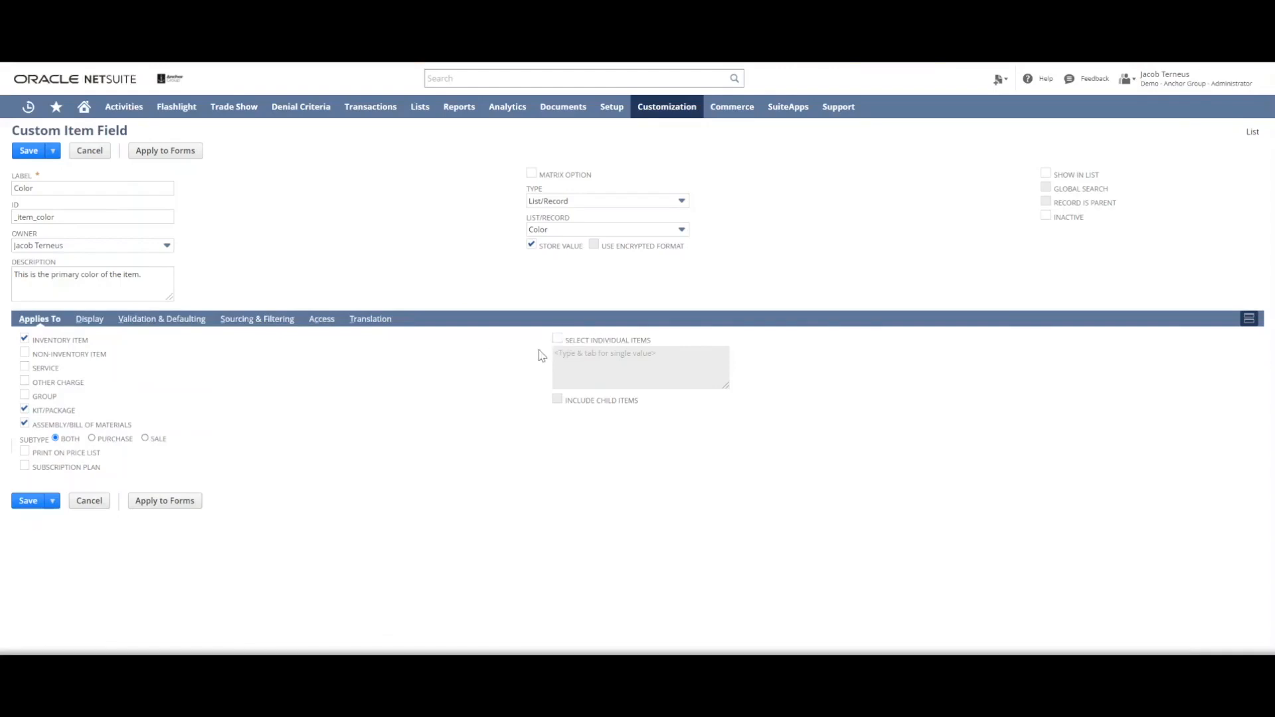
click(556, 340)
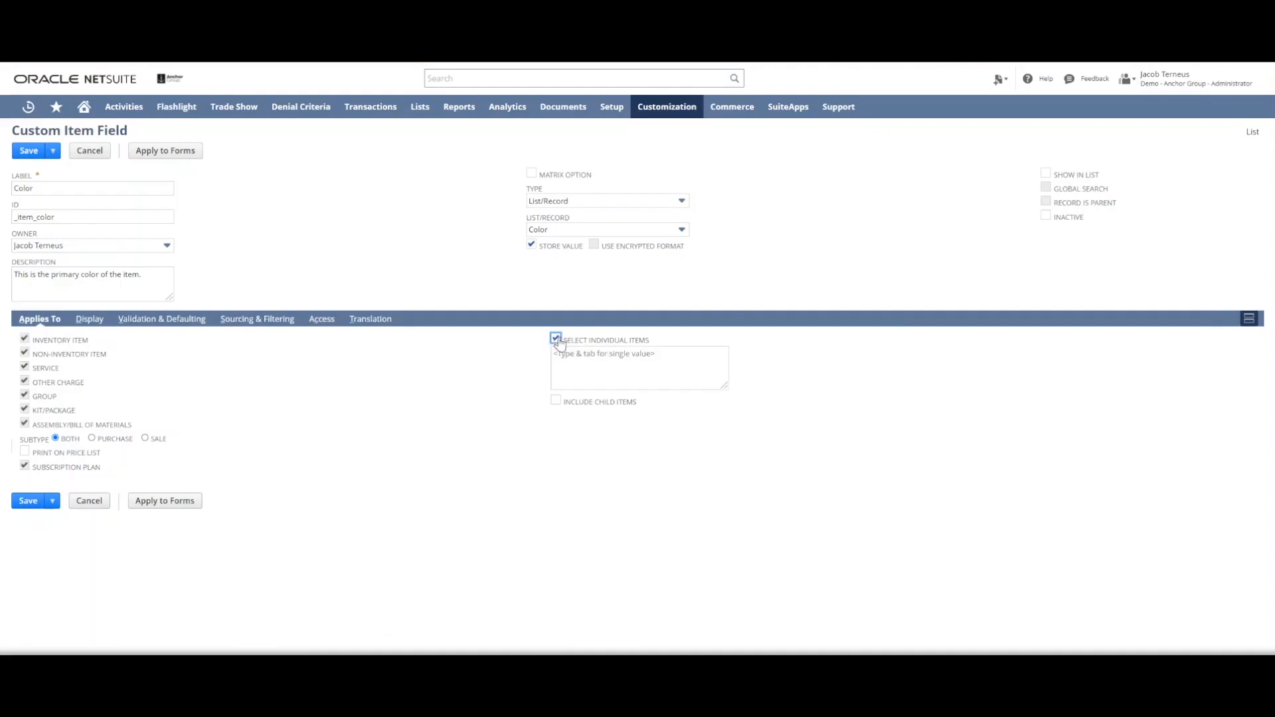
click(555, 340)
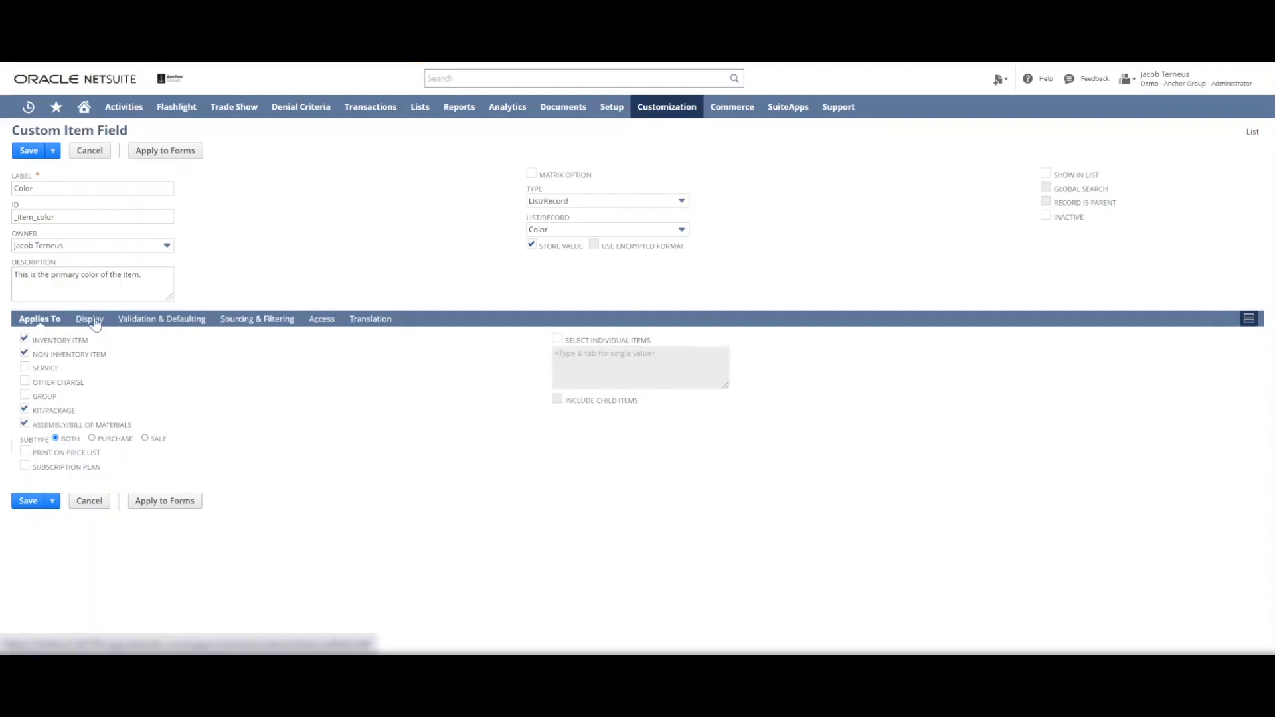
Keep display type Normal and place the field on the Basic subtab.
click(88, 318)
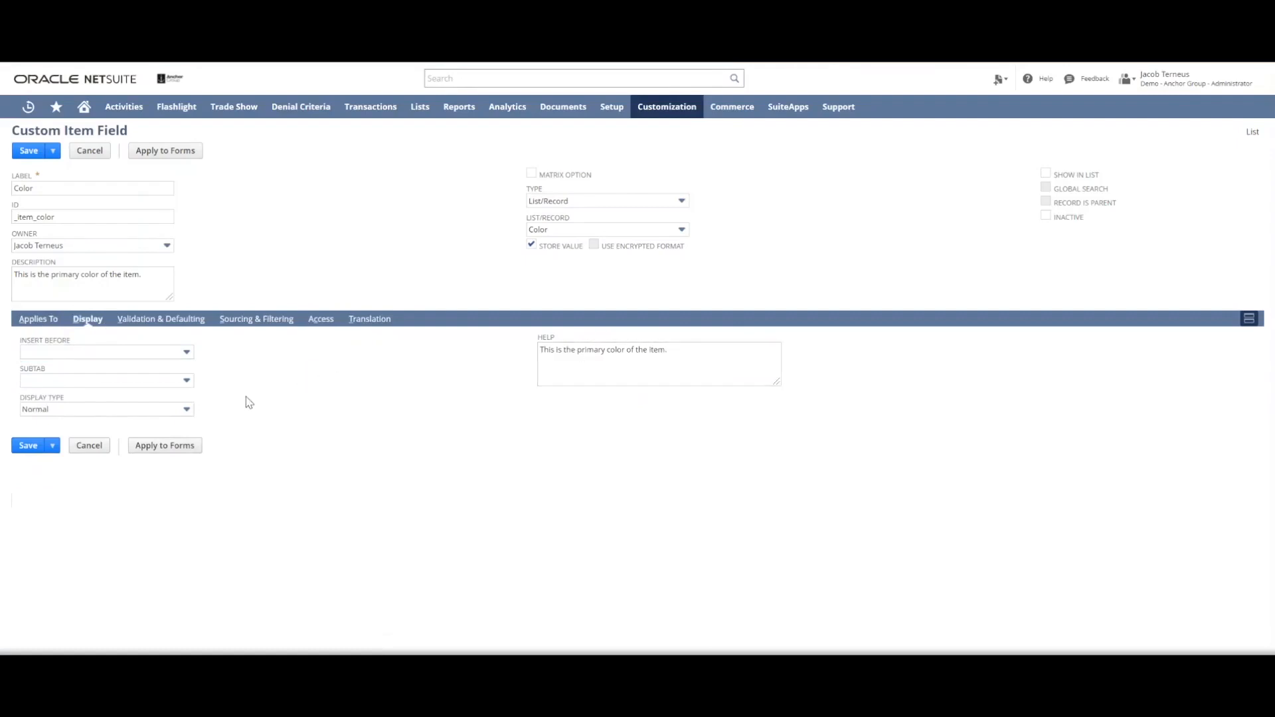
mouse_move(189, 411)
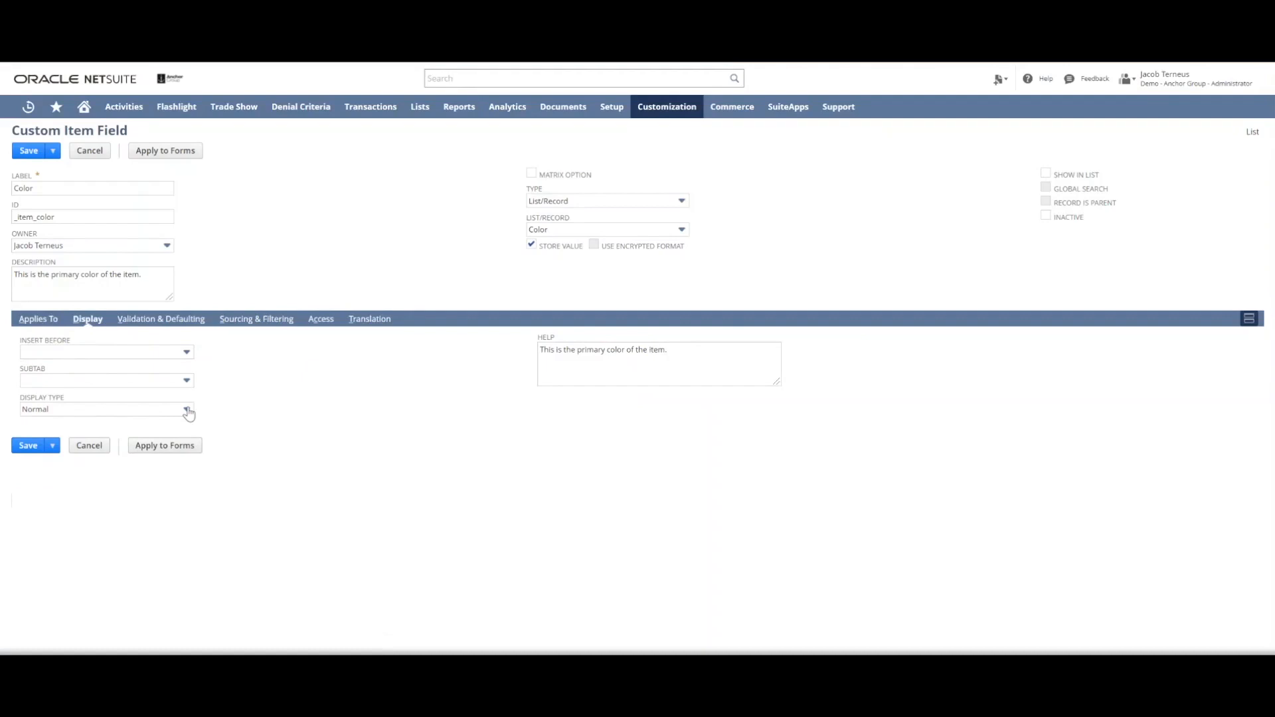
click(187, 409)
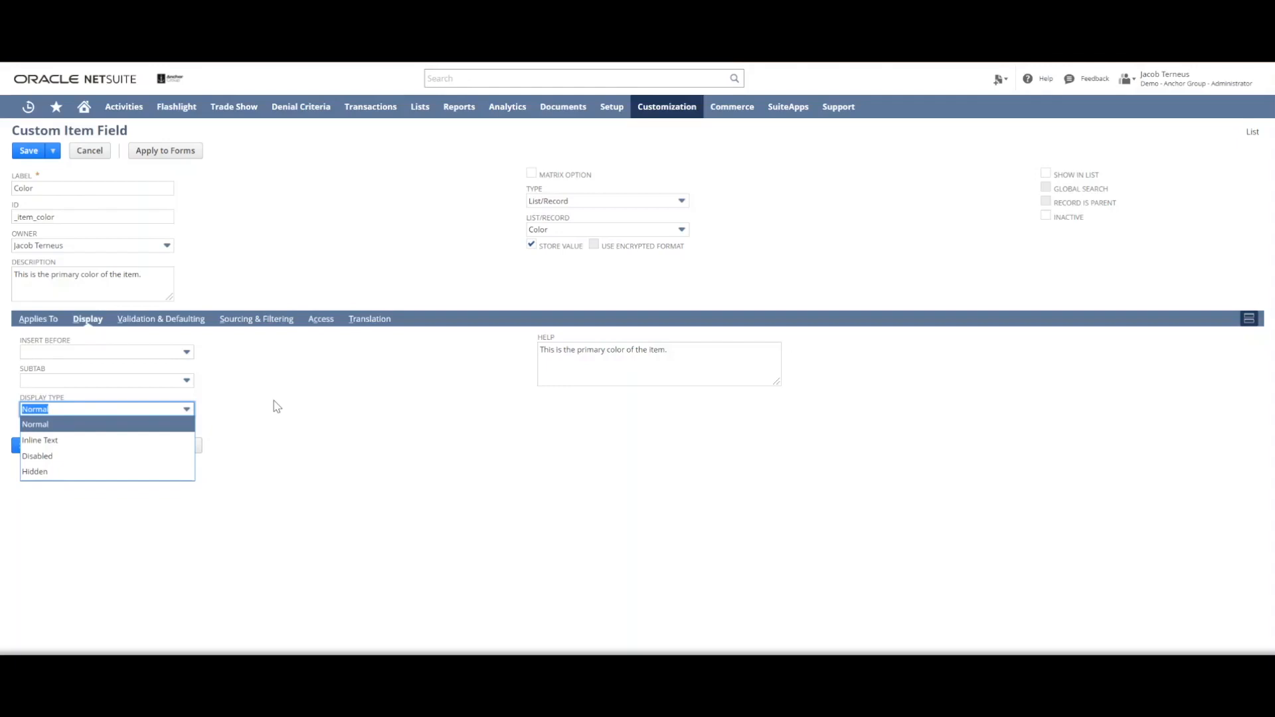
click(34, 425)
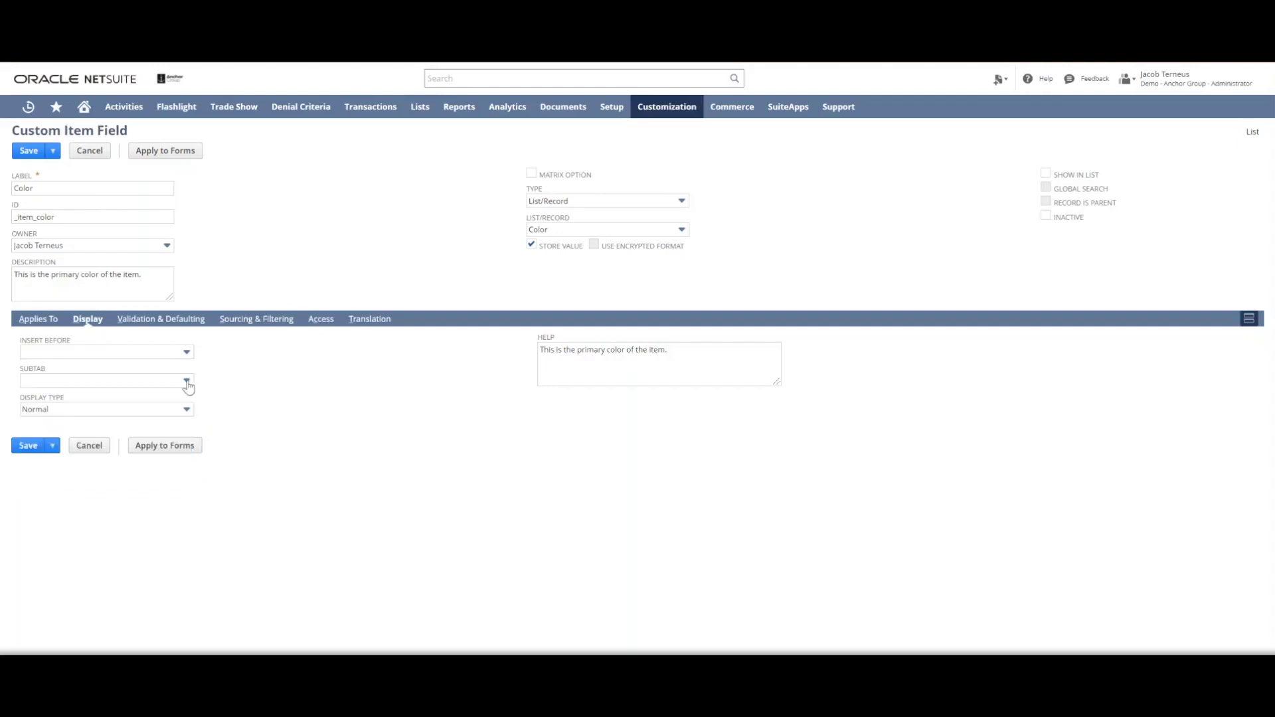
click(186, 380)
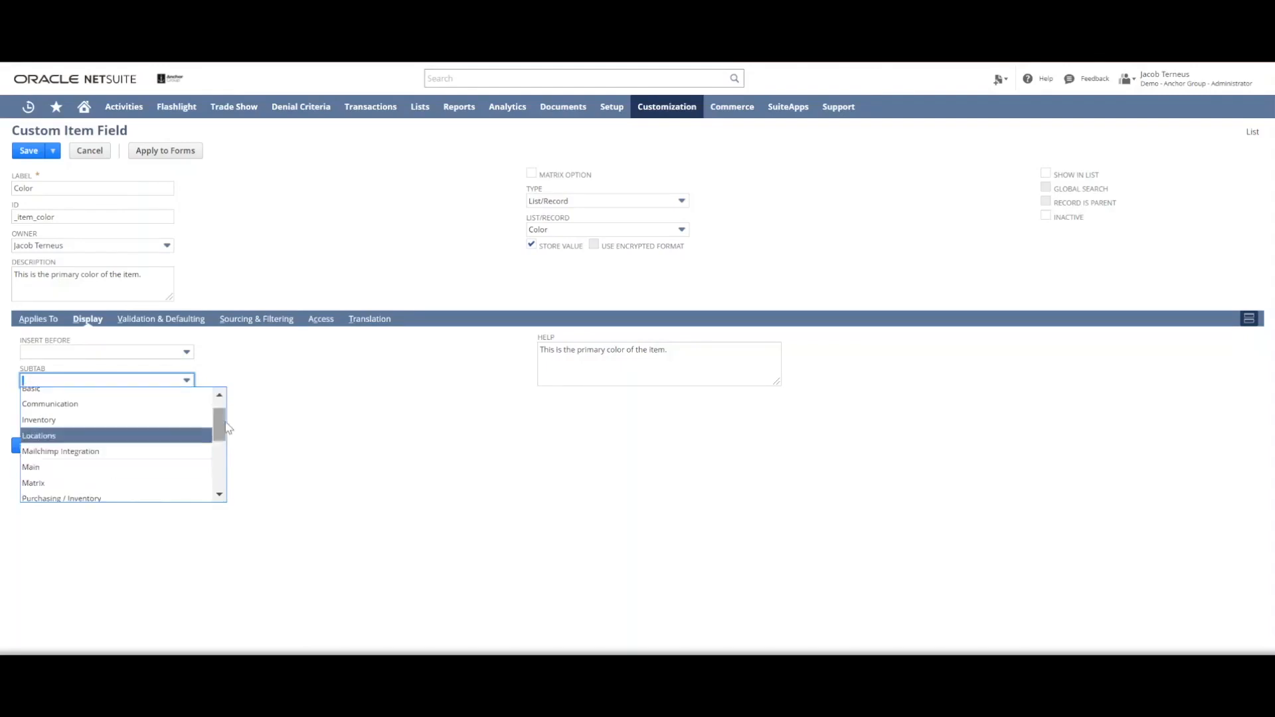
scroll(down, 3)
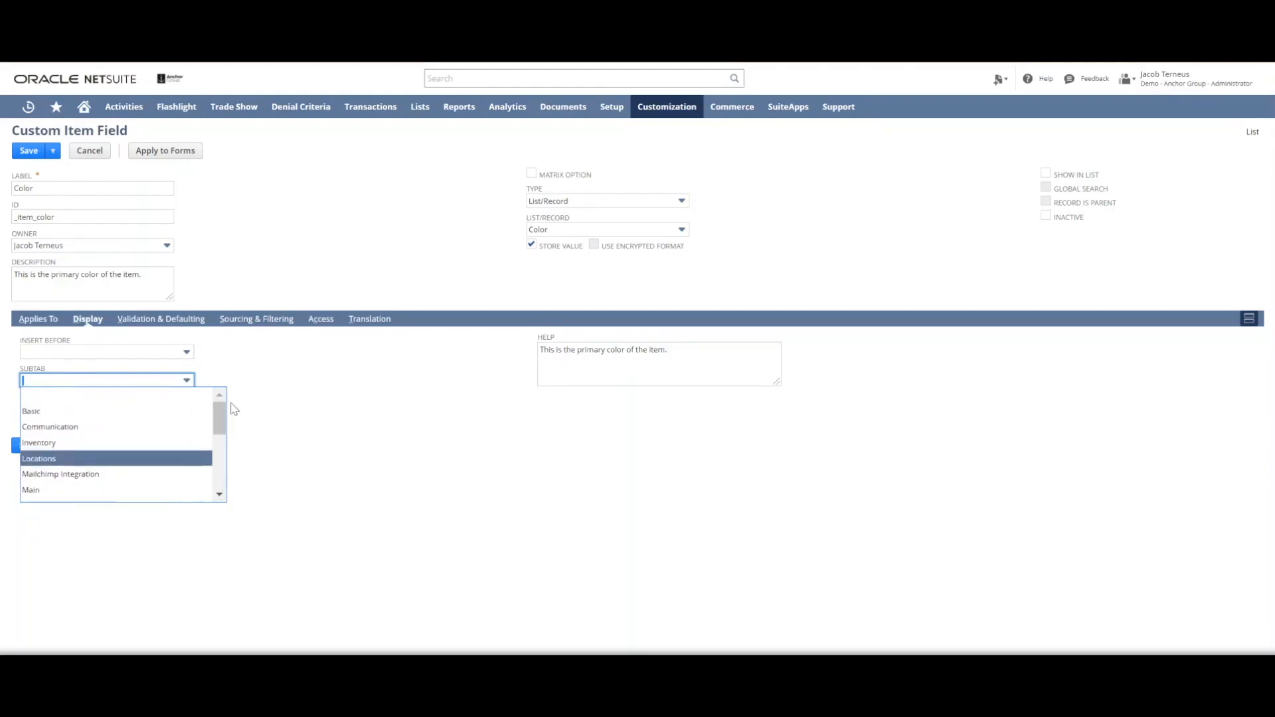
mouse_move(222, 425)
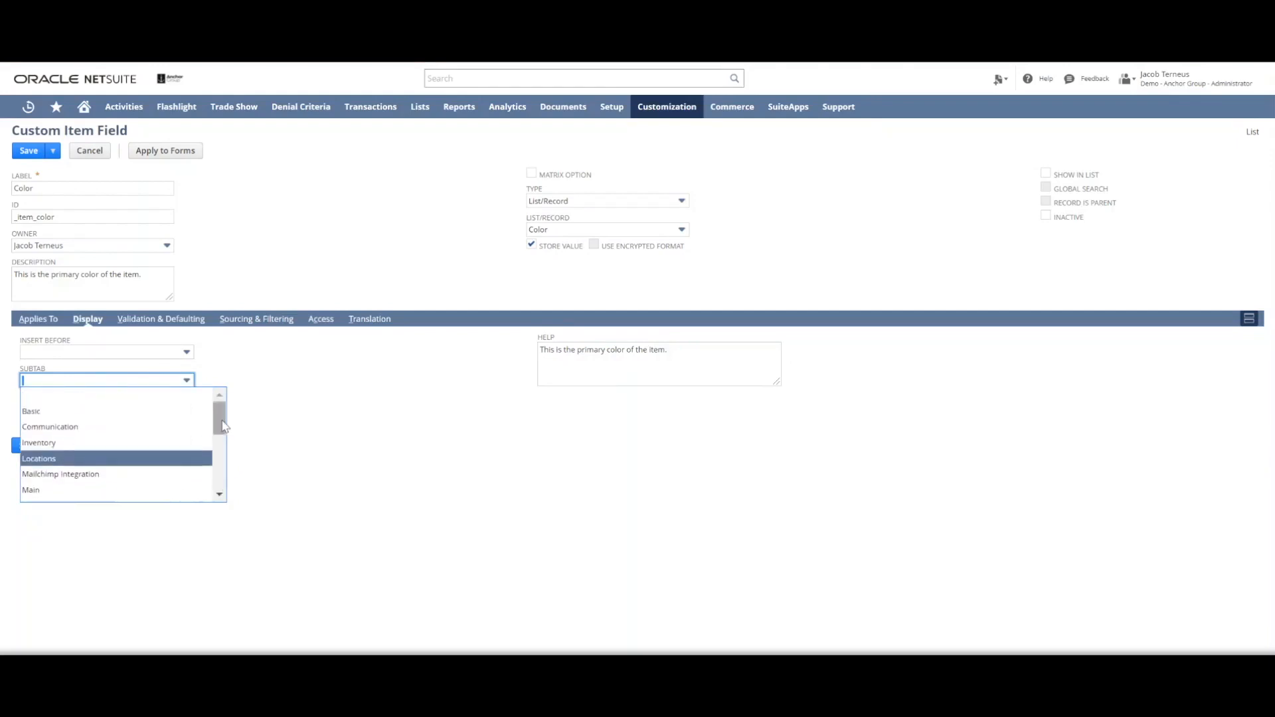
mouse_move(102, 418)
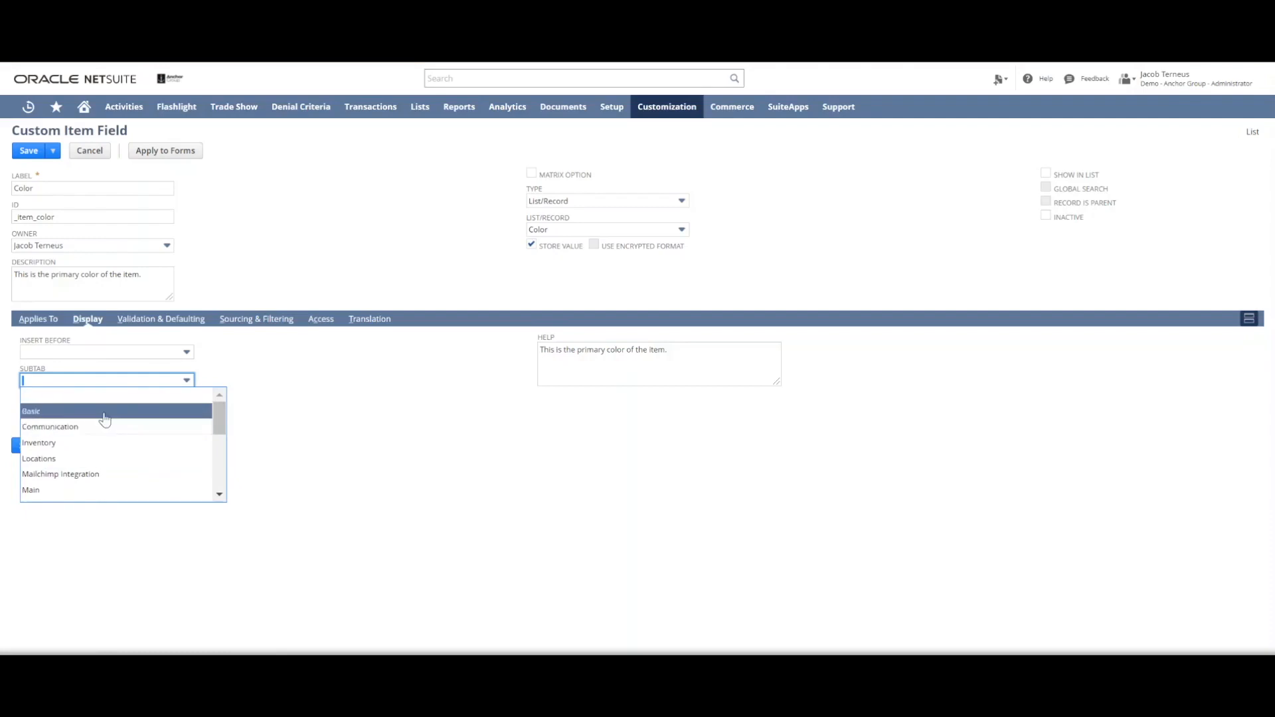
click(30, 412)
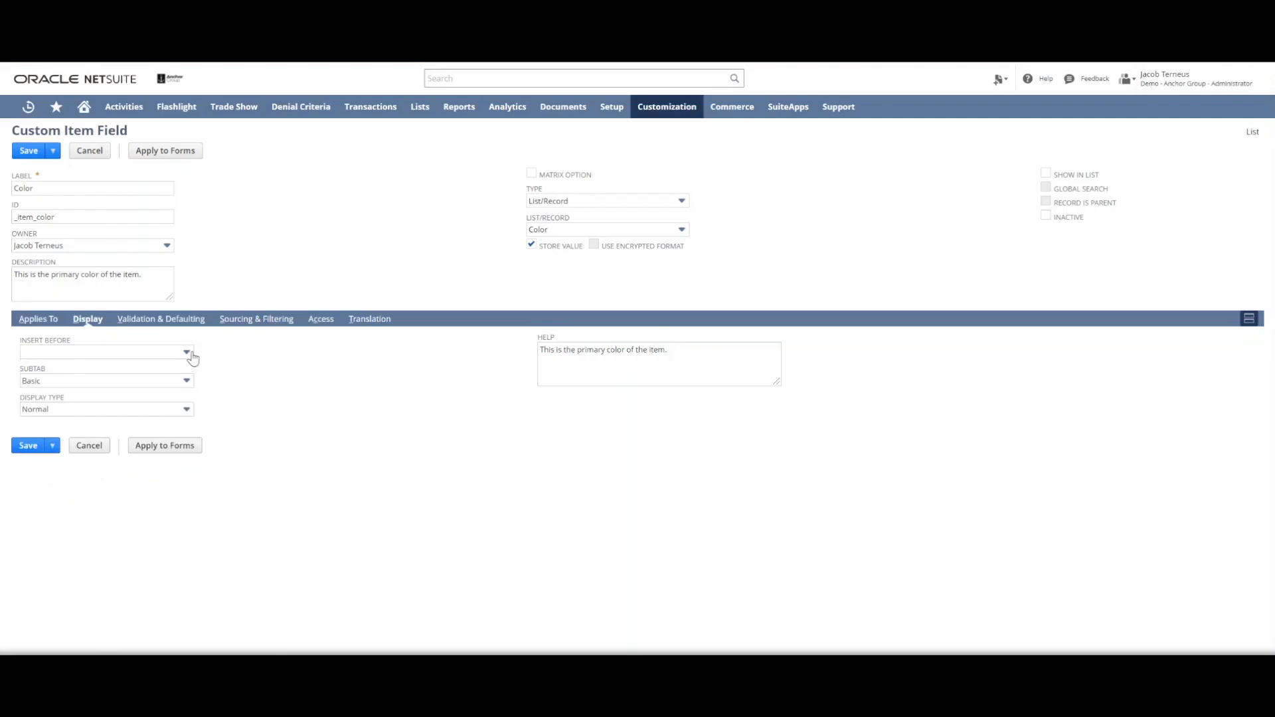
Insert the field before Brand and set its ID to '_primary_color' matching the Primary Color label.
click(186, 352)
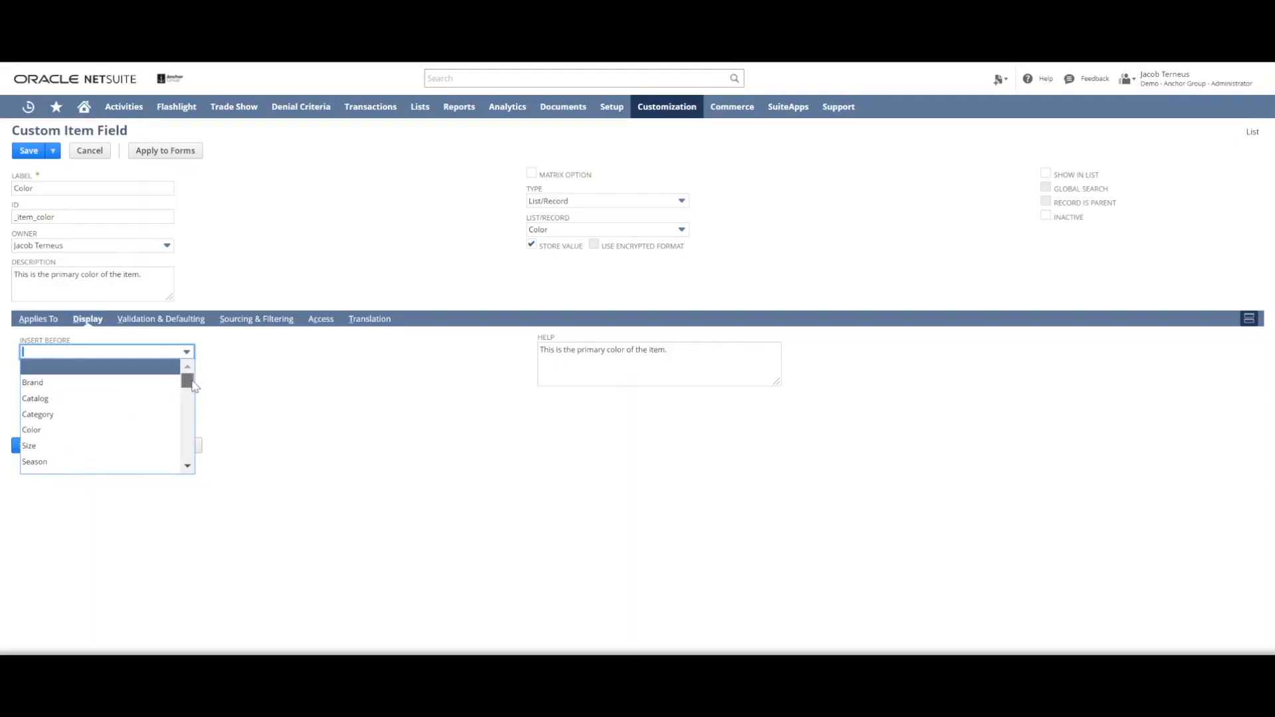
mouse_move(202, 391)
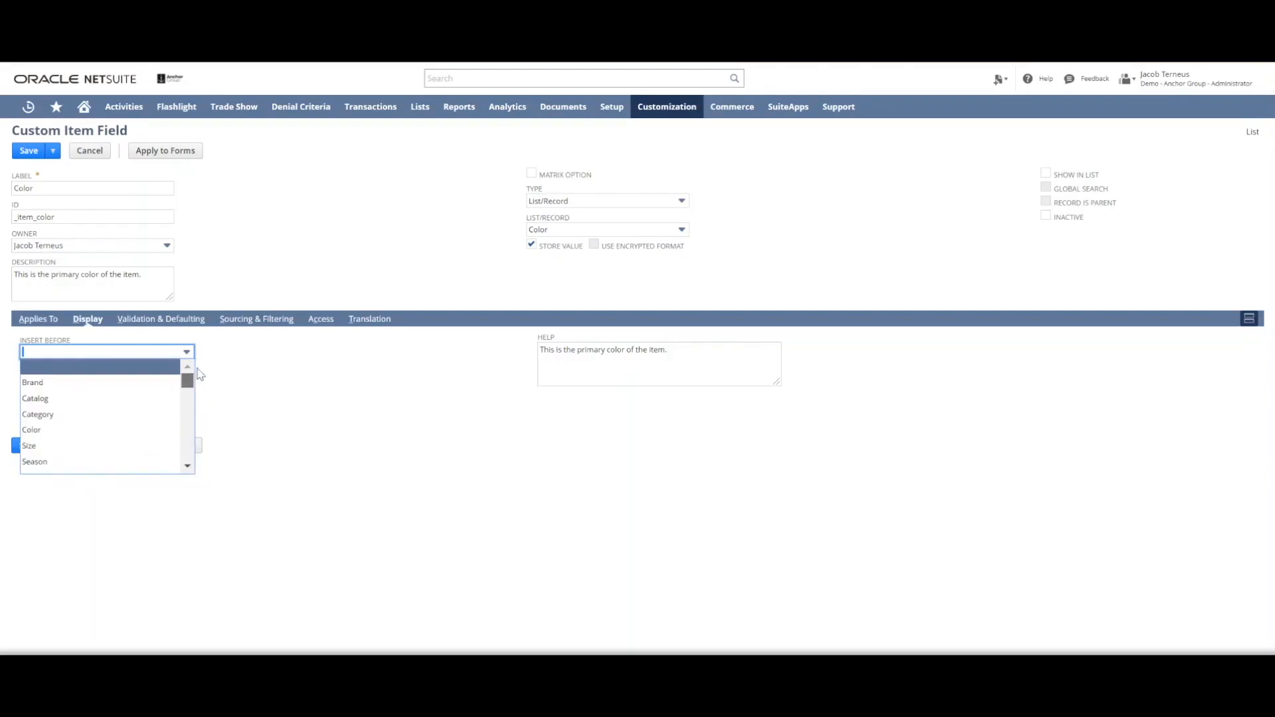
scroll(down, 3)
text(Primary )
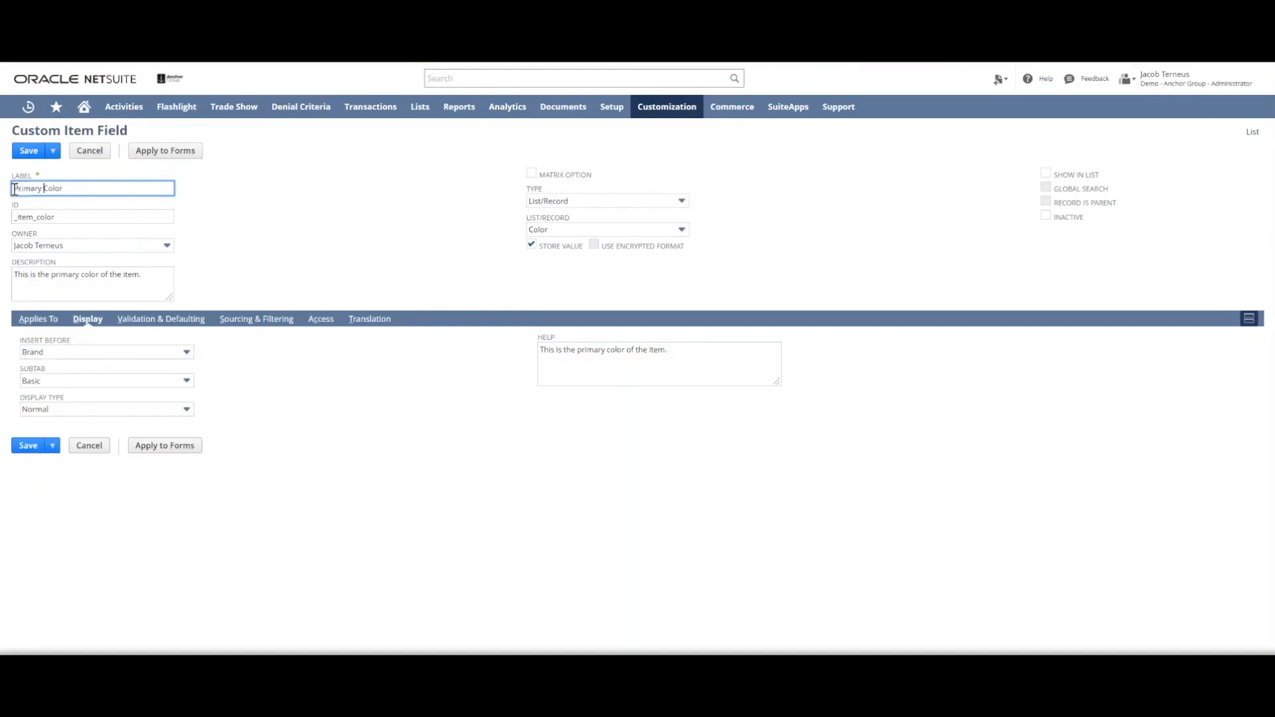
click(93, 215)
text(primary)
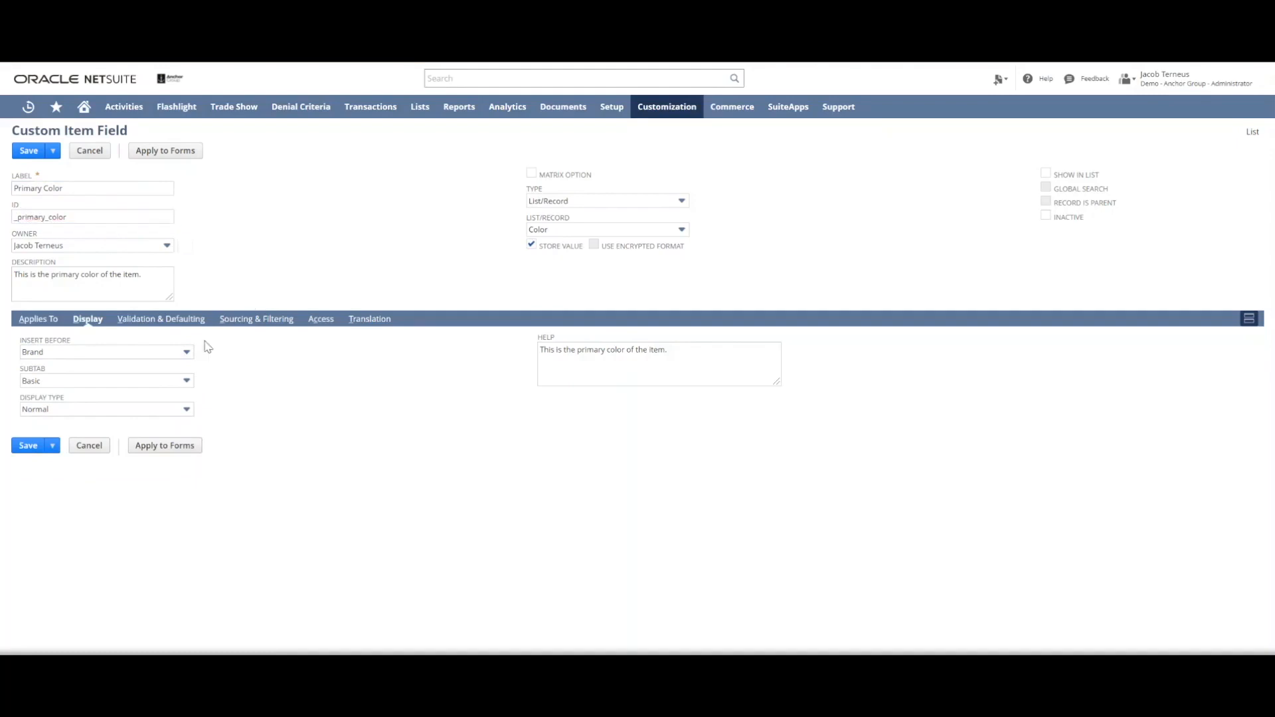
Review the Validation & Defaulting, Sourcing & Filtering, Access and Translation settings without changes.
click(161, 319)
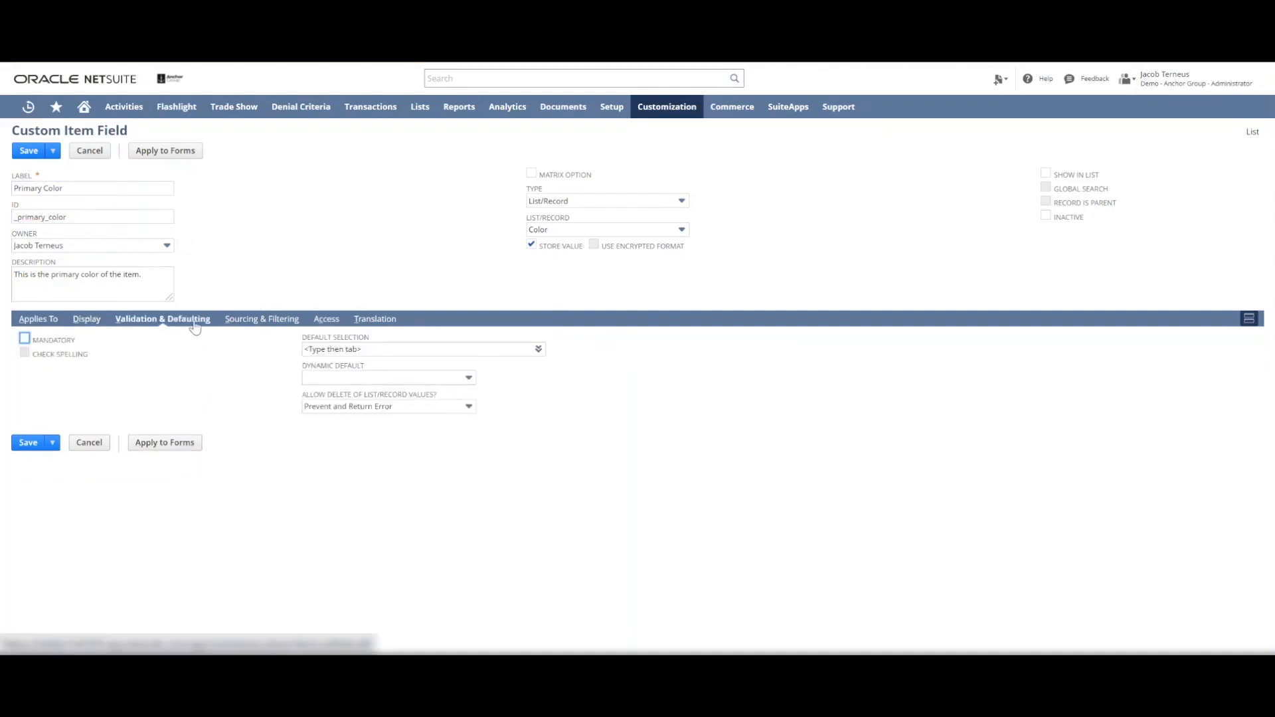
mouse_move(263, 326)
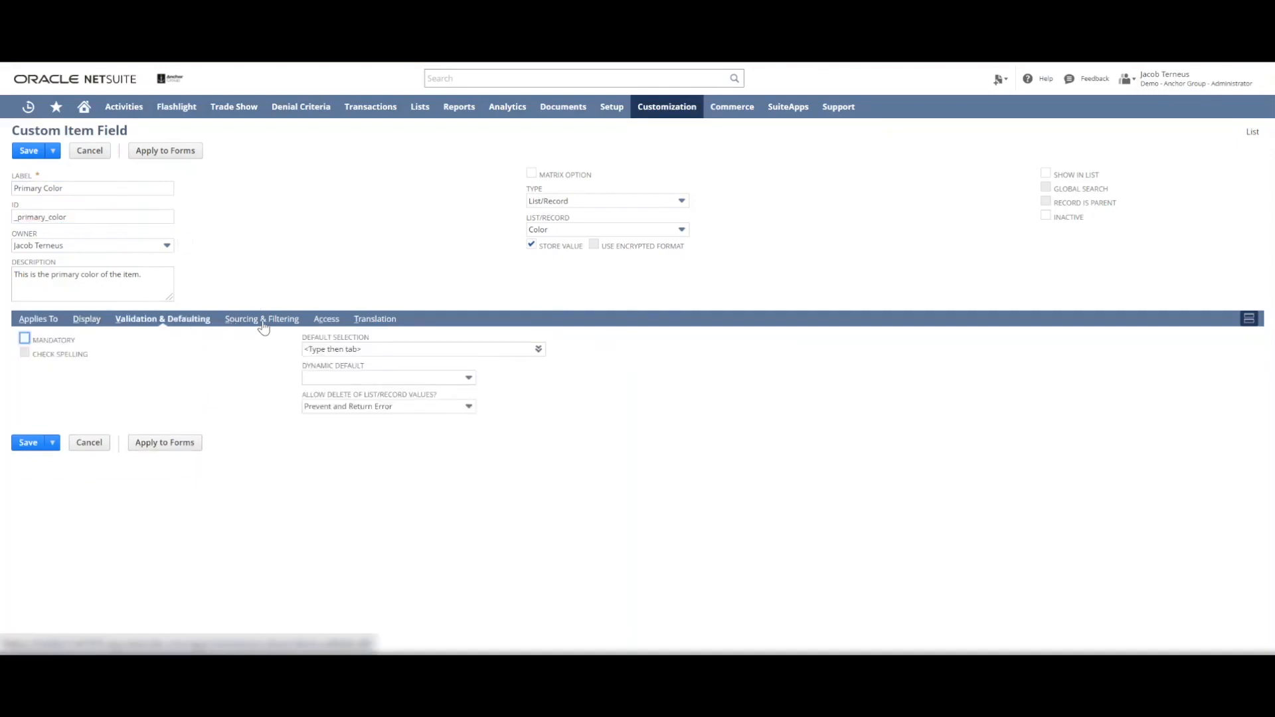
click(261, 319)
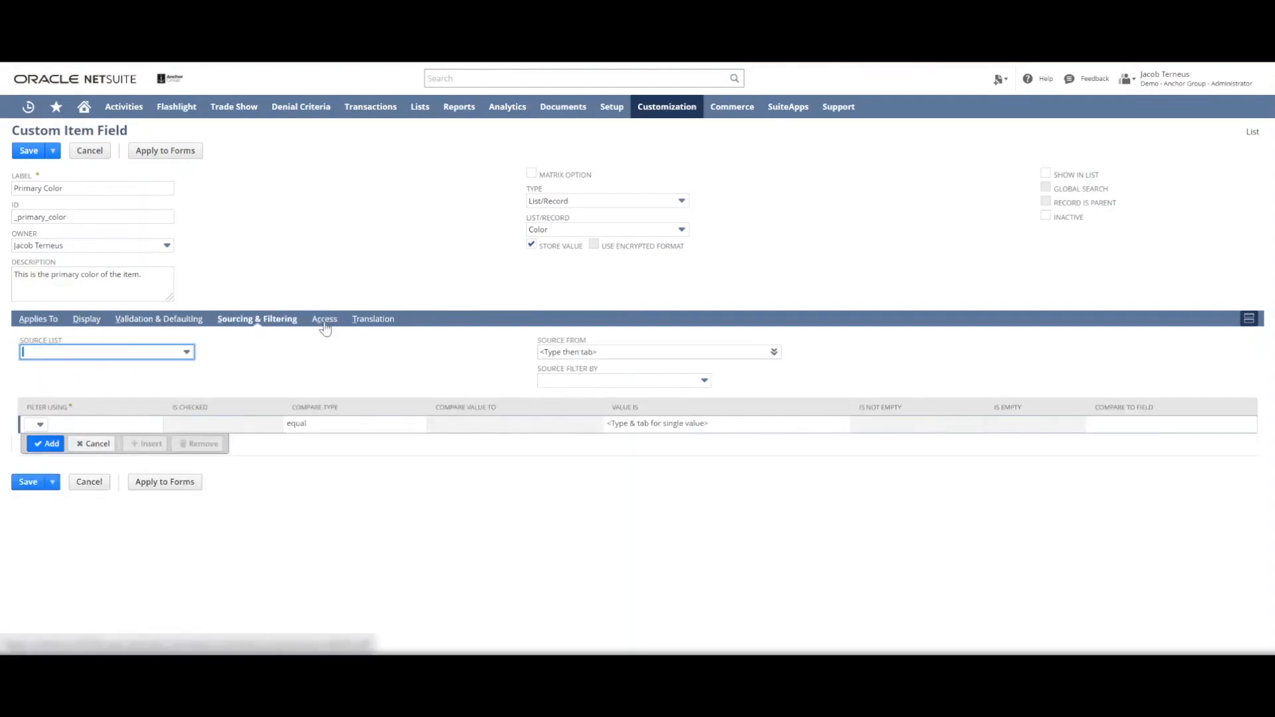
click(320, 319)
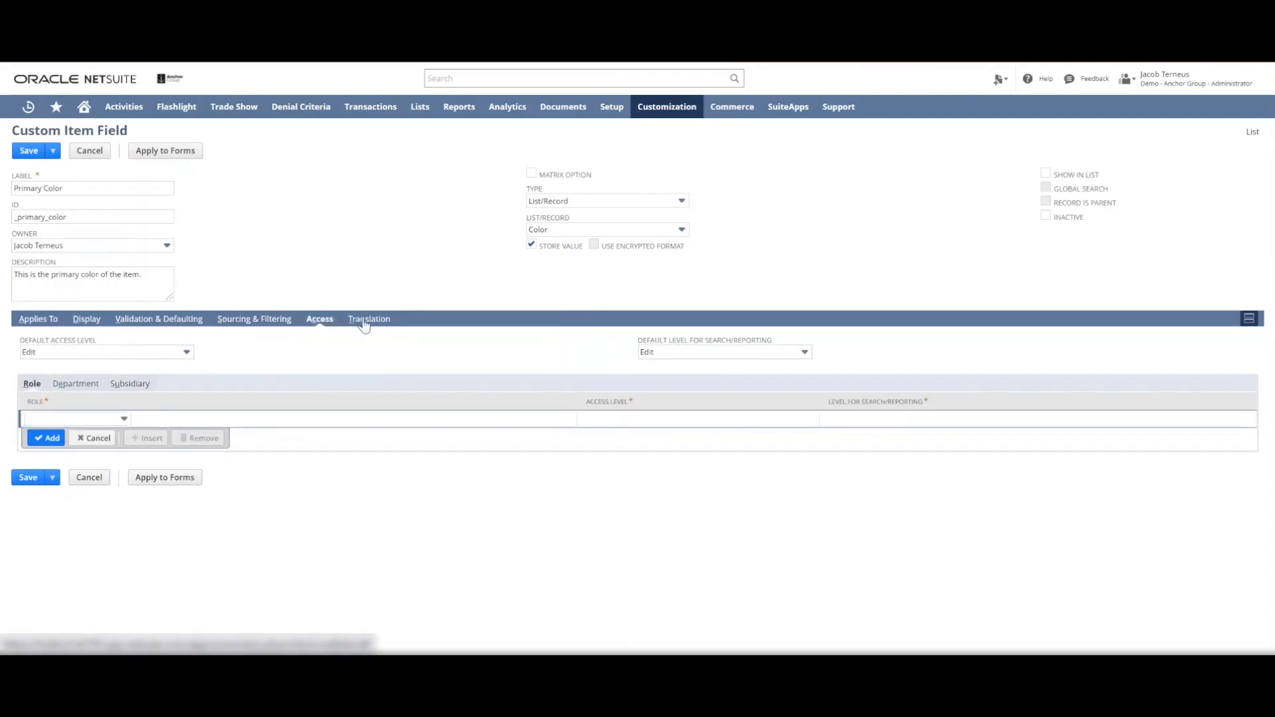
click(370, 319)
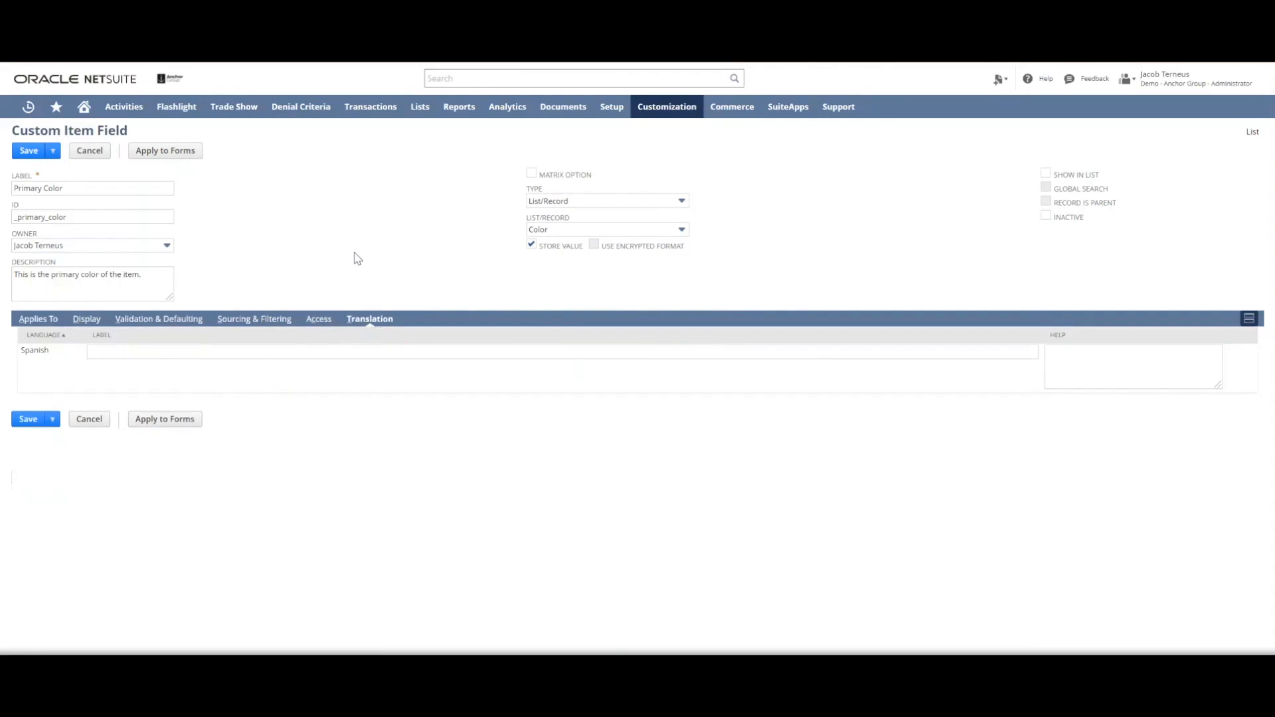
mouse_move(427, 231)
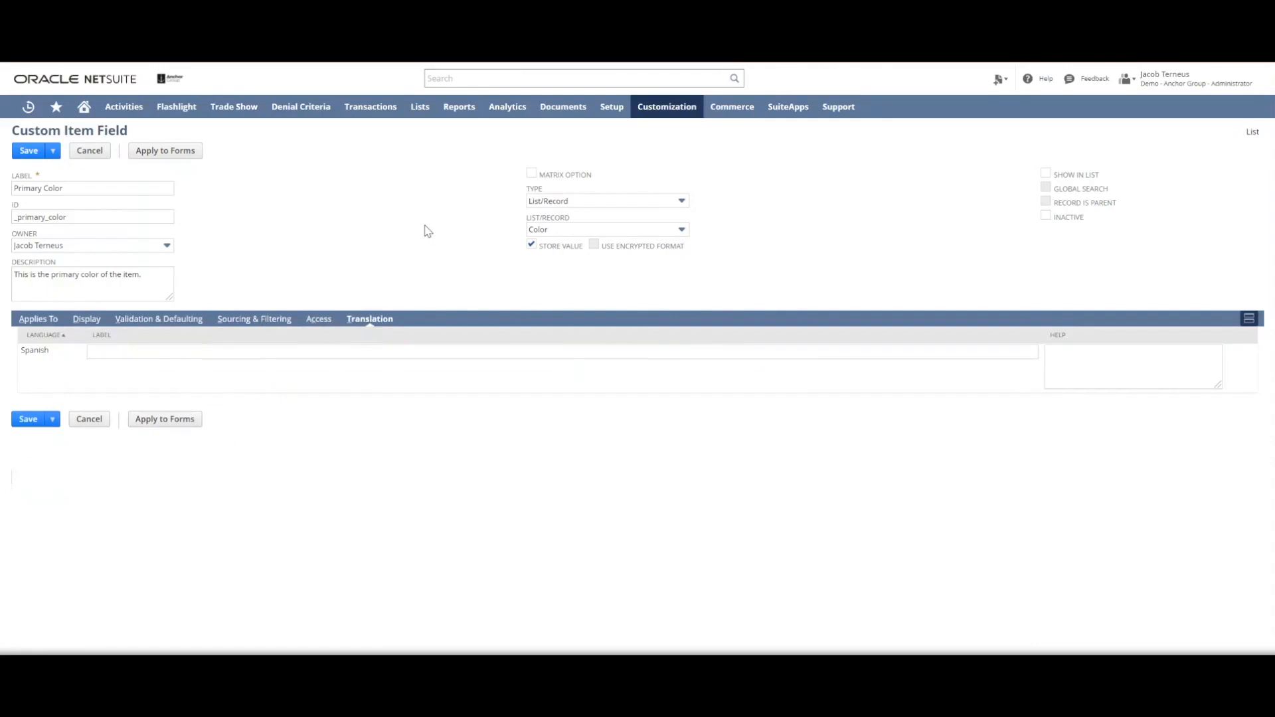
mouse_move(195, 240)
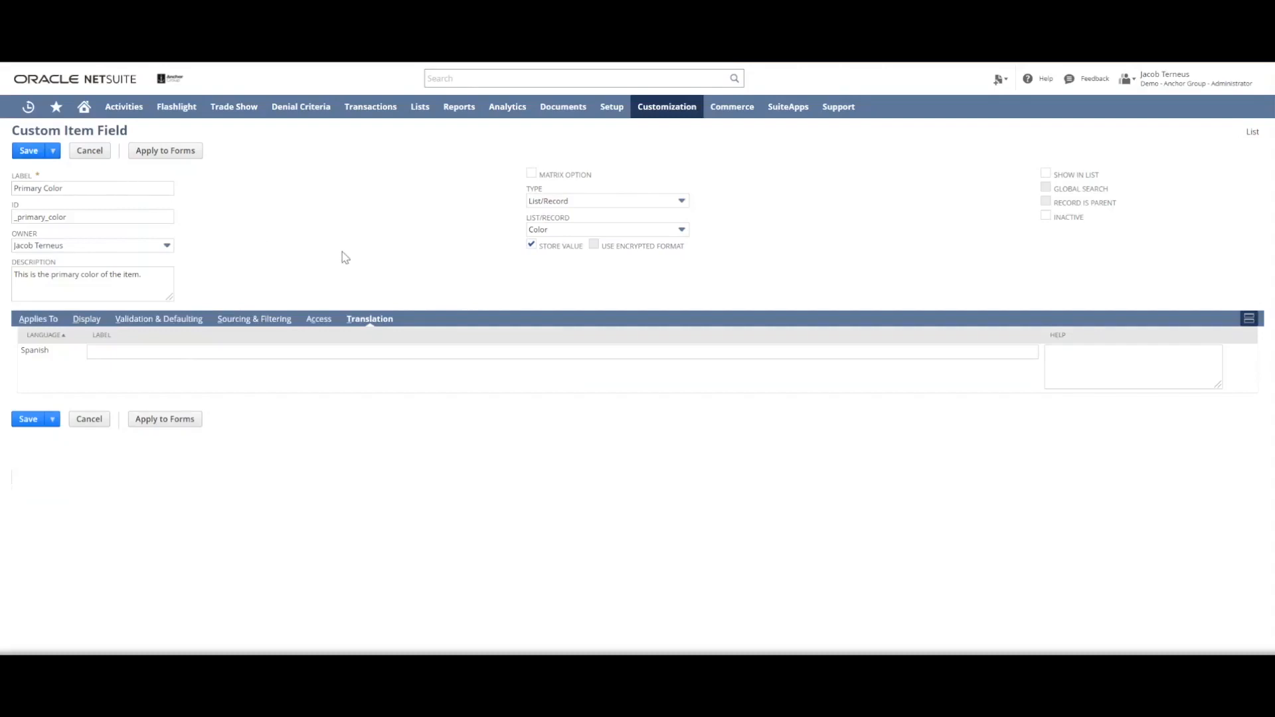
mouse_move(504, 191)
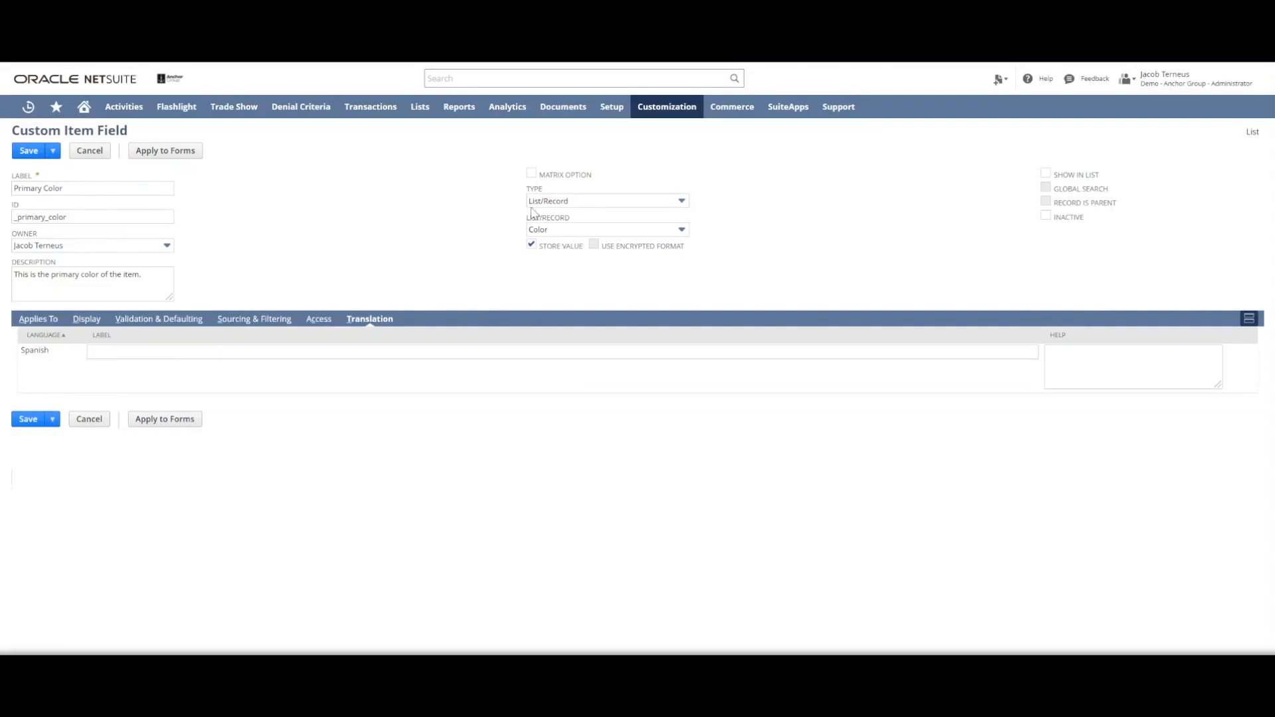
Change the field type from List/Record to Multiple Select, still sourced from the Color list.
click(92, 189)
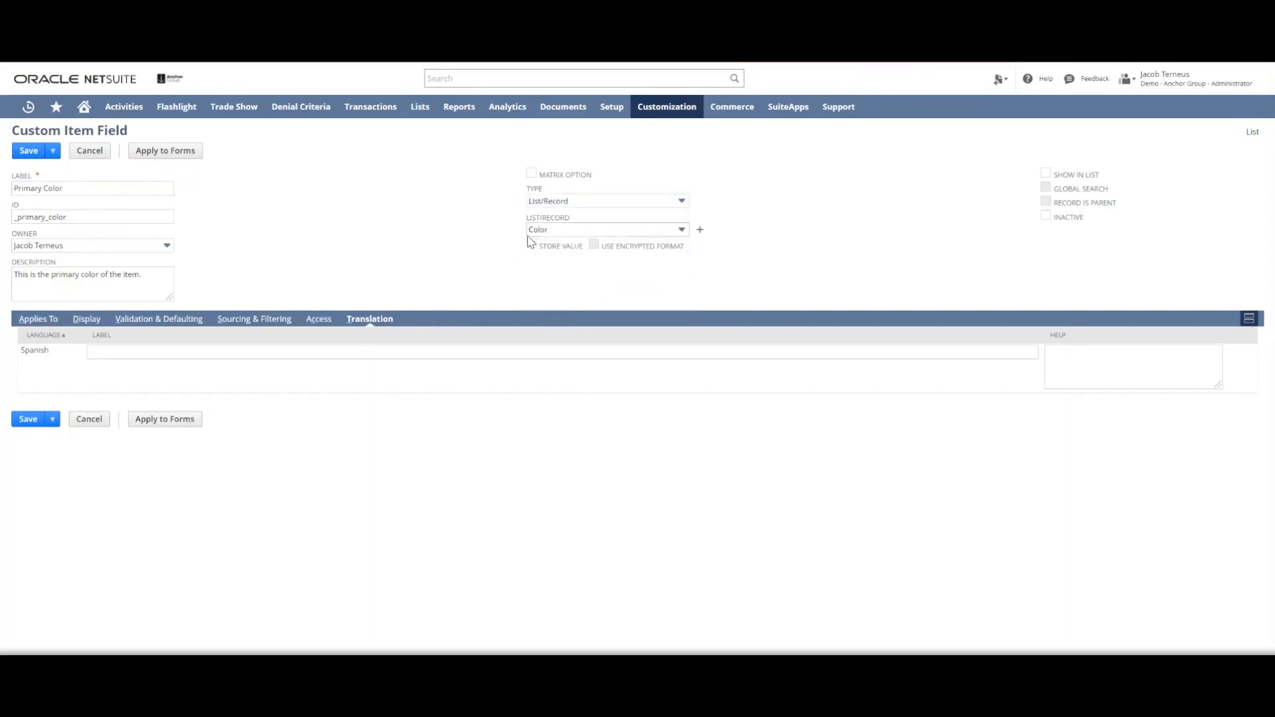
click(531, 246)
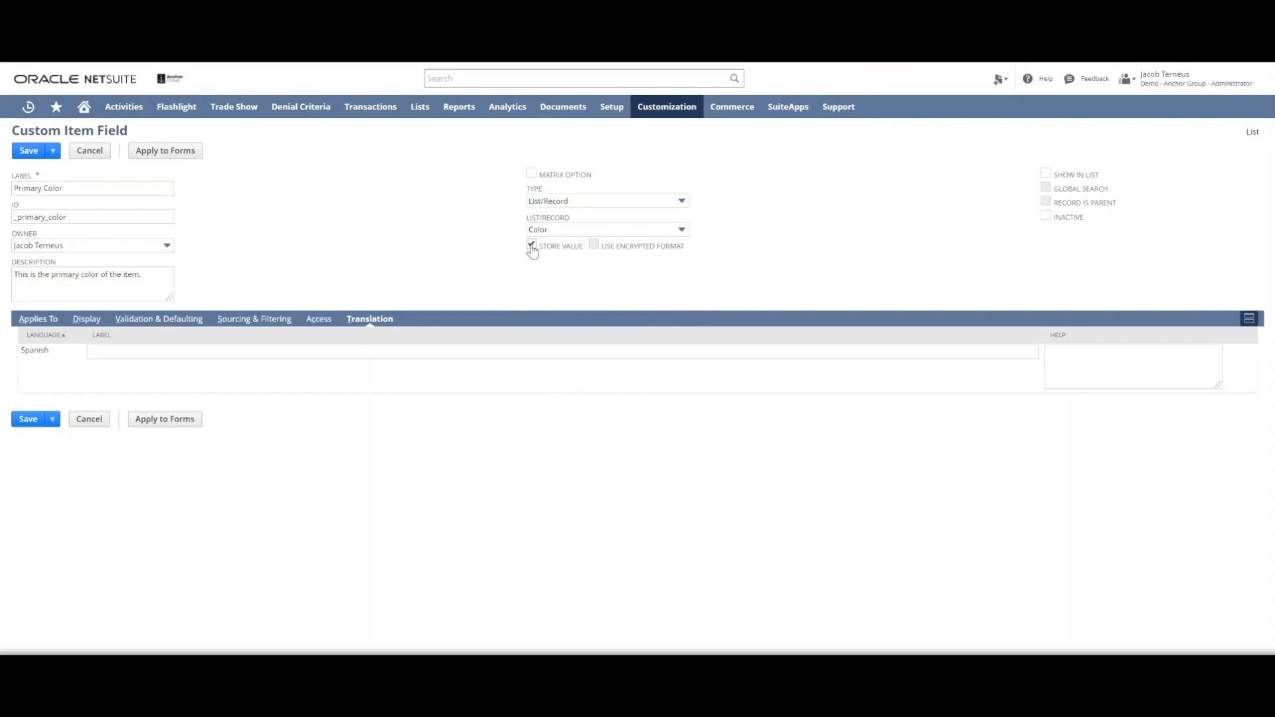
click(531, 244)
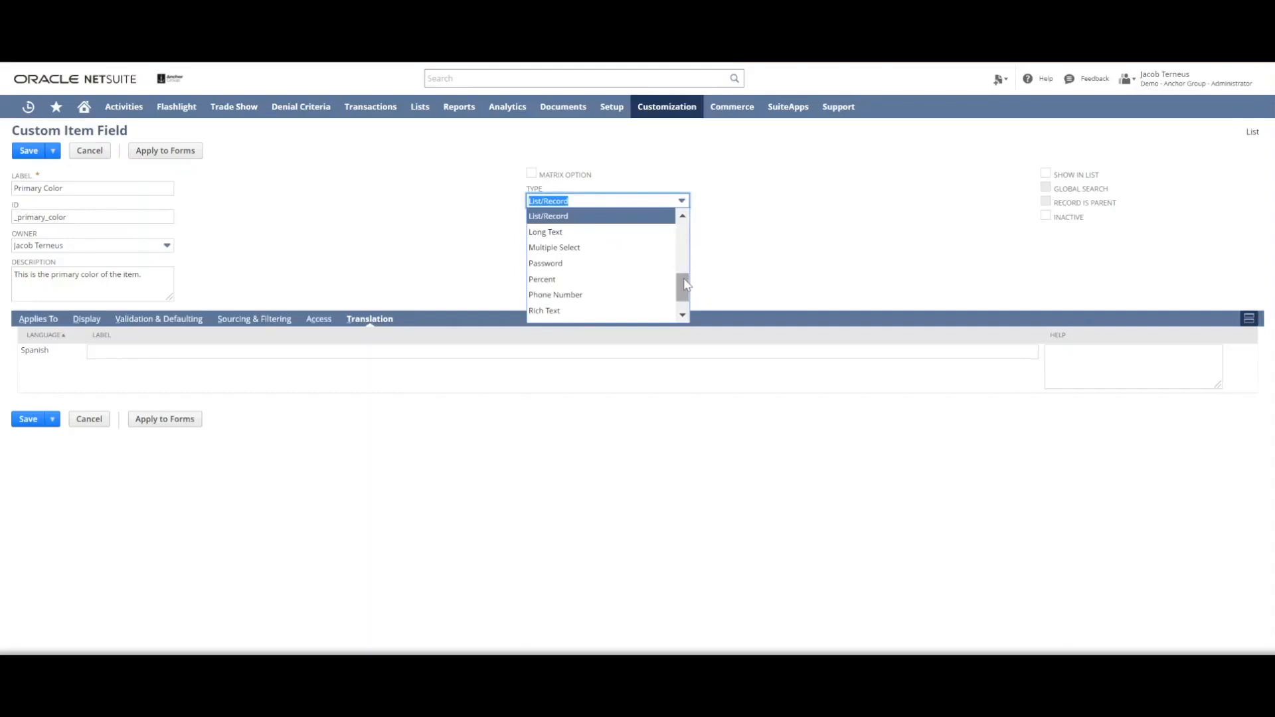
mouse_move(614, 252)
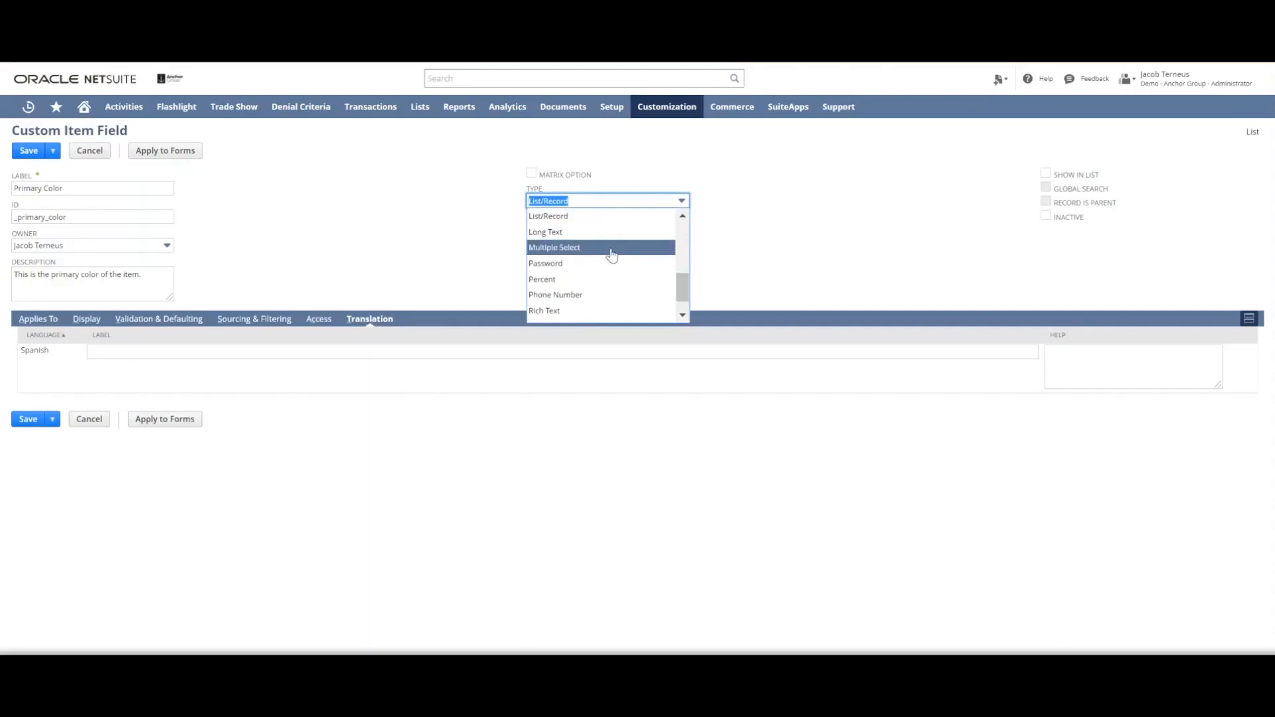
mouse_move(607, 221)
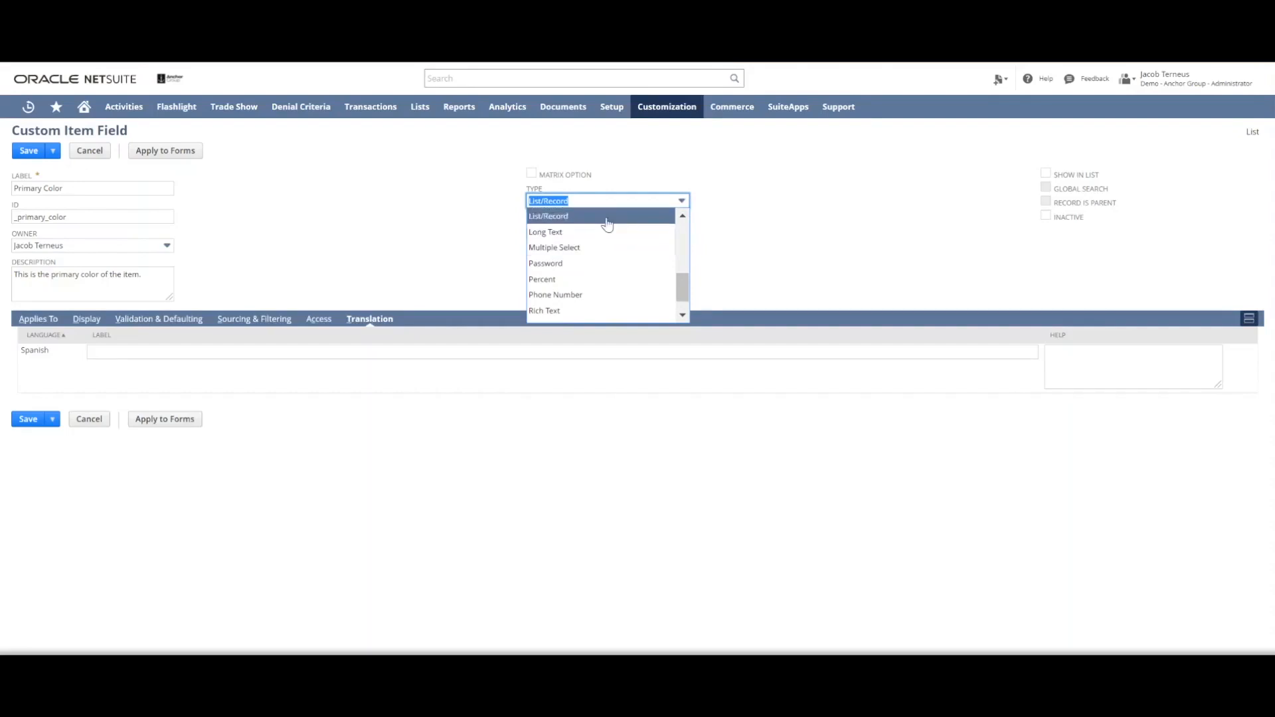
click(547, 216)
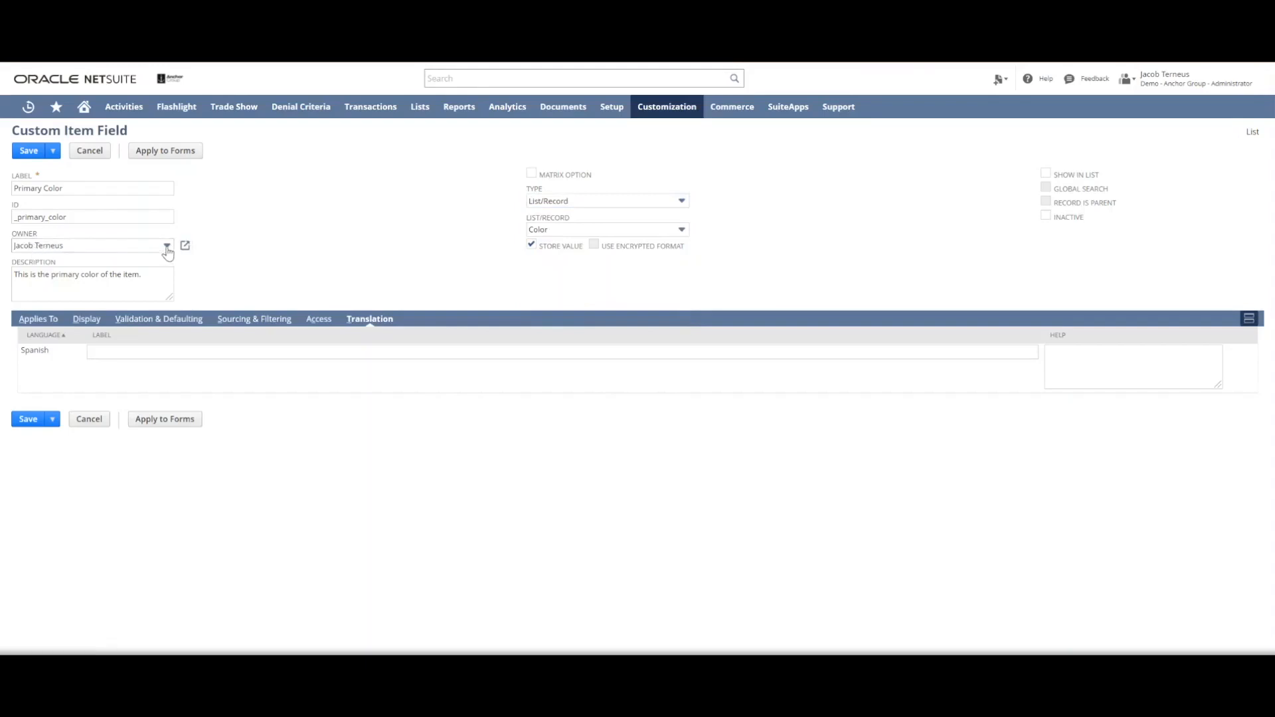
click(166, 245)
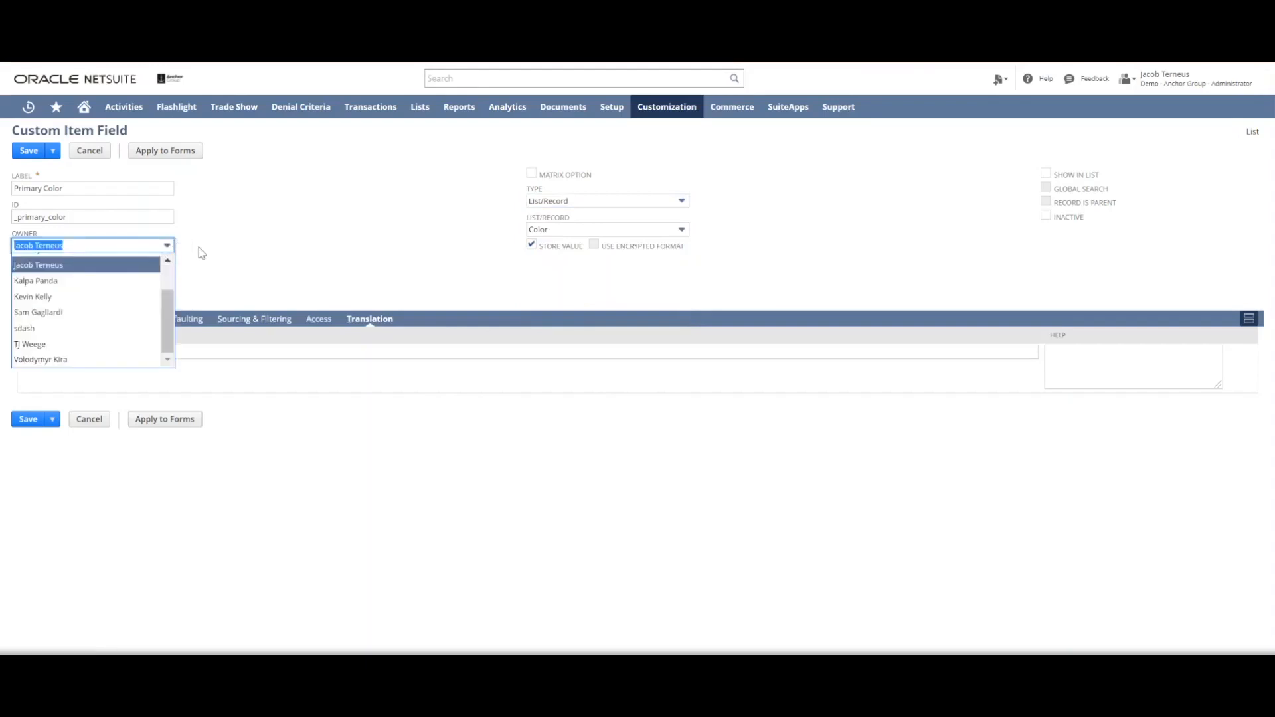
click(38, 264)
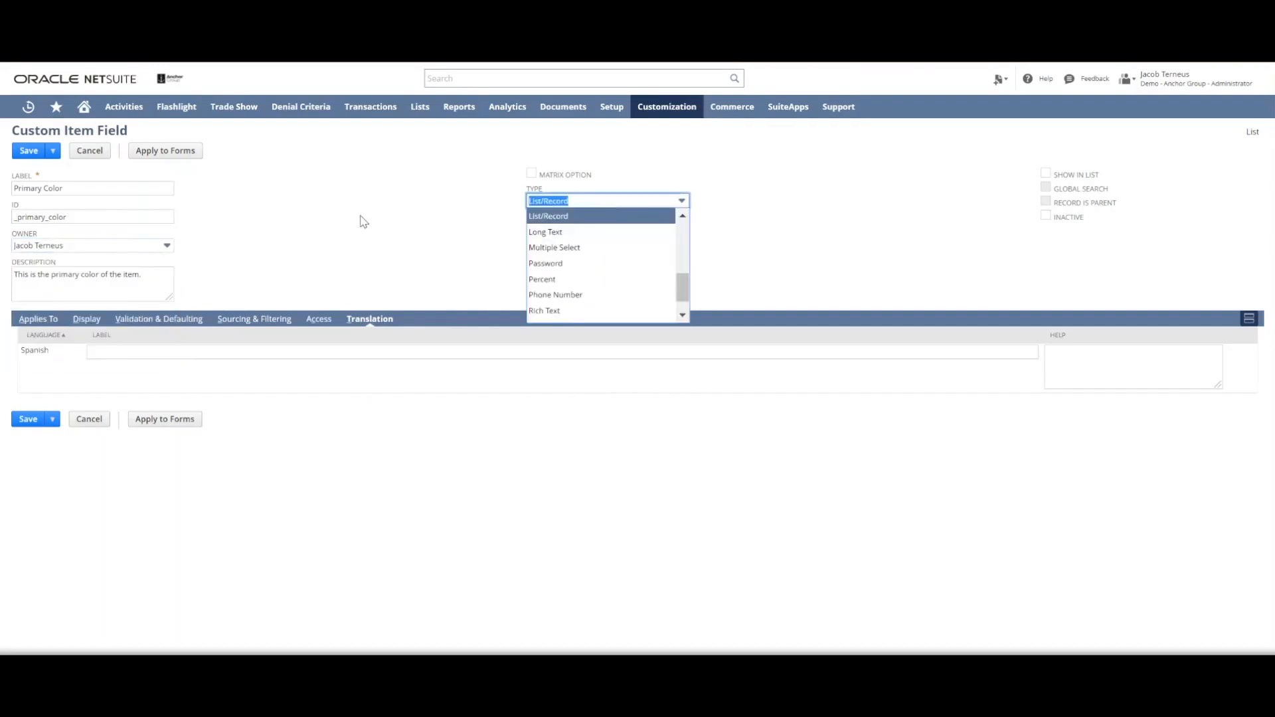
click(548, 215)
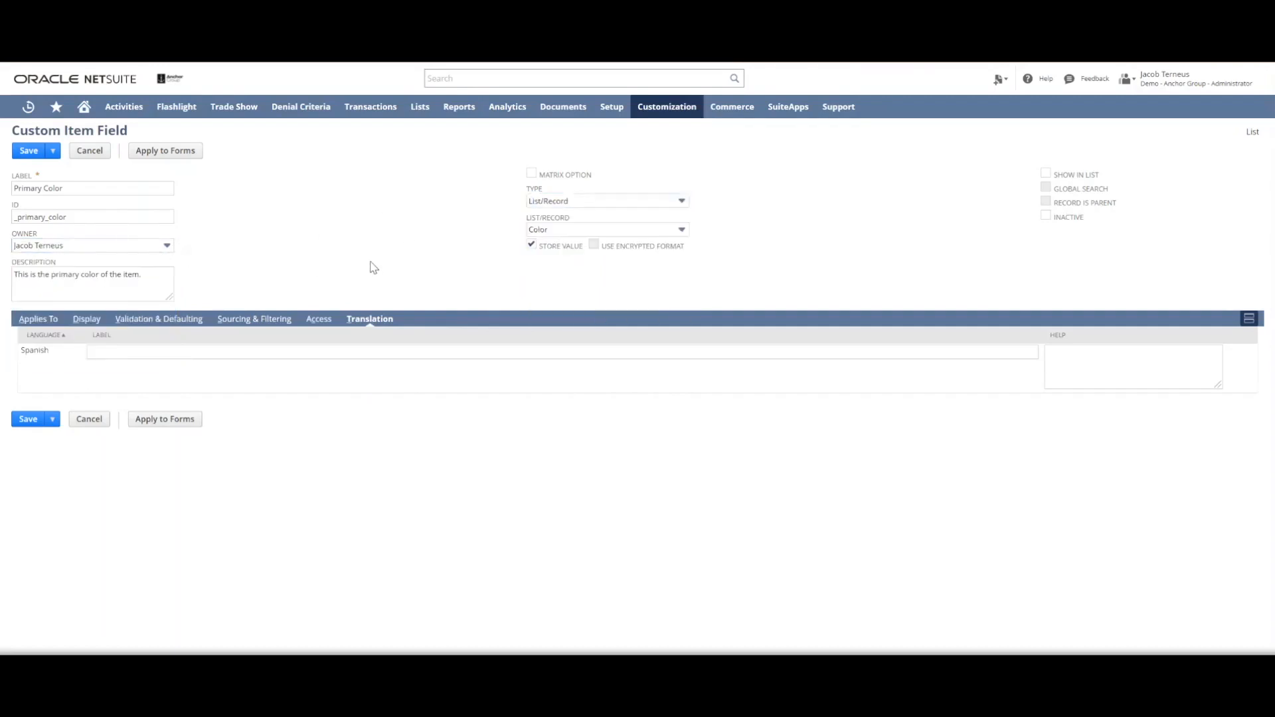
mouse_move(321, 273)
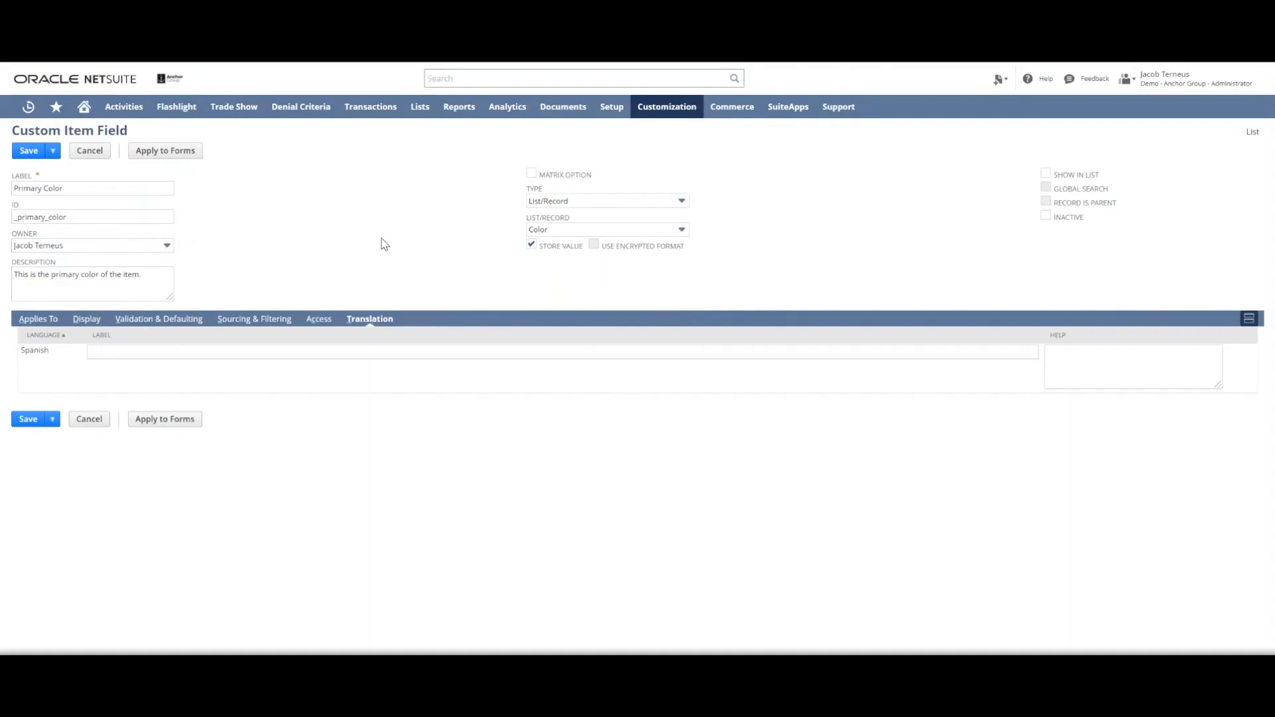
click(83, 189)
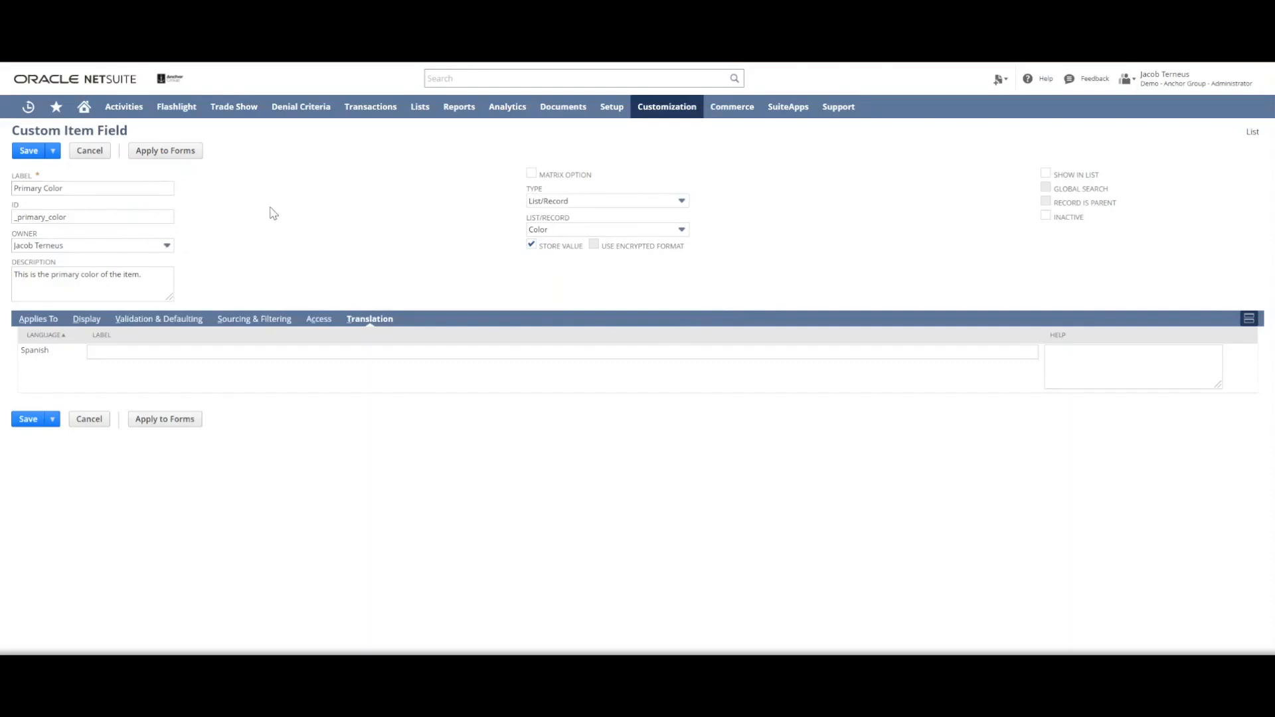
mouse_move(588, 211)
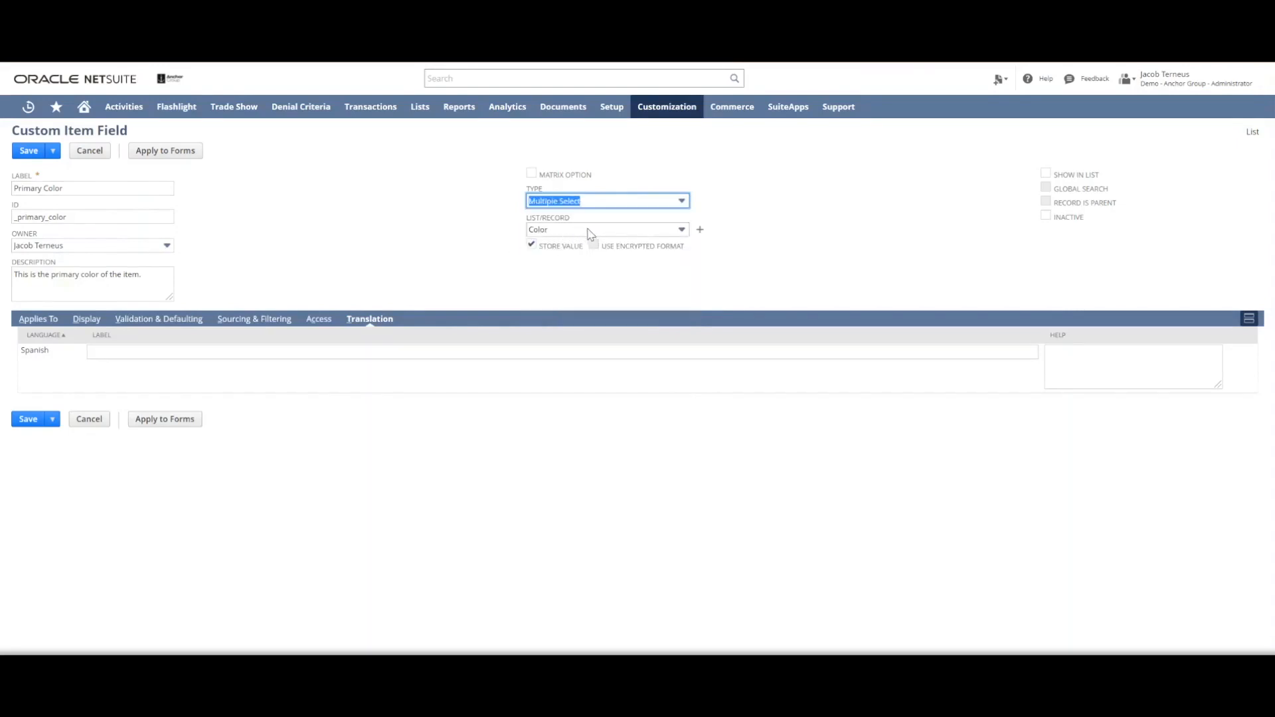
click(682, 201)
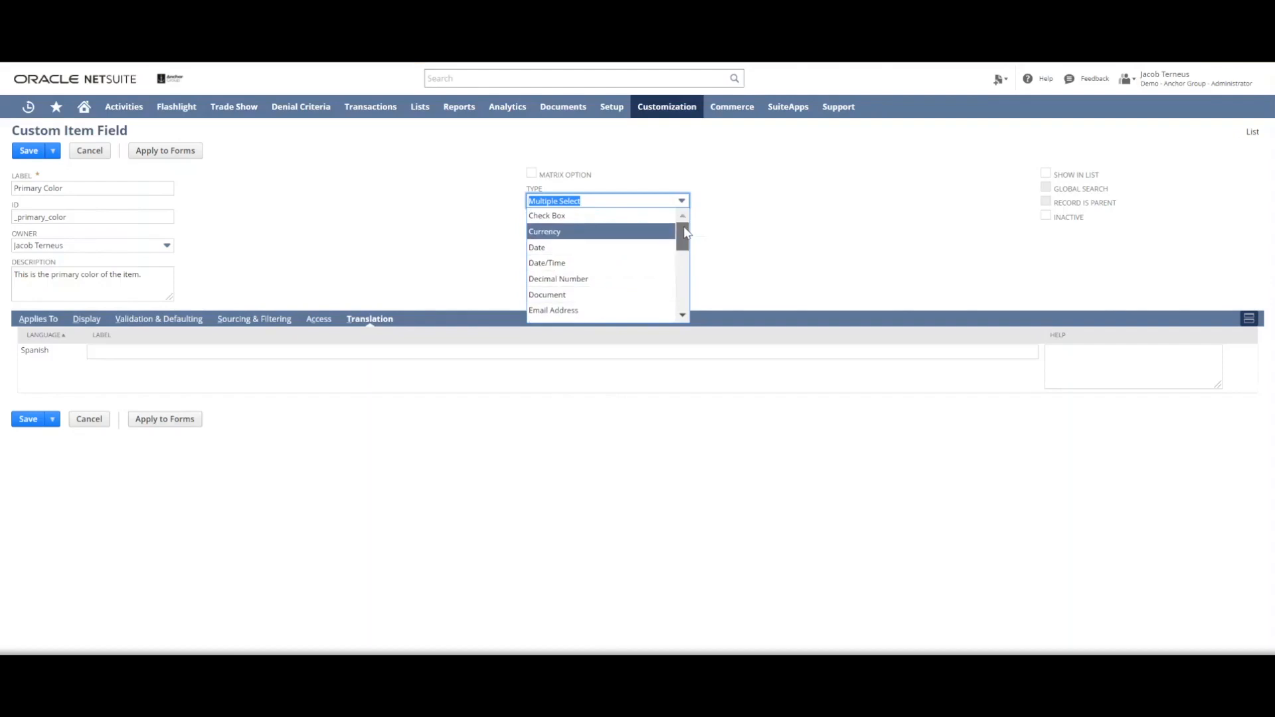
mouse_move(741, 224)
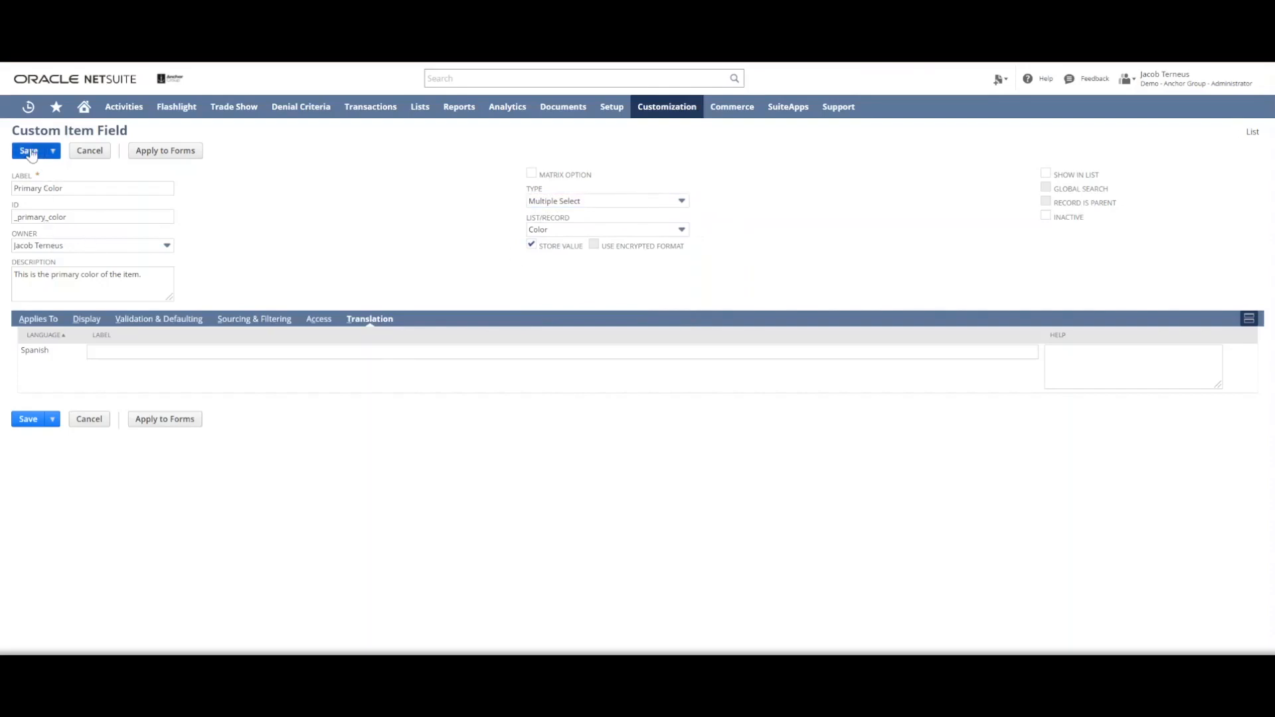
mouse_move(263, 185)
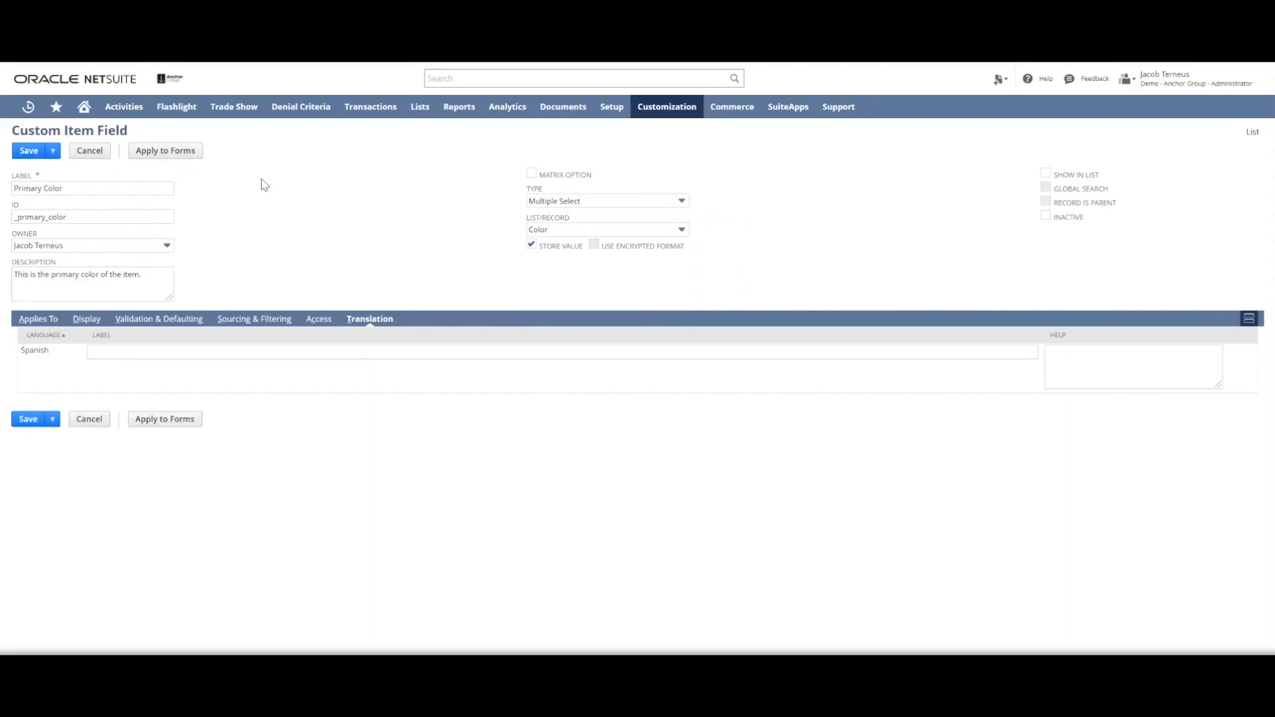
Save the Primary Color field, now listed as a Multiple Select sourced from Color.
click(47, 150)
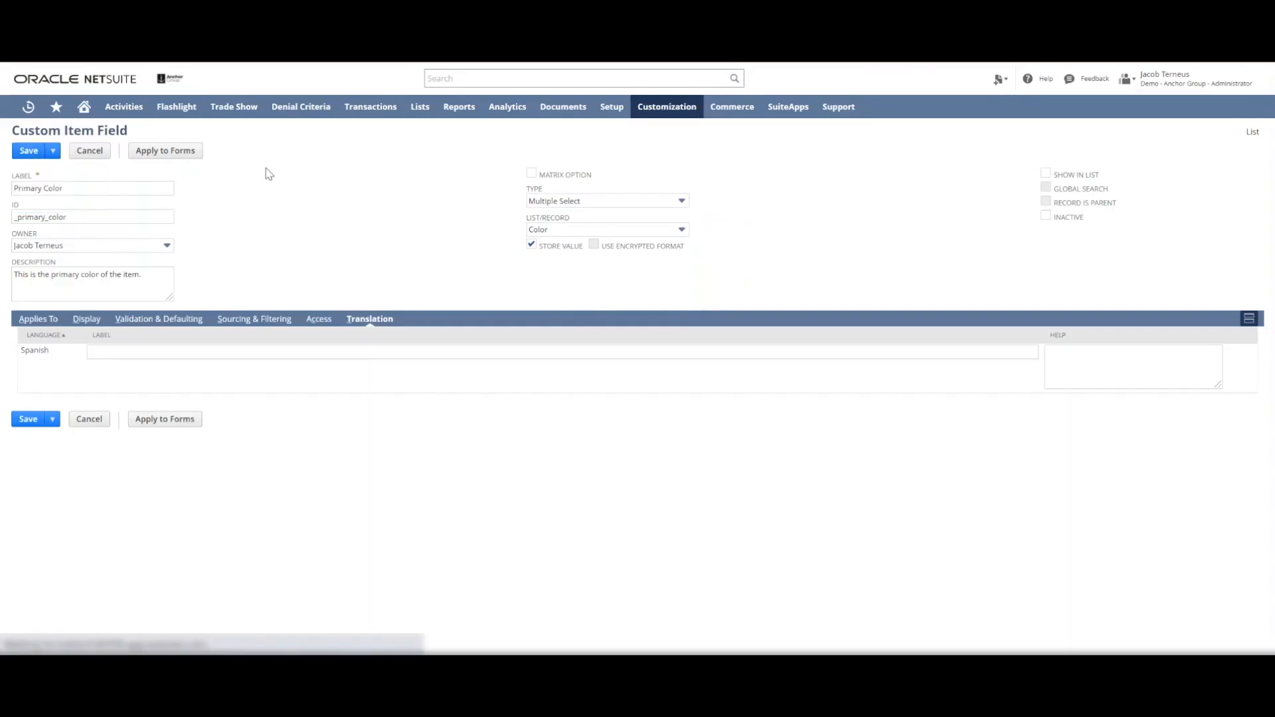
mouse_move(304, 171)
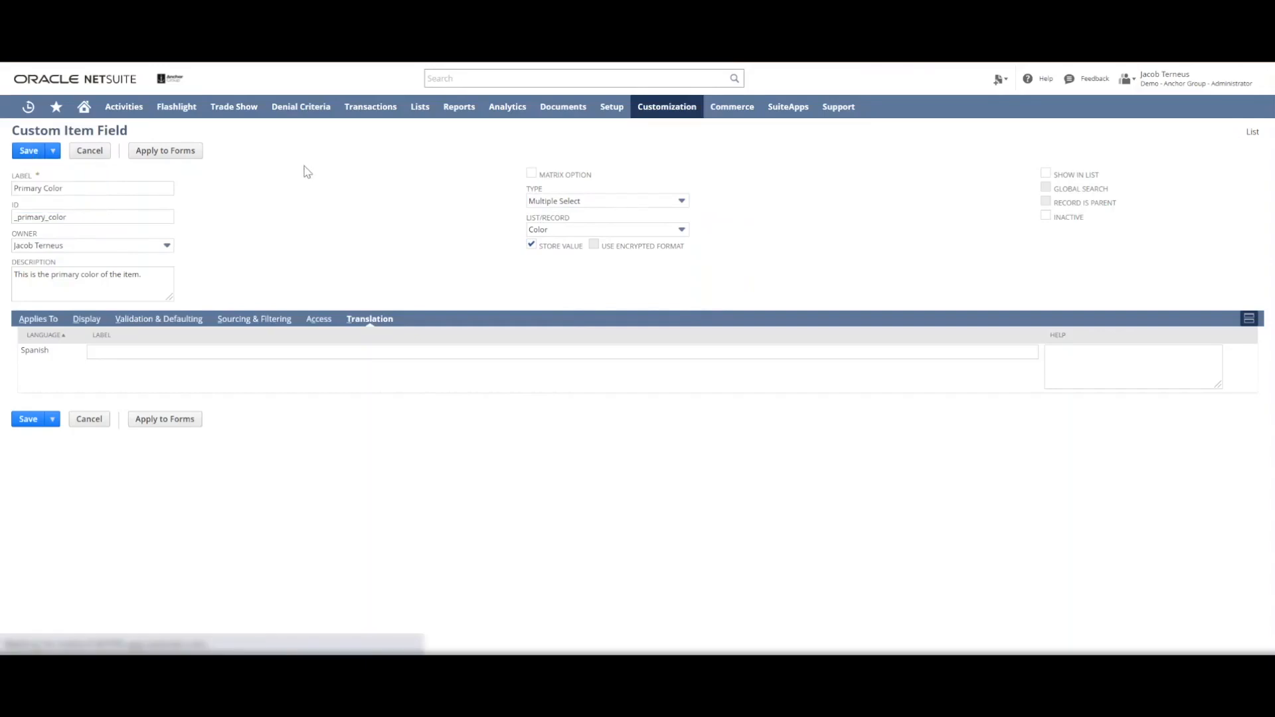
click(28, 150)
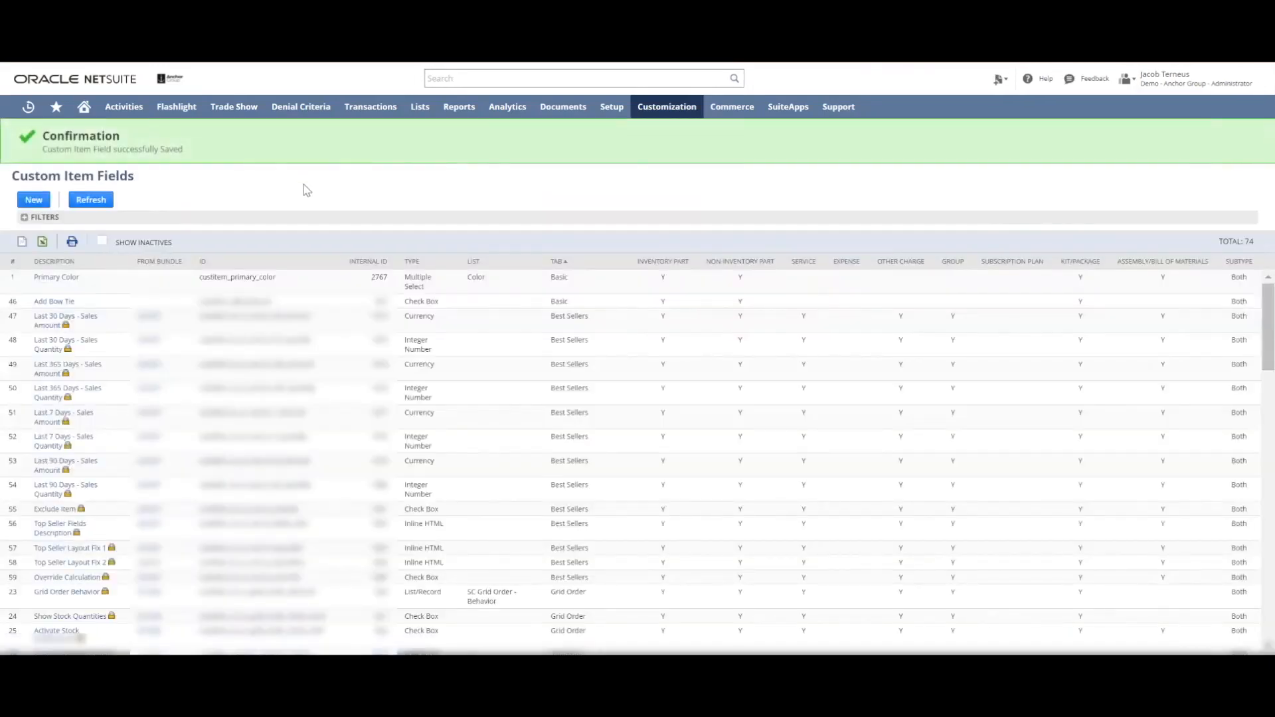